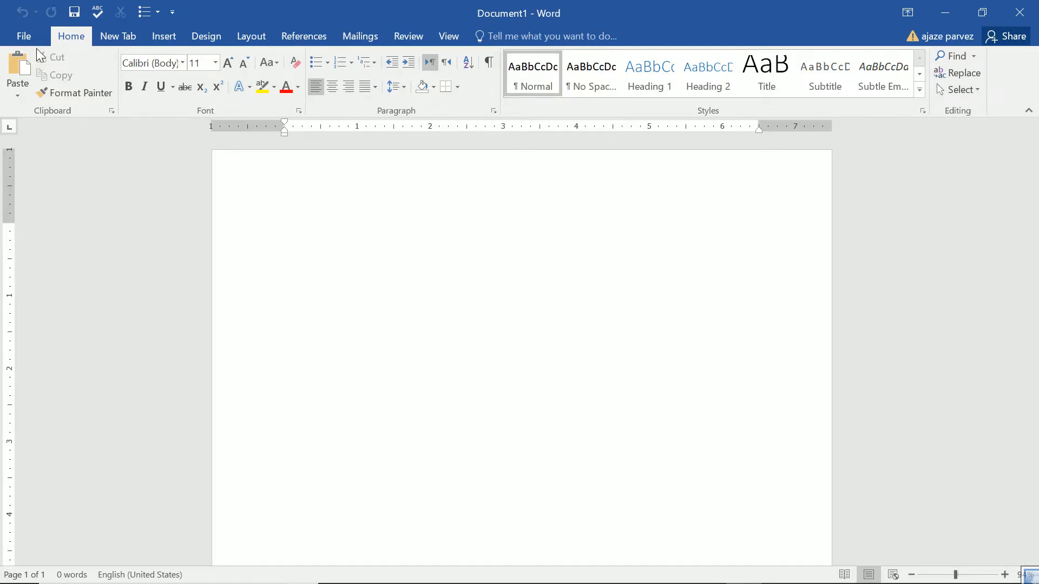
pyautogui.moveTo(229, 63)
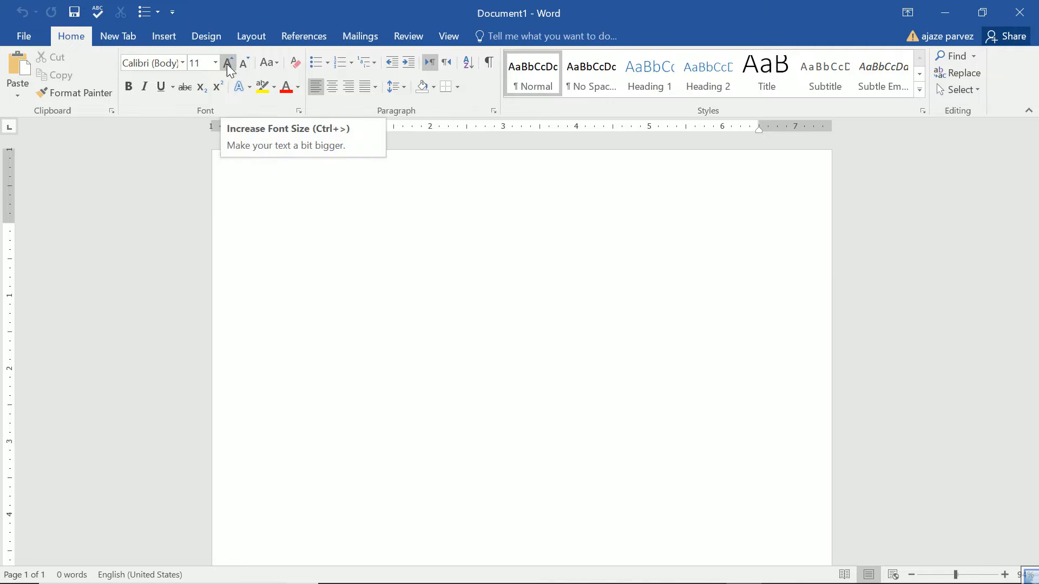
pyautogui.moveTo(31, 50)
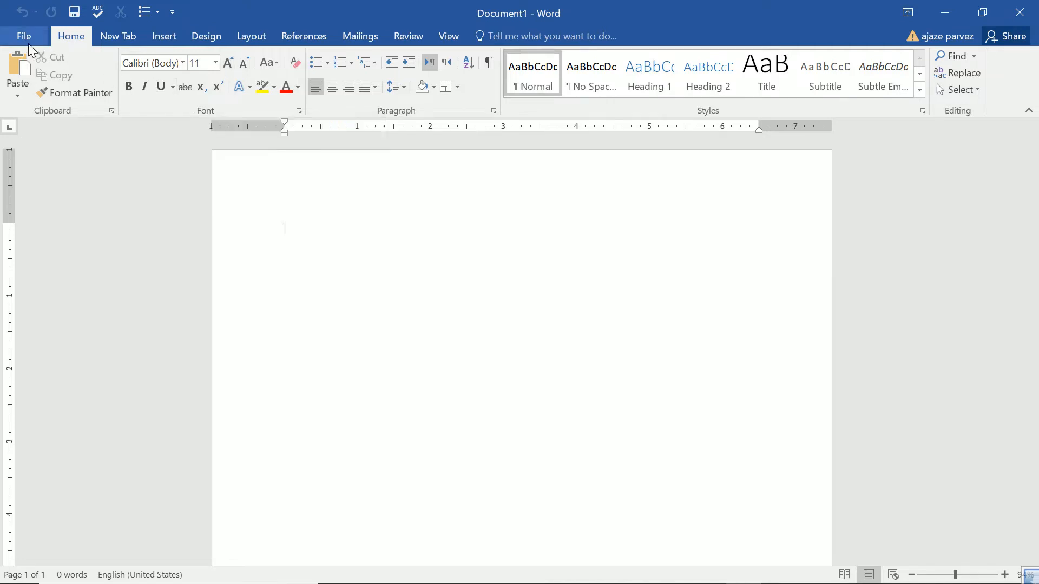
# Visit the Info pane, then show the Open page with Recent documents, OneDrive, This PC and Browse
pyautogui.click(24, 35)
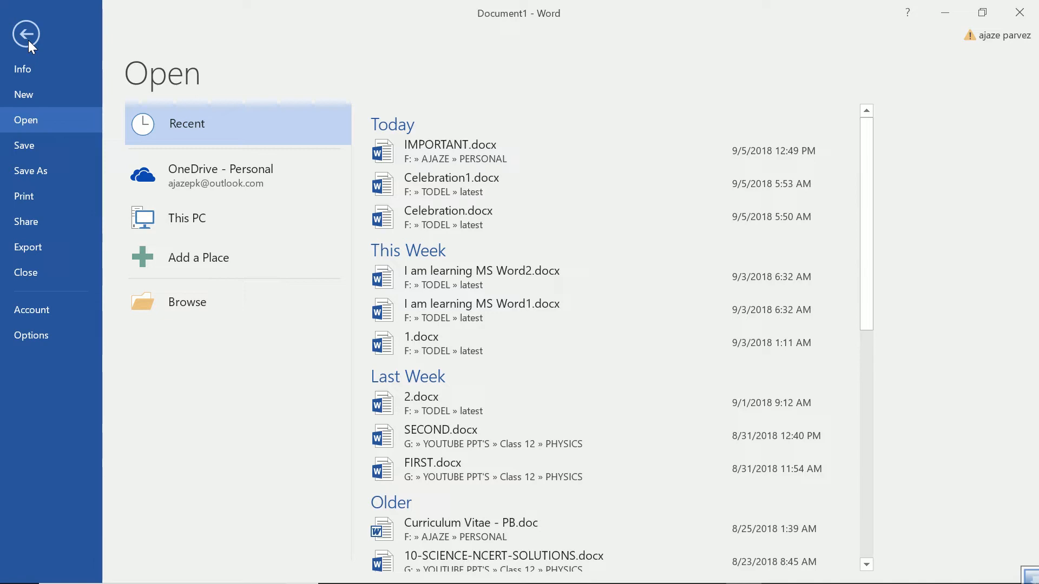
pyautogui.click(26, 34)
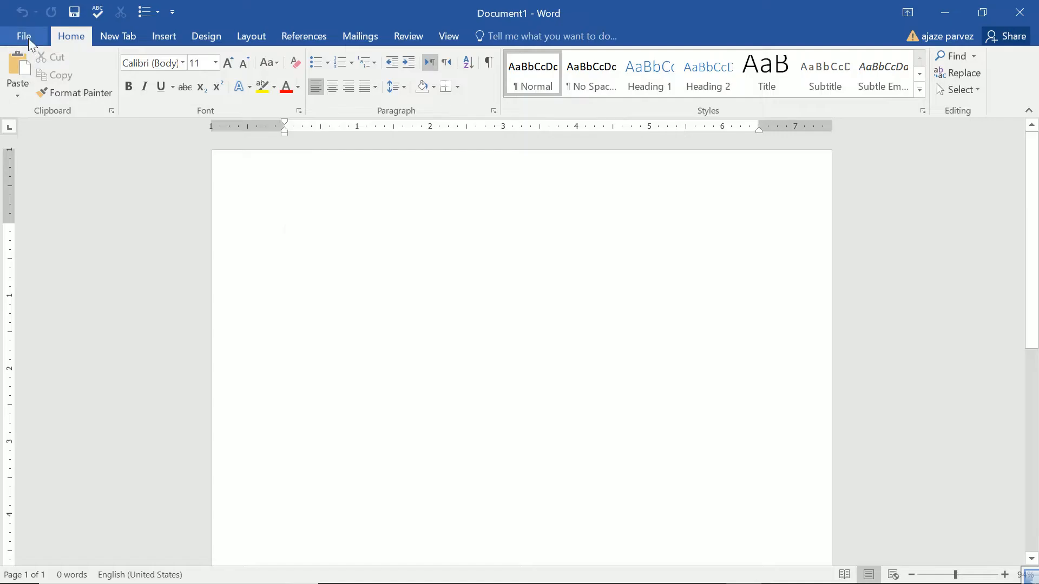
pyautogui.click(23, 35)
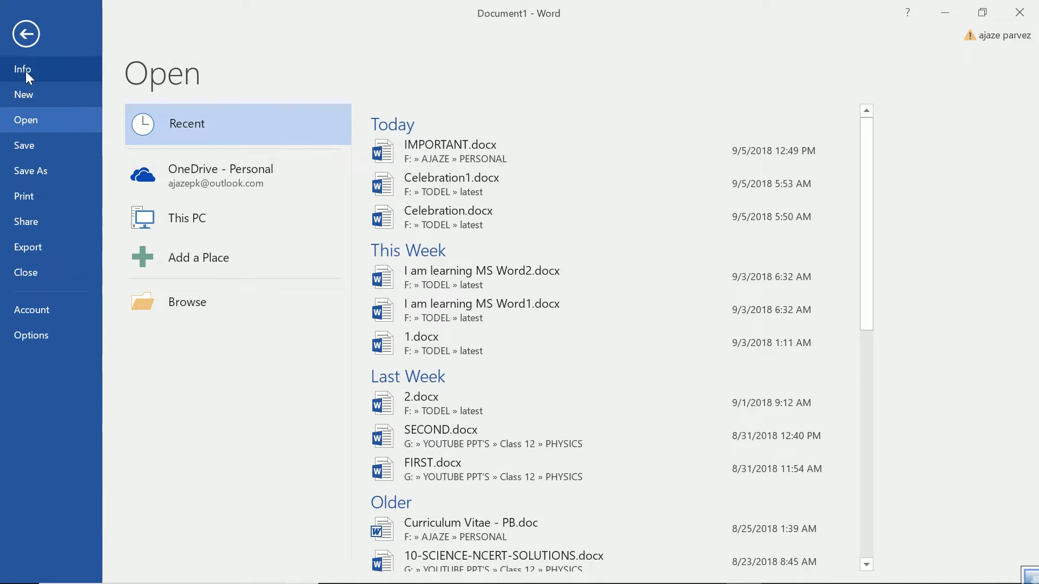
pyautogui.click(23, 69)
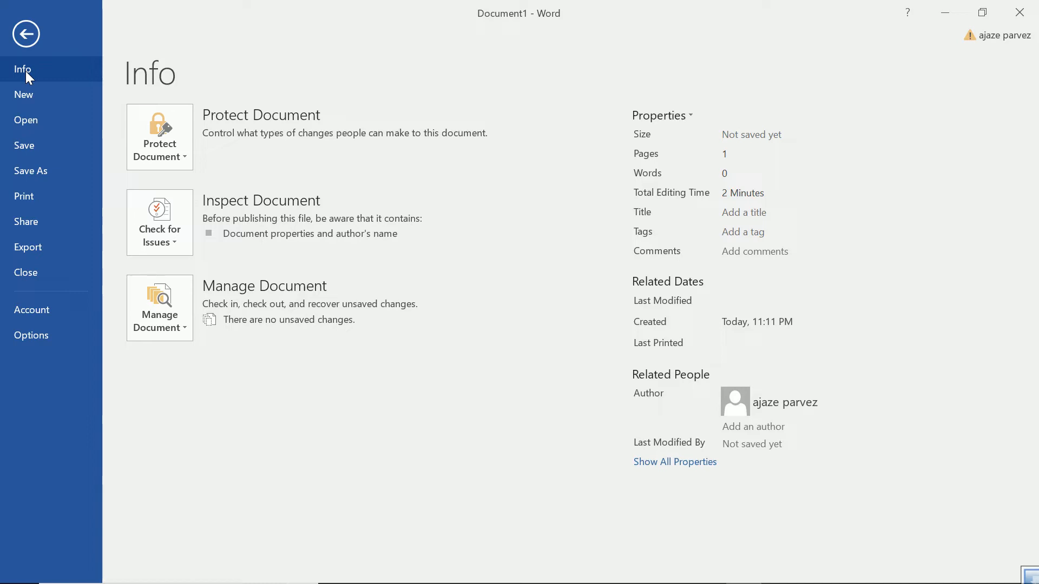
pyautogui.moveTo(794, 106)
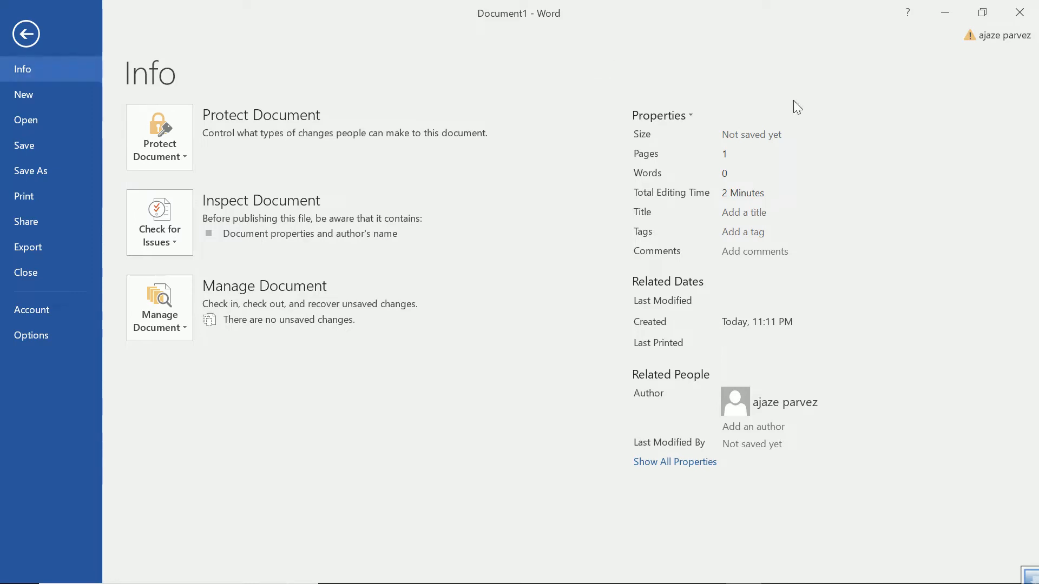
pyautogui.moveTo(90, 163)
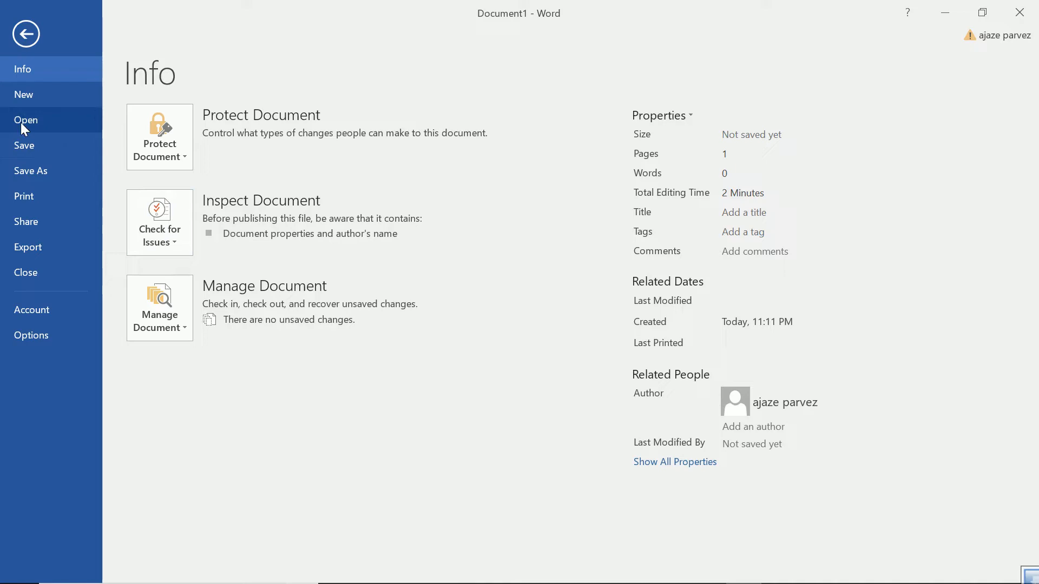
pyautogui.click(26, 119)
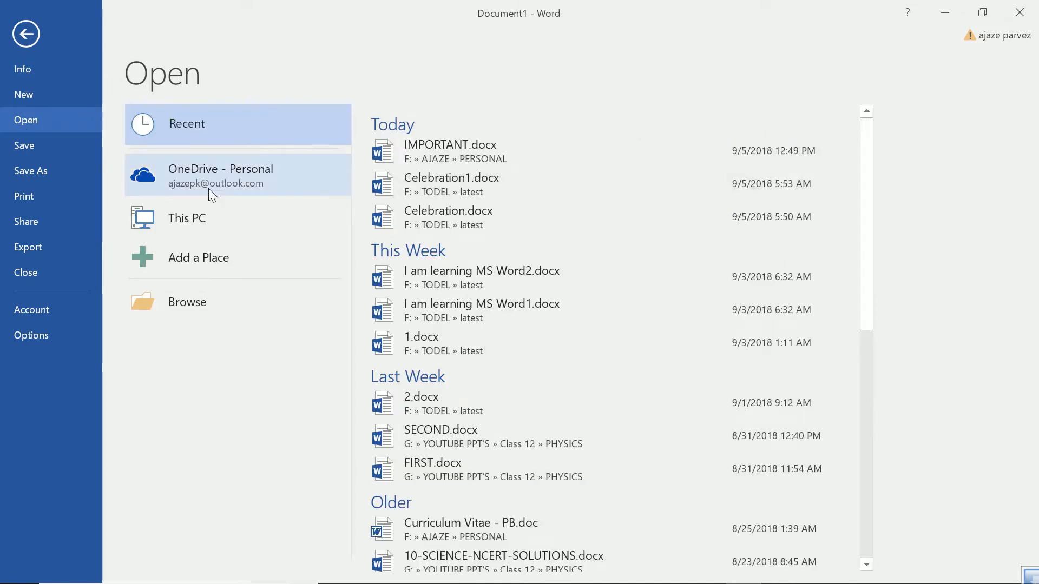
pyautogui.moveTo(202, 218)
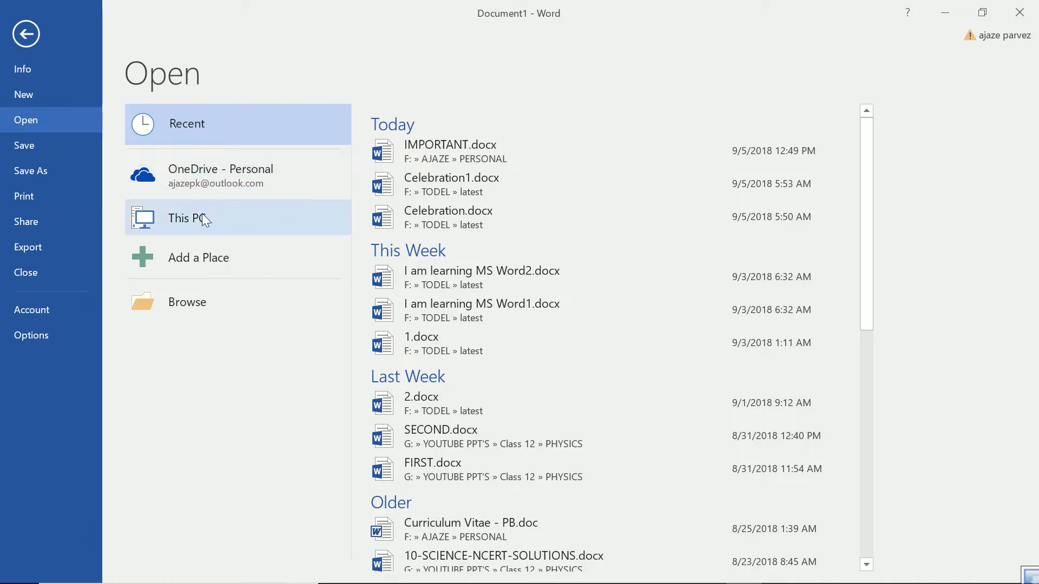
pyautogui.moveTo(196, 306)
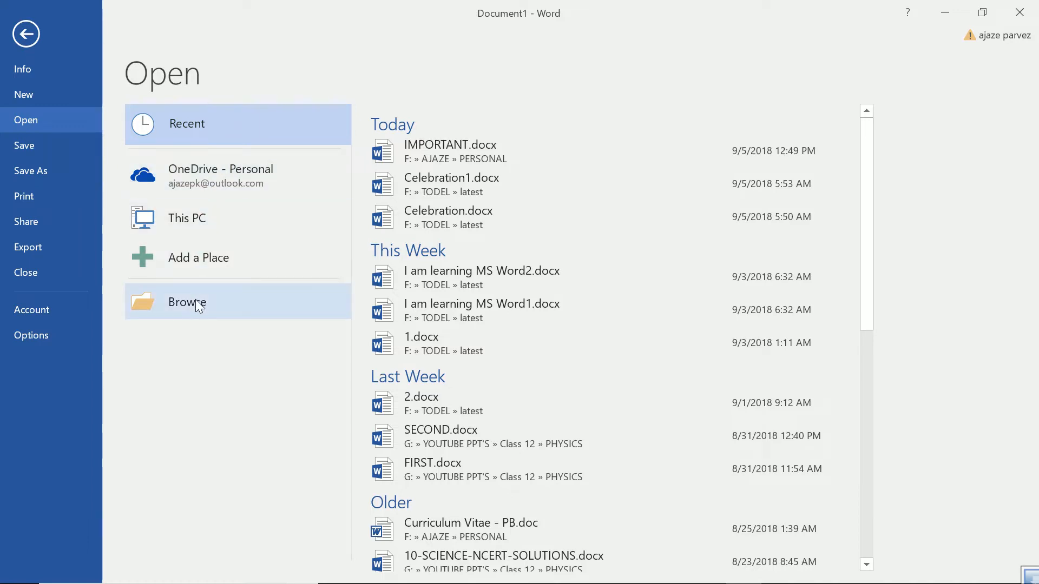
pyautogui.moveTo(453, 182)
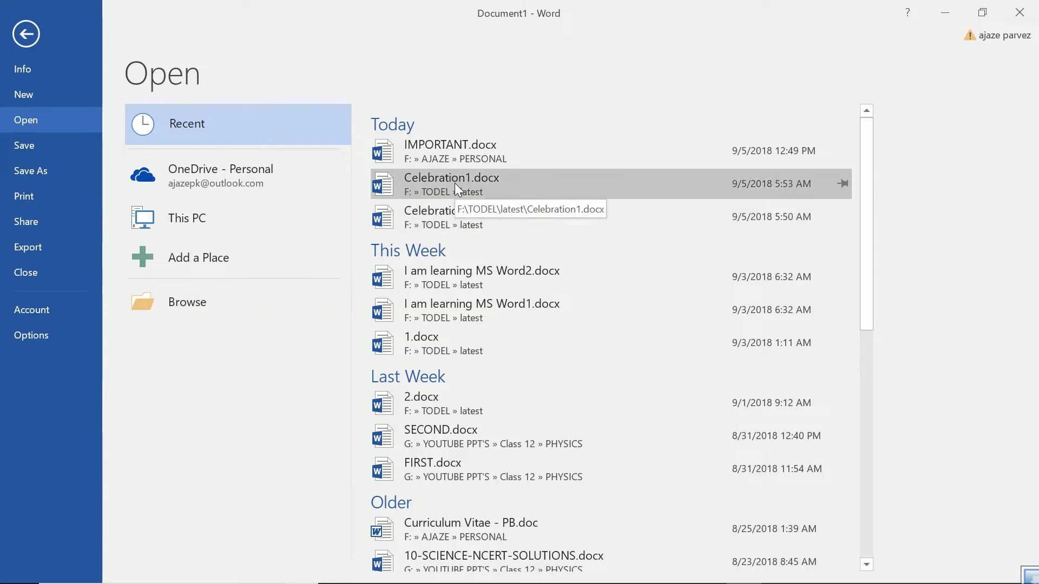
# Open Celebration1.docx from Recent and show its Info pane with size, page and word counts
pyautogui.click(26, 33)
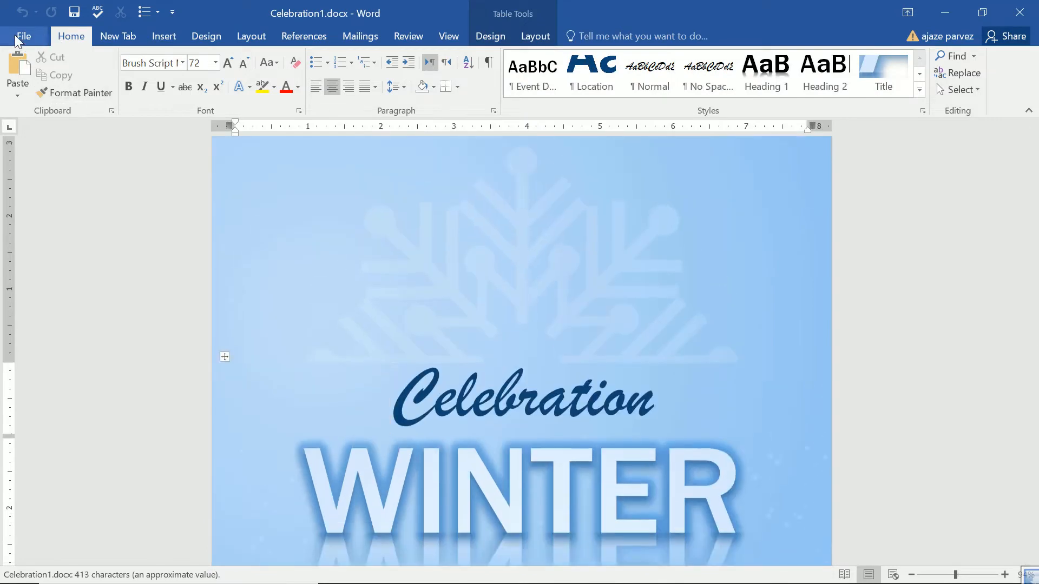
pyautogui.click(23, 37)
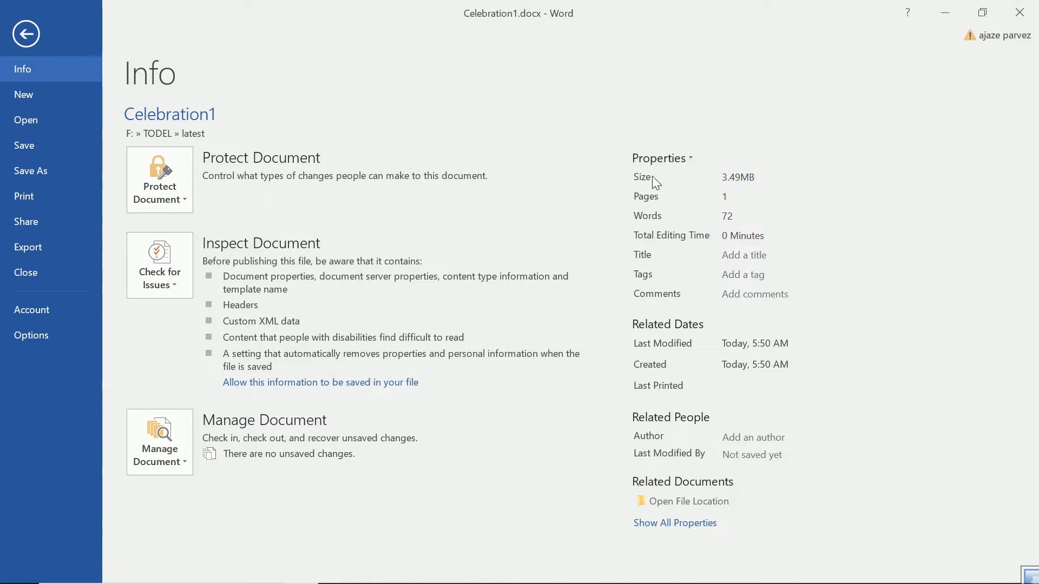
pyautogui.moveTo(676, 206)
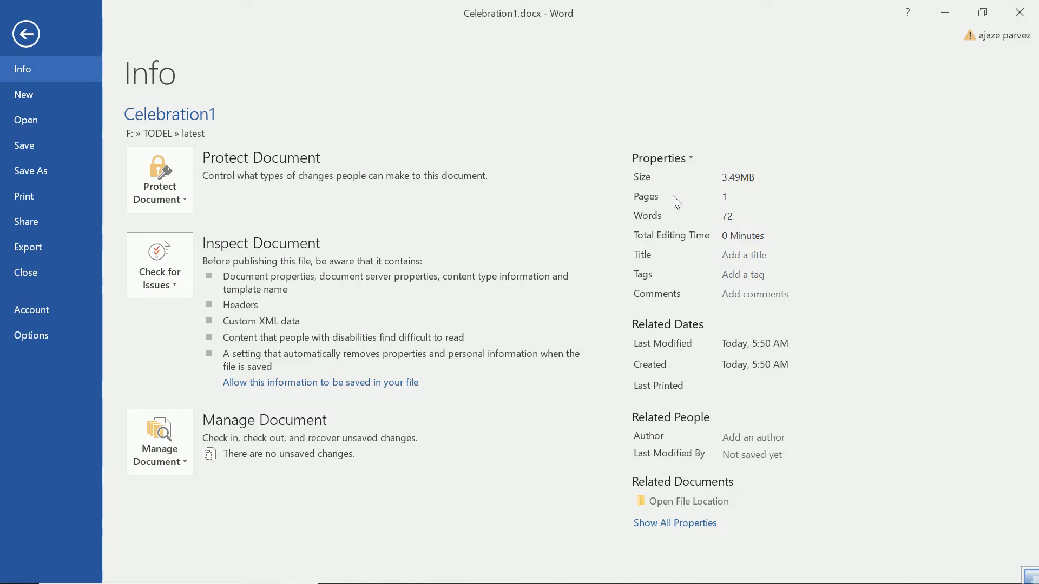
pyautogui.moveTo(735, 242)
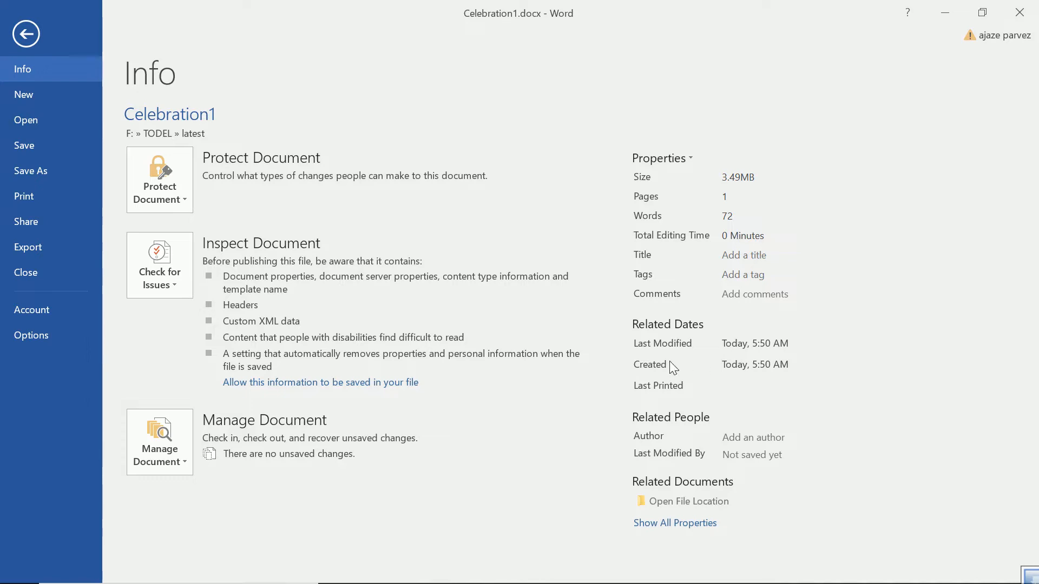
pyautogui.moveTo(873, 351)
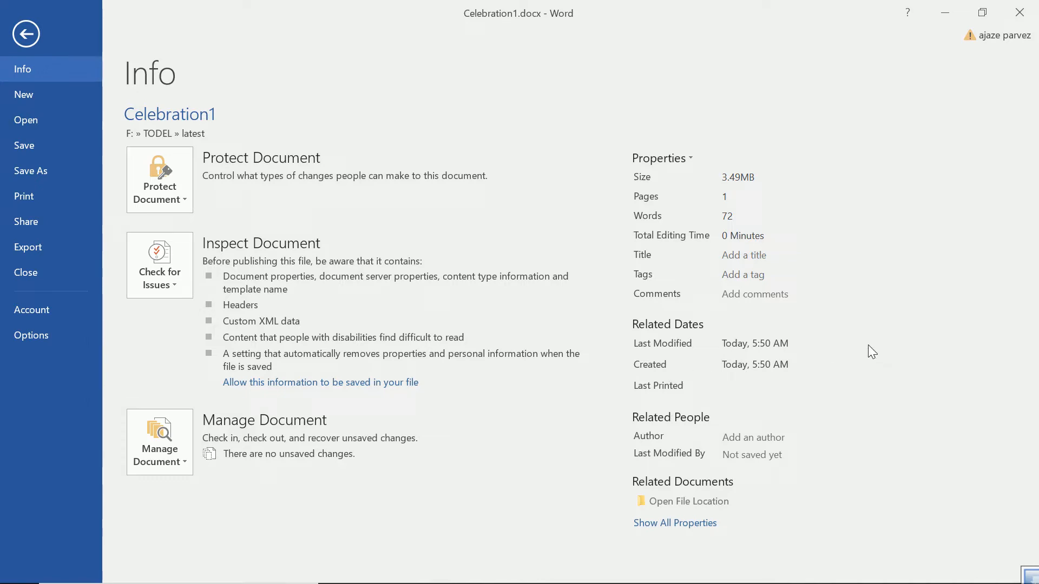
pyautogui.moveTo(858, 344)
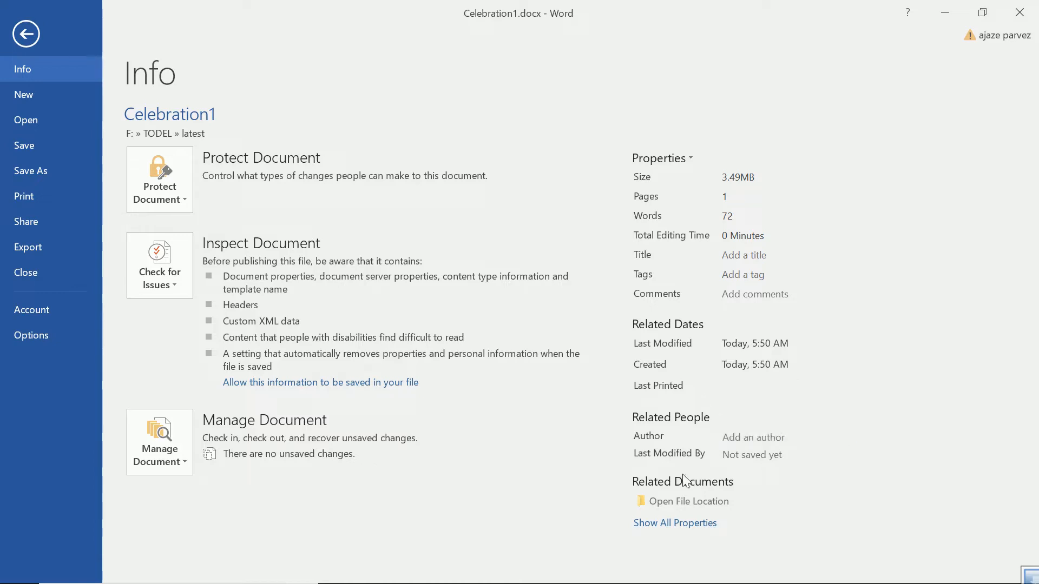
pyautogui.moveTo(740, 203)
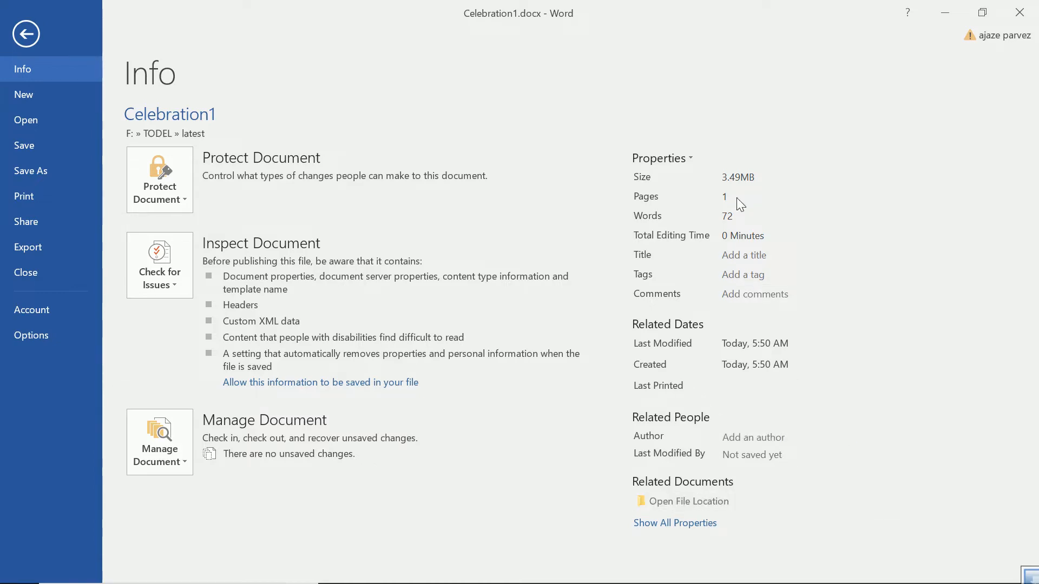
pyautogui.click(745, 254)
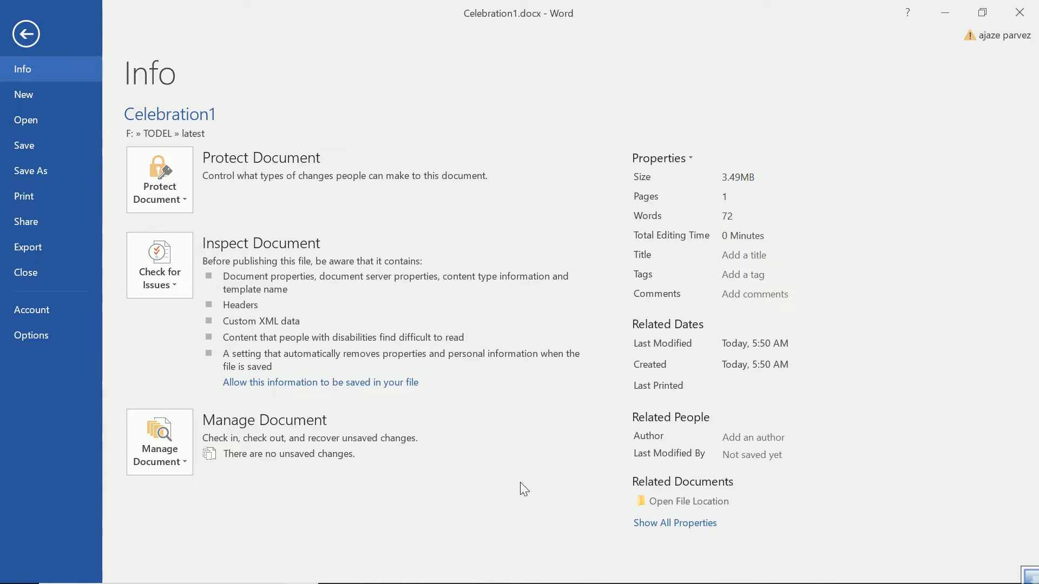
pyautogui.moveTo(577, 383)
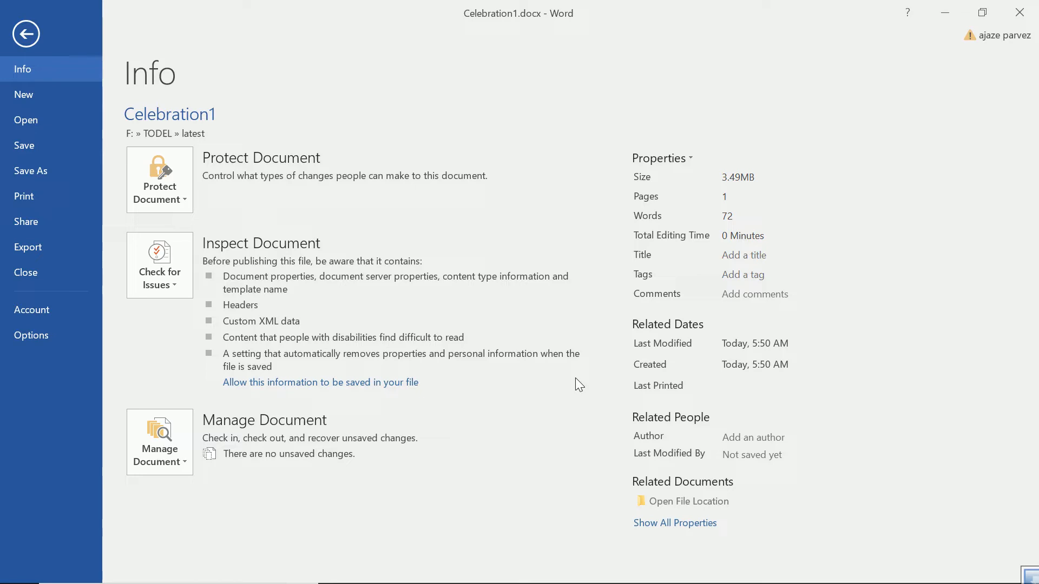
pyautogui.moveTo(716, 277)
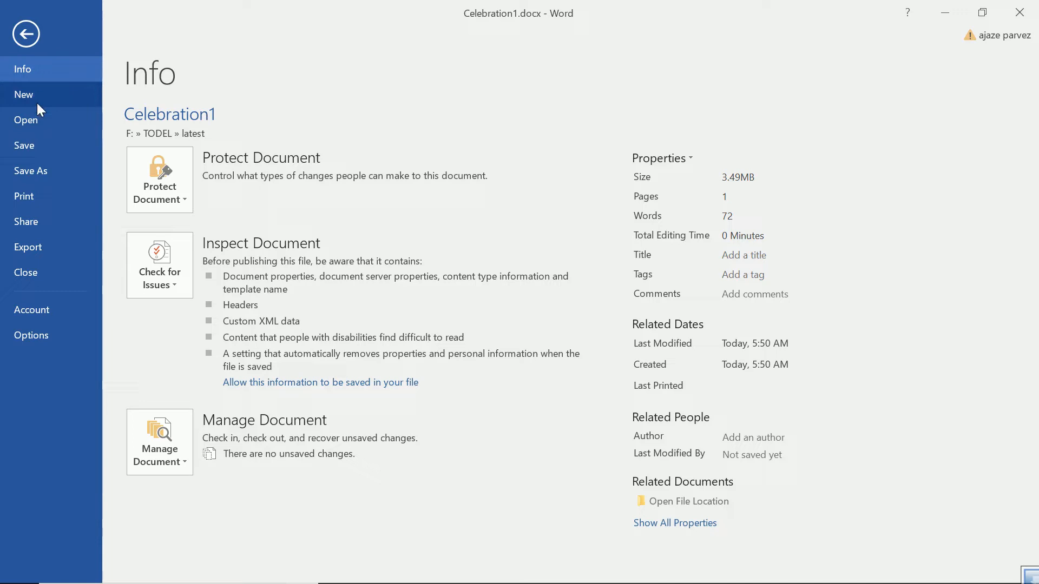
pyautogui.moveTo(186, 186)
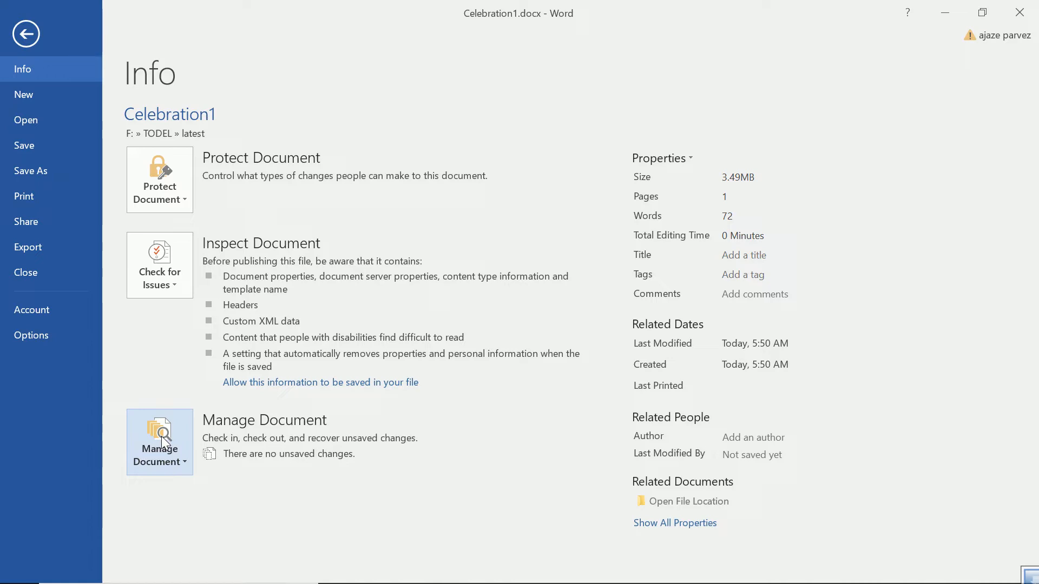
pyautogui.moveTo(232, 469)
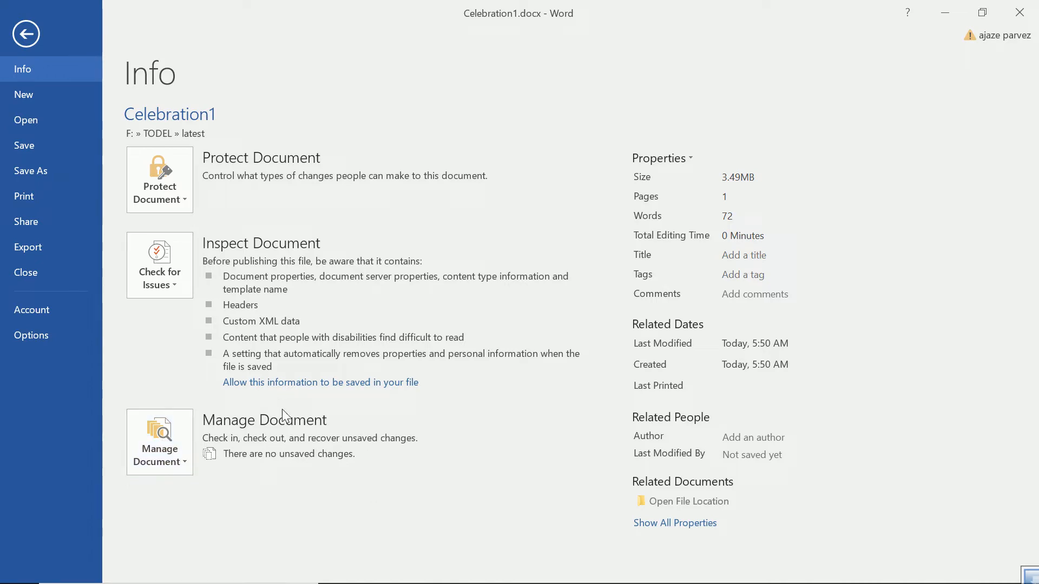
pyautogui.moveTo(223, 223)
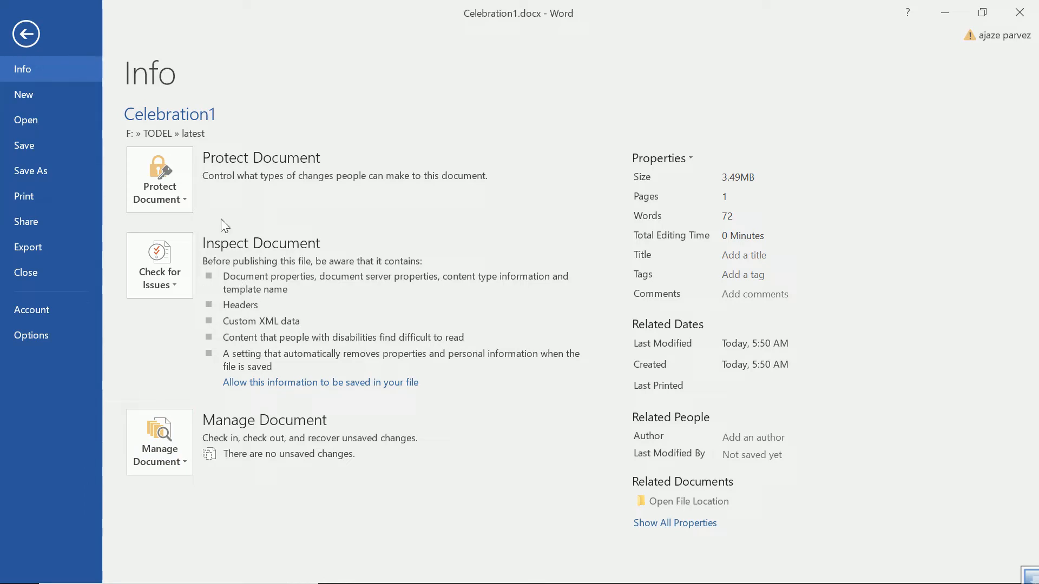
pyautogui.moveTo(167, 189)
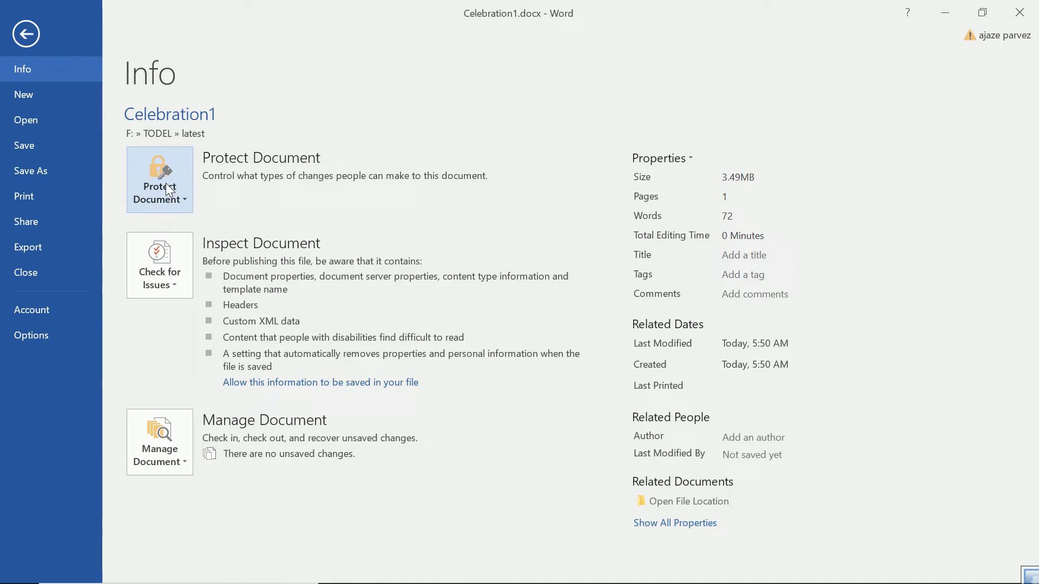
pyautogui.moveTo(182, 273)
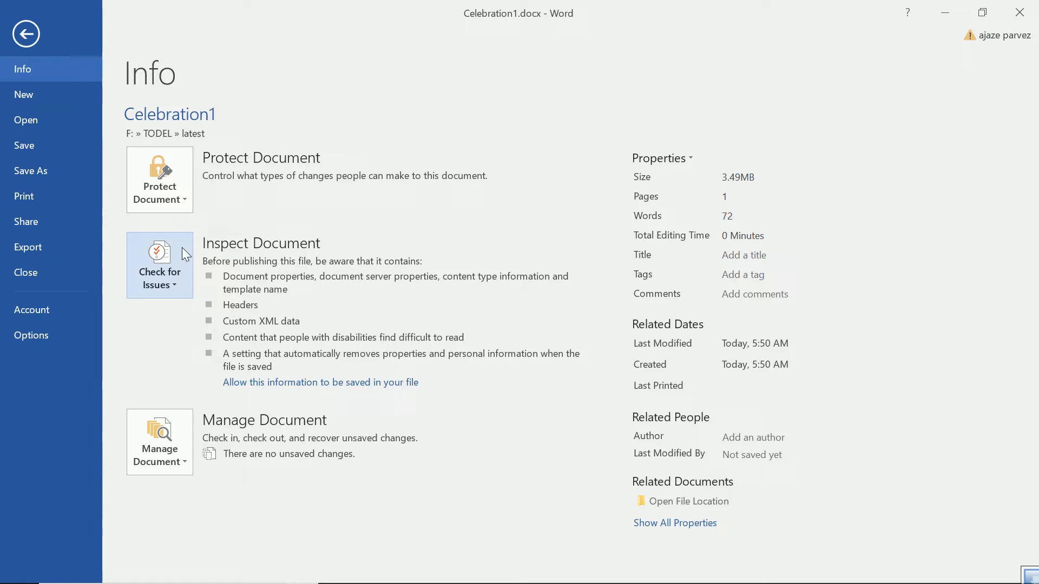
pyautogui.moveTo(173, 259)
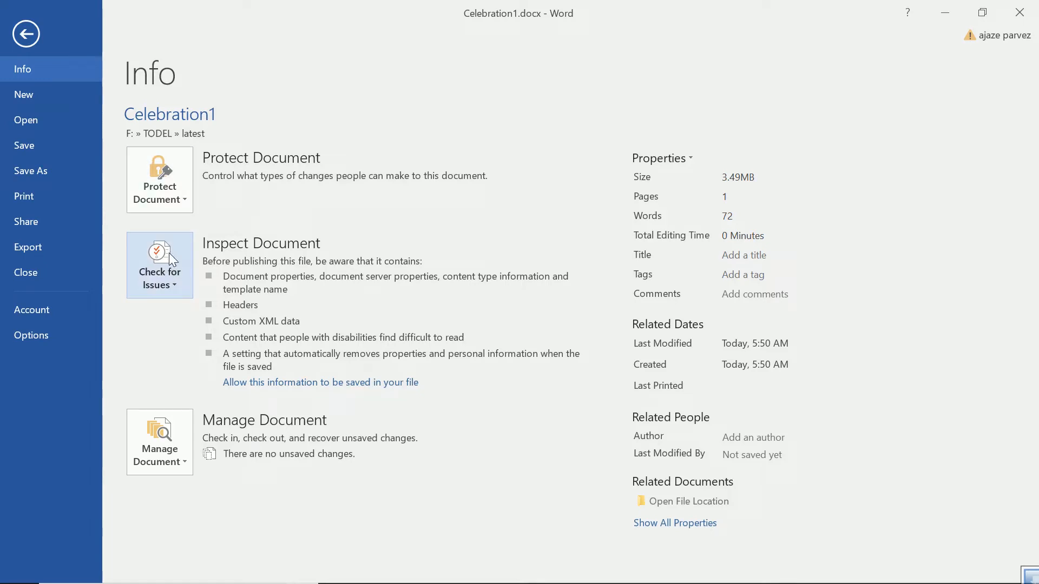
pyautogui.moveTo(182, 231)
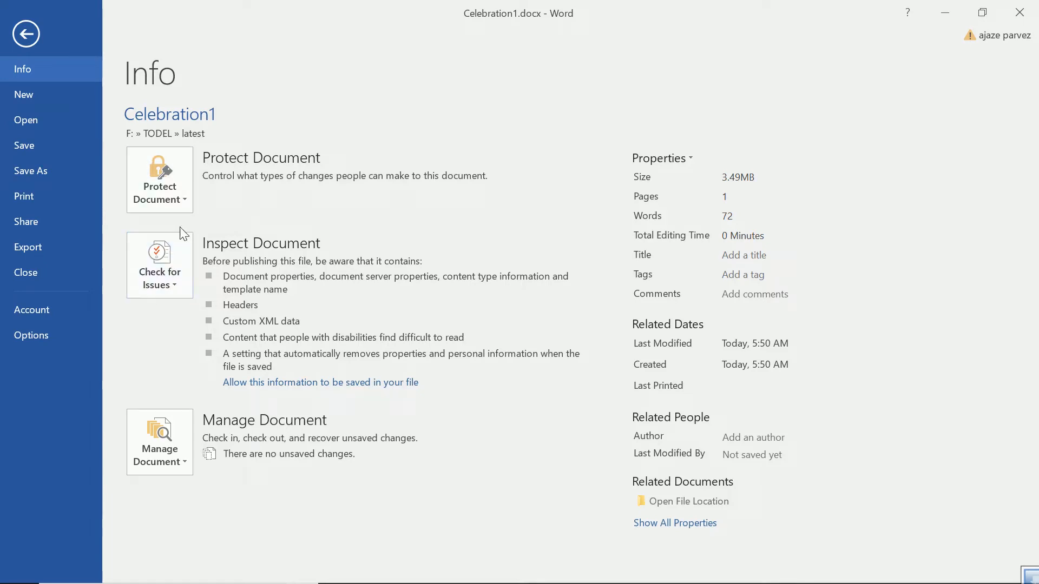
pyautogui.moveTo(350, 124)
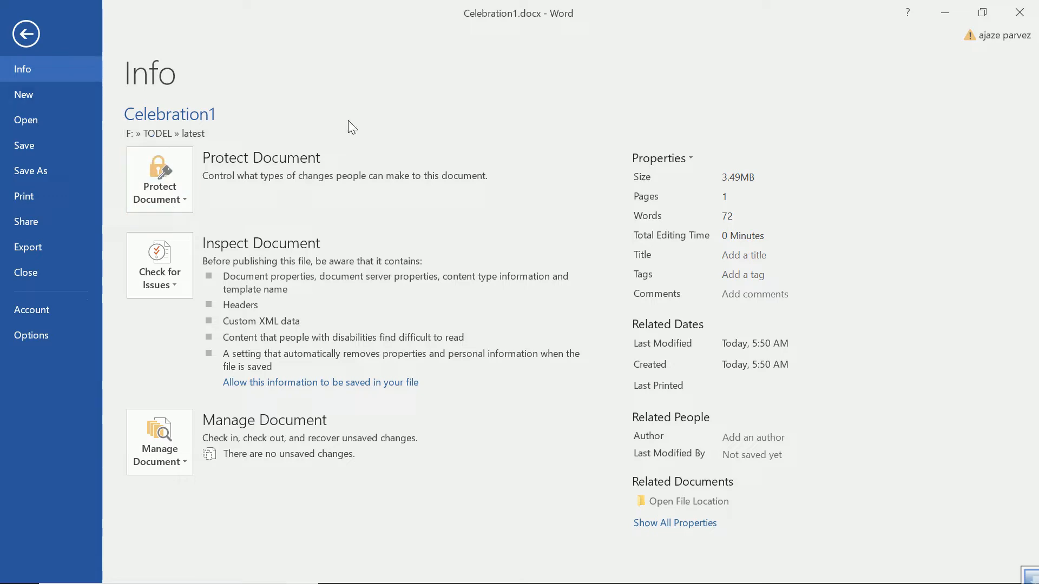
pyautogui.moveTo(707, 352)
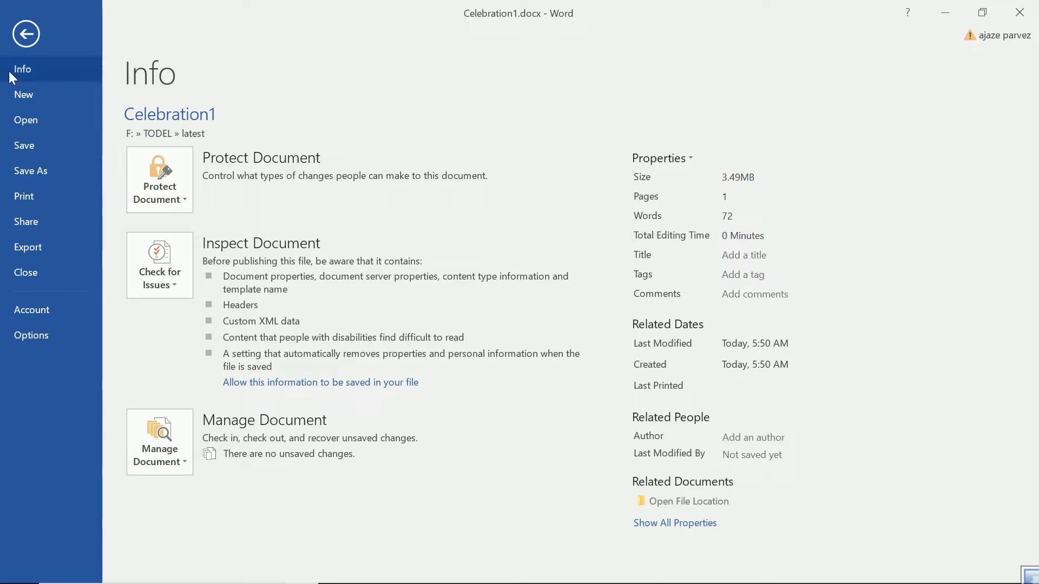
pyautogui.moveTo(21, 119)
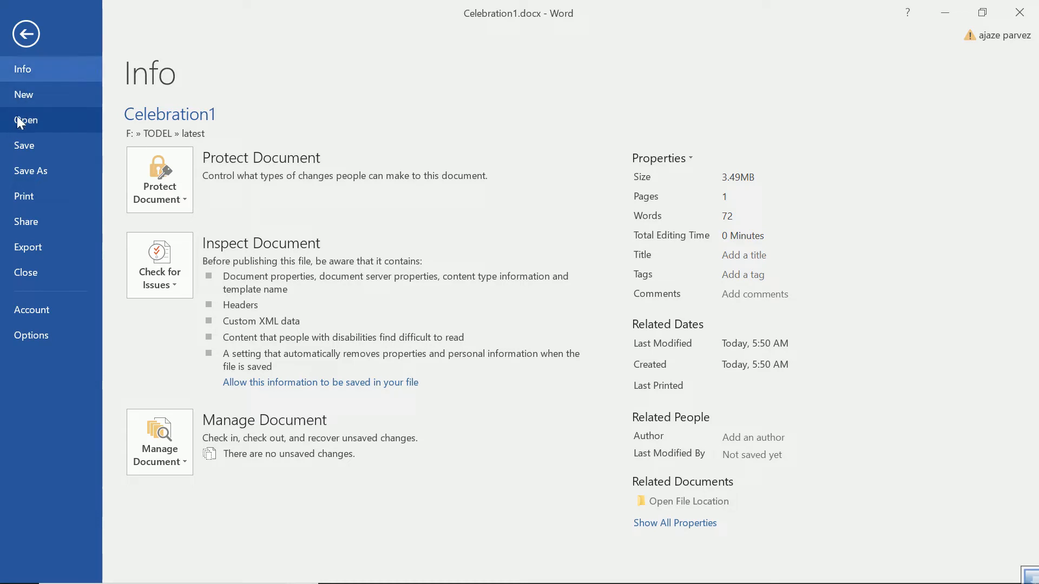
# Open Celebration.docx from the Recent list and show its Info pane
pyautogui.click(26, 119)
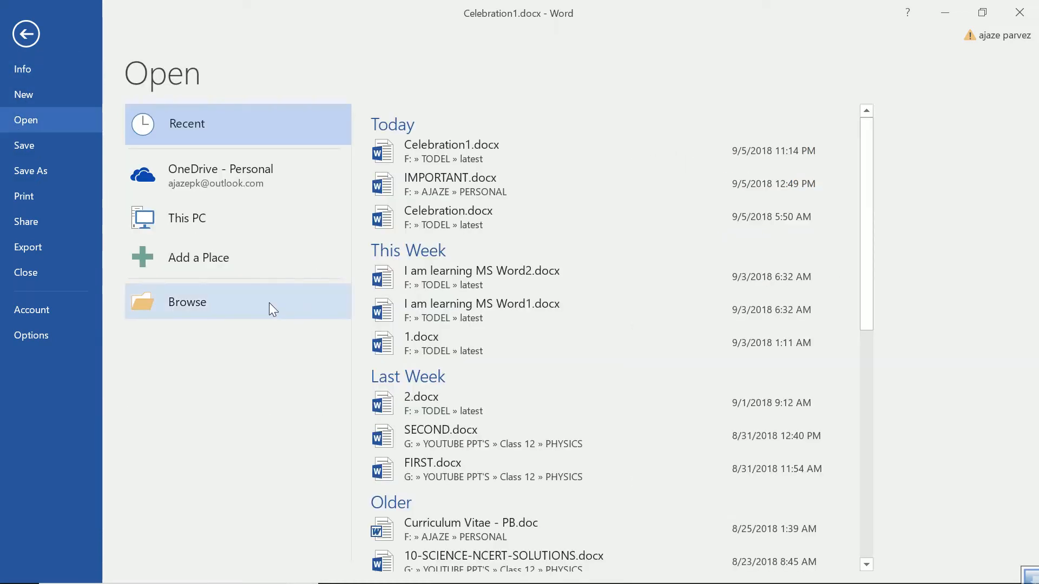
pyautogui.click(187, 302)
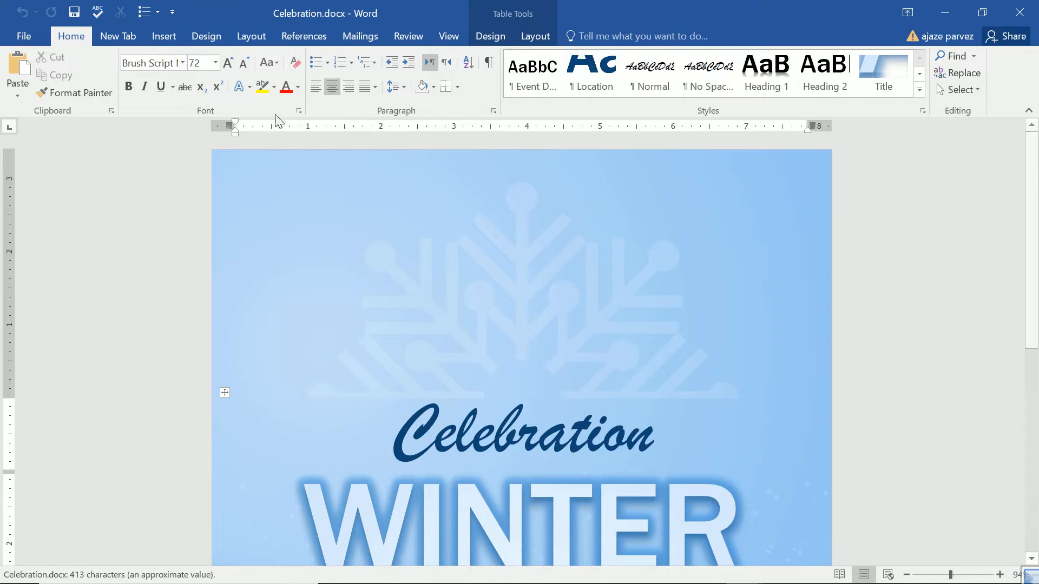
pyautogui.click(24, 36)
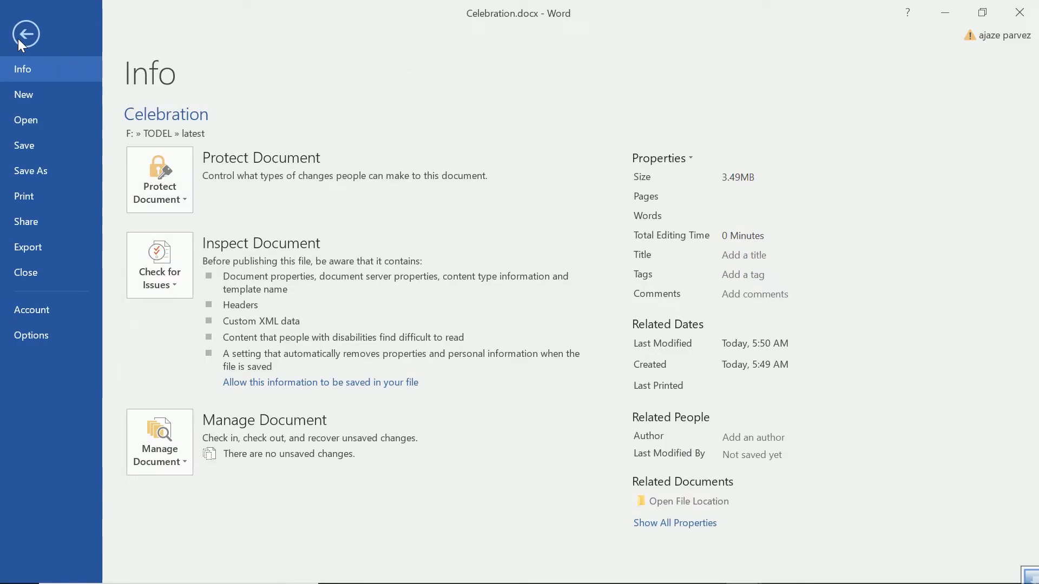
pyautogui.moveTo(28, 102)
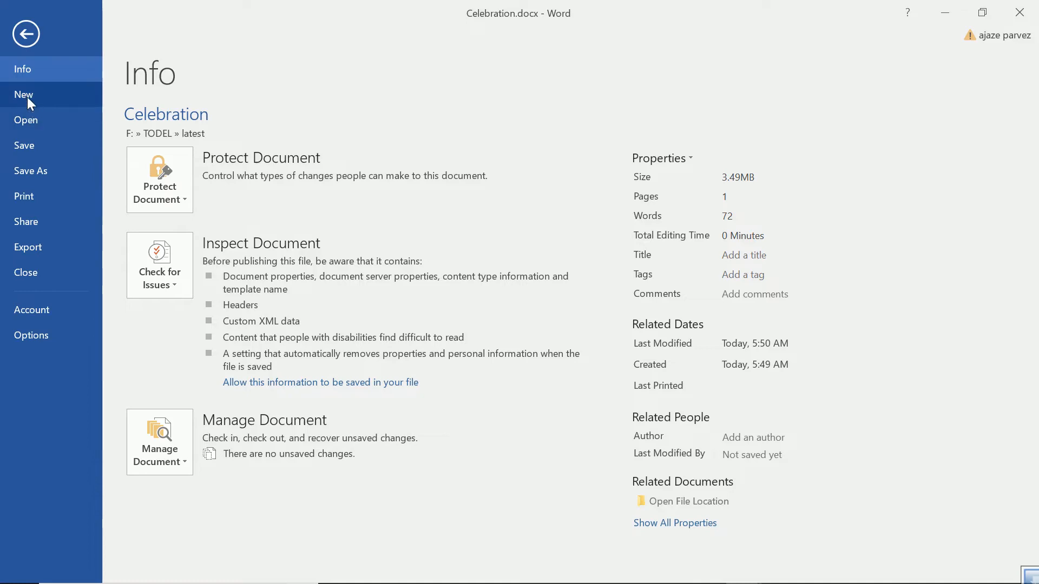
# Show the New page with the blank document and suggested template searches
pyautogui.click(24, 94)
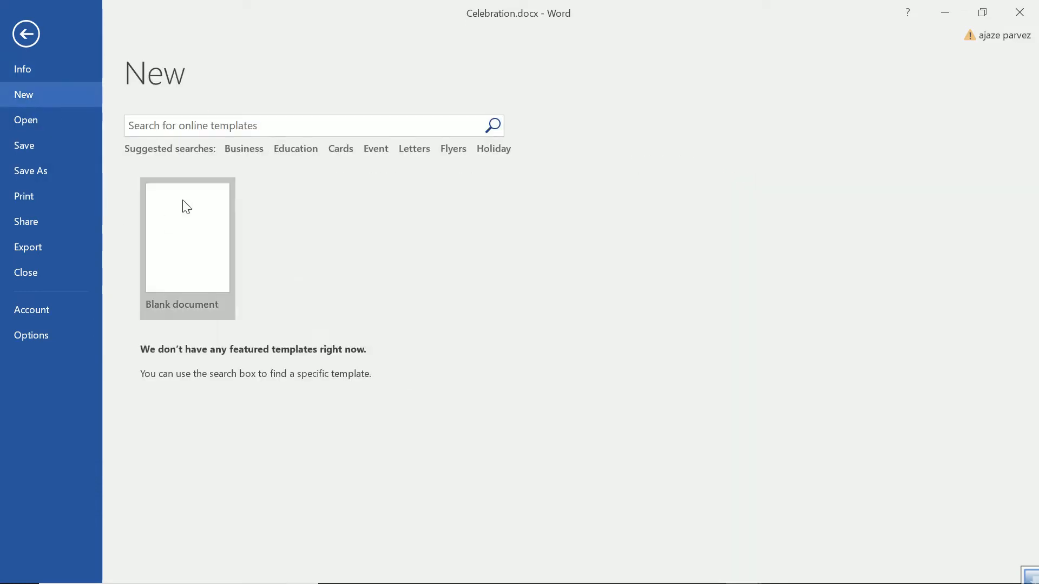
pyautogui.moveTo(199, 270)
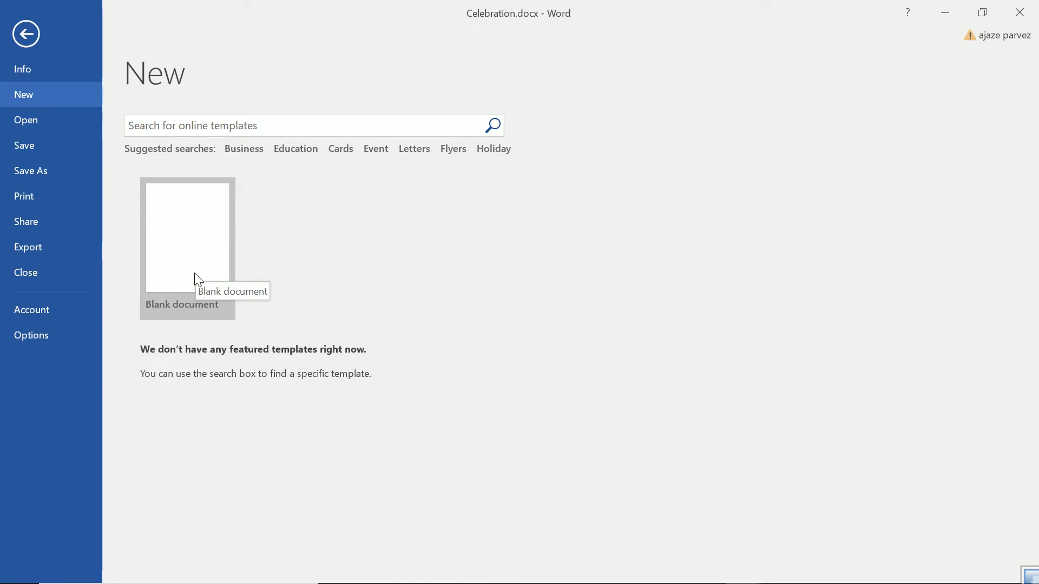
pyautogui.moveTo(286, 188)
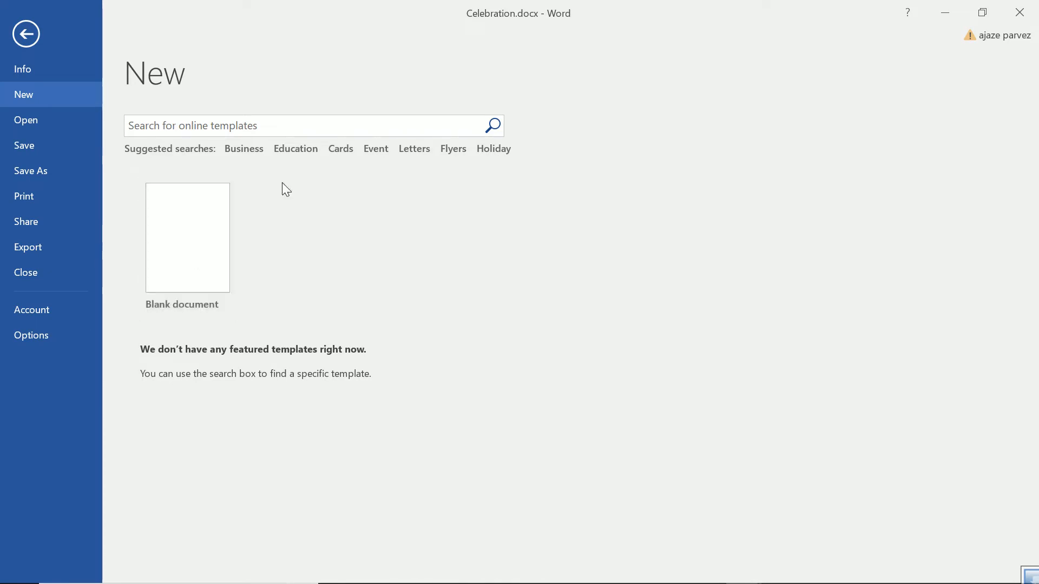
pyautogui.moveTo(291, 153)
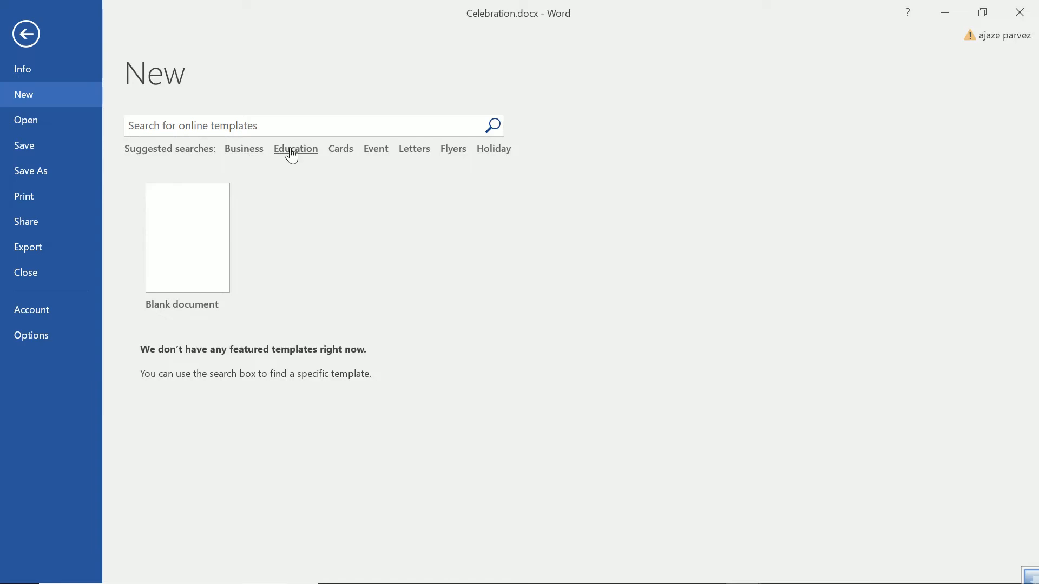
pyautogui.moveTo(408, 156)
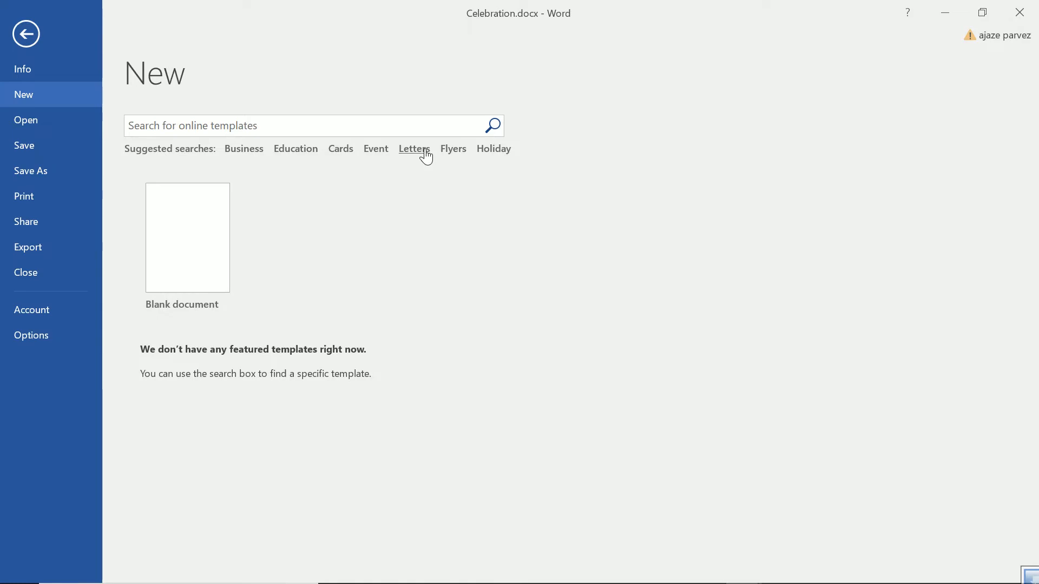
# Create a letter from the Letters template search and scroll through its placeholder text and wave graphics
pyautogui.click(413, 148)
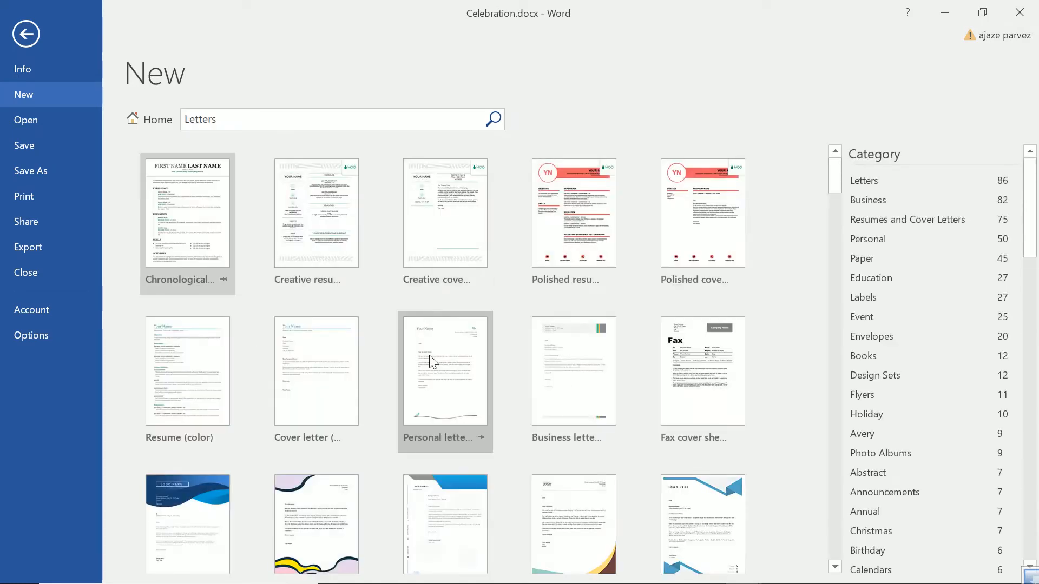
pyautogui.scroll(-3)
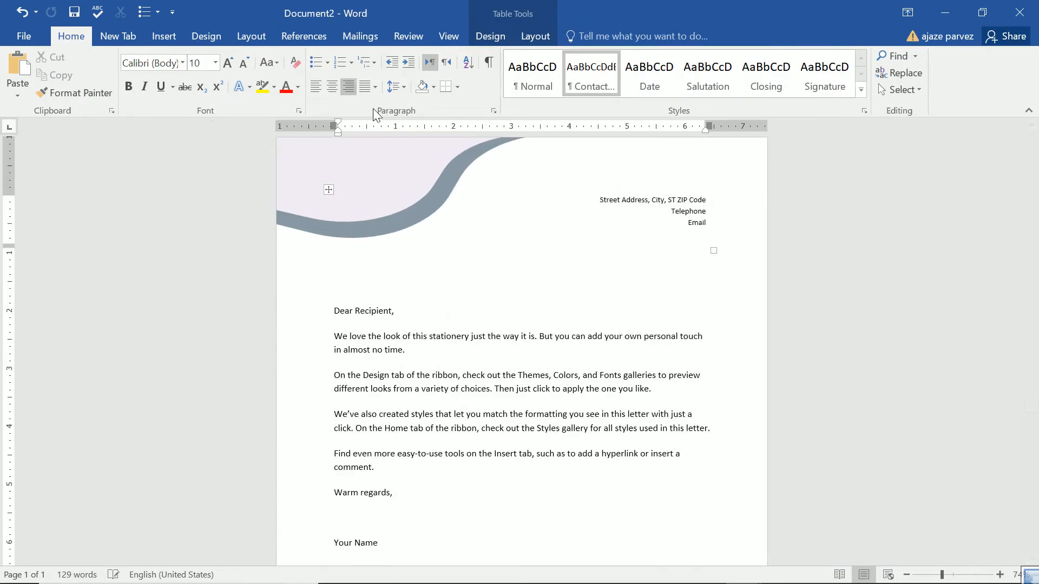
pyautogui.scroll(-3)
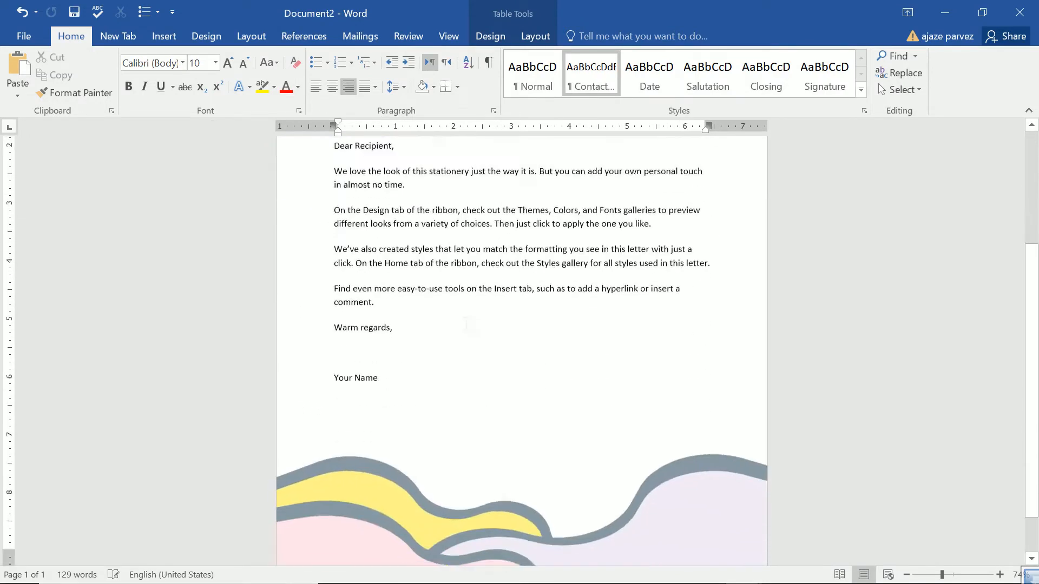
pyautogui.scroll(-3)
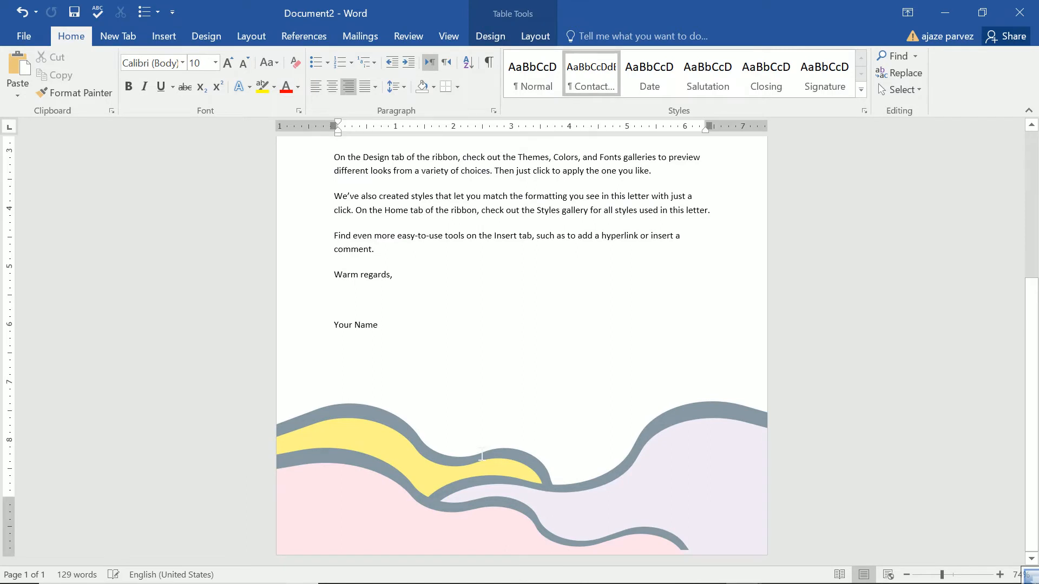
pyautogui.scroll(3)
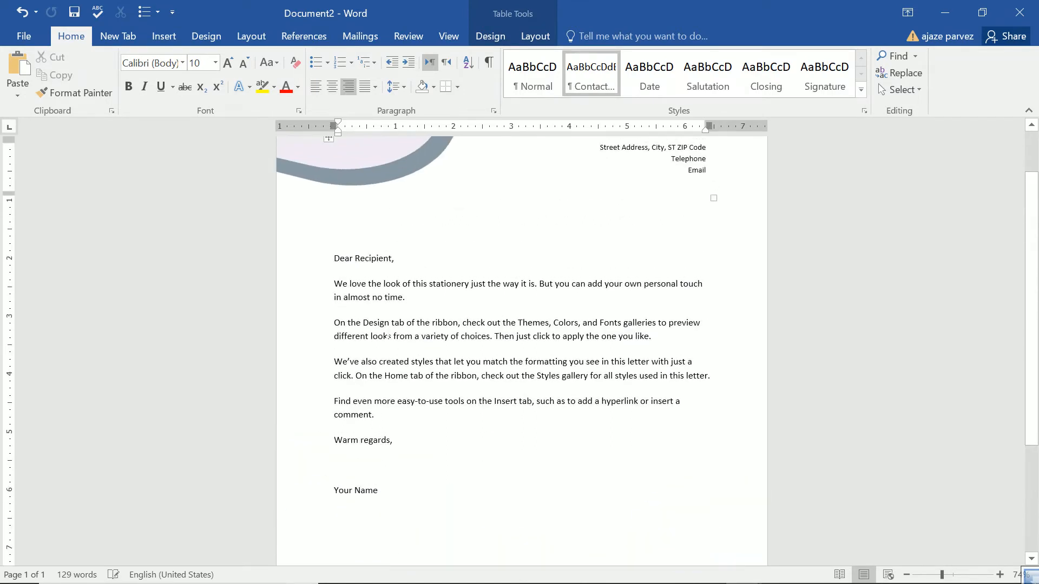
# Return via Open to the New page, now listing the Organic shapes letterhead beside Blank document
pyautogui.click(23, 35)
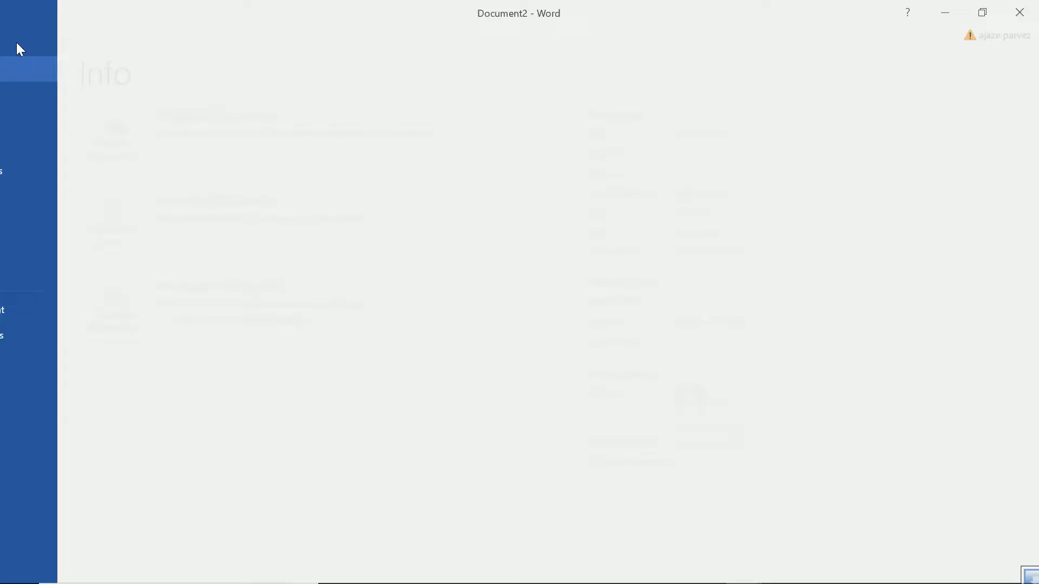
pyautogui.click(26, 120)
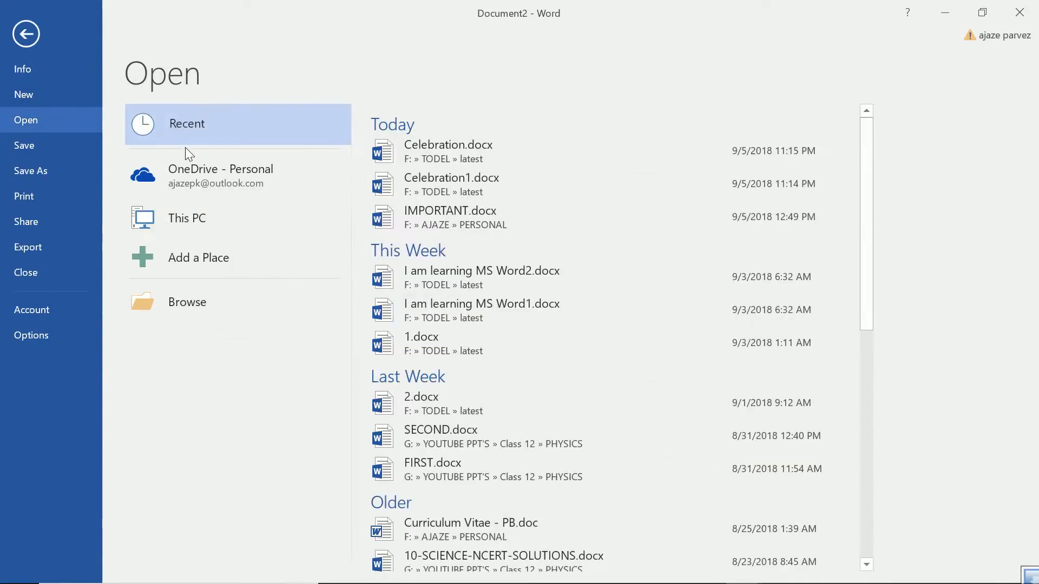
pyautogui.click(24, 95)
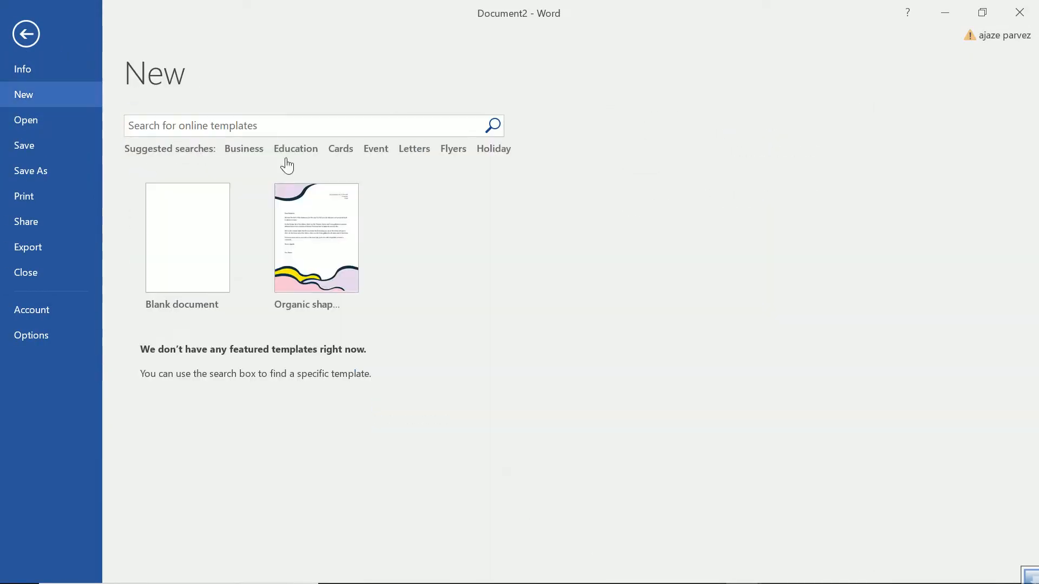
pyautogui.moveTo(389, 219)
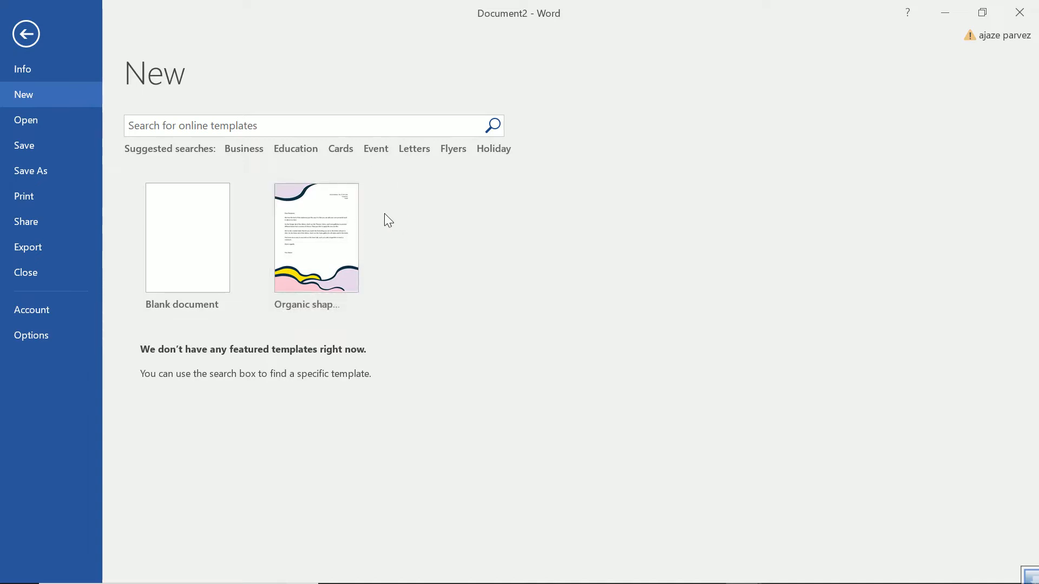
pyautogui.moveTo(326, 239)
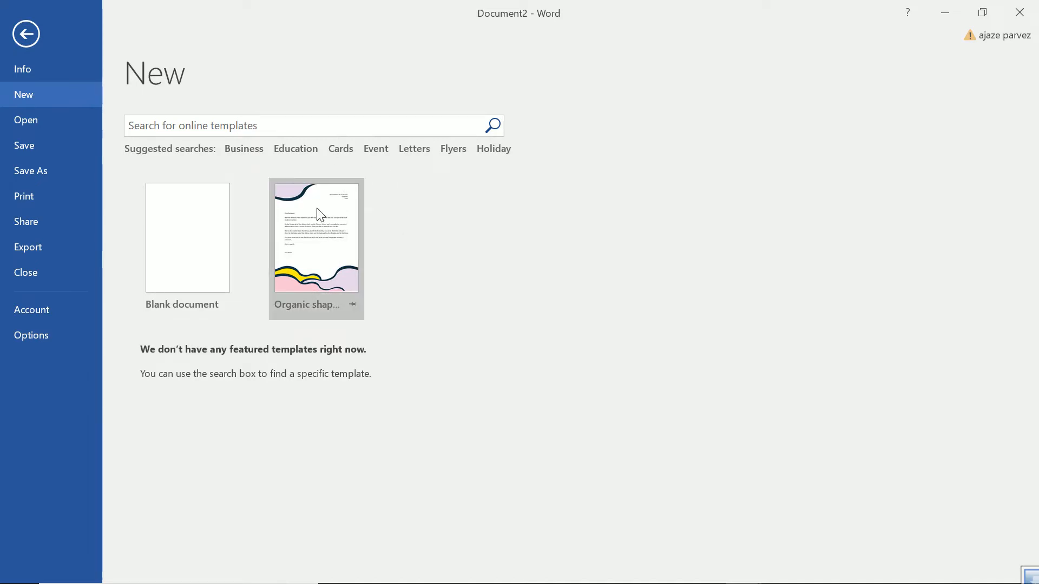
pyautogui.moveTo(320, 213)
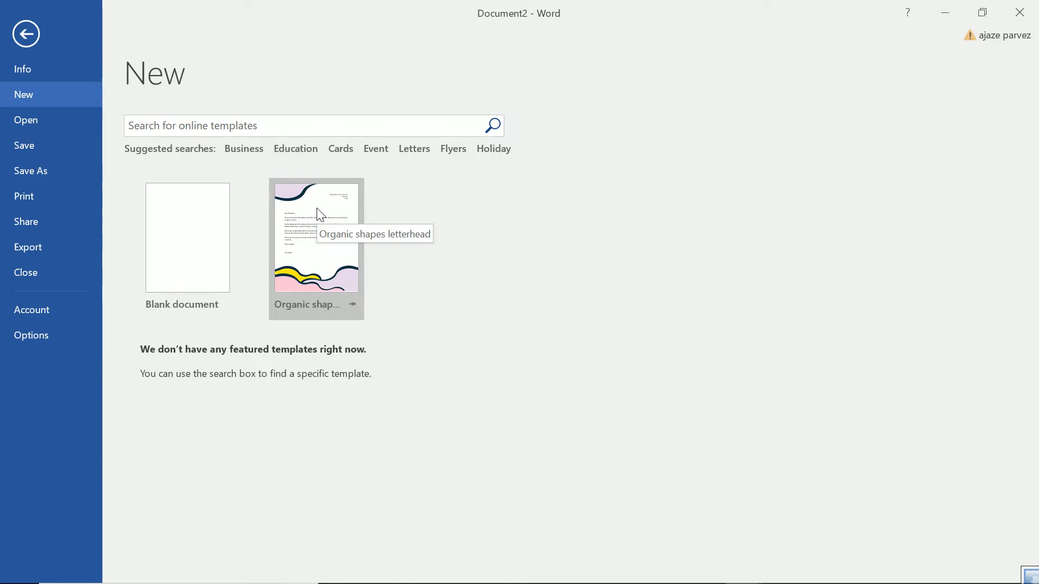
pyautogui.moveTo(458, 156)
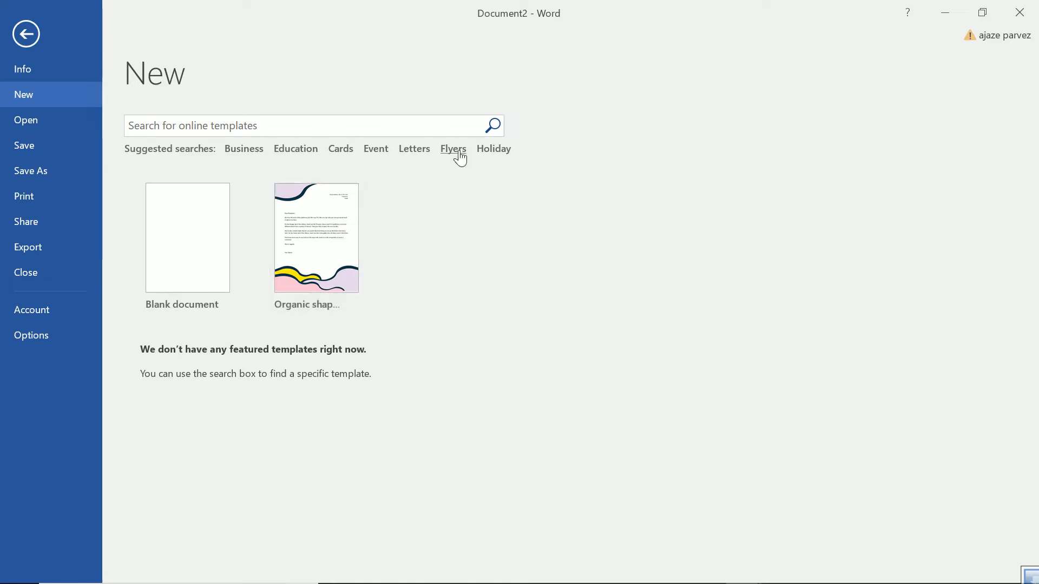
pyautogui.moveTo(370, 156)
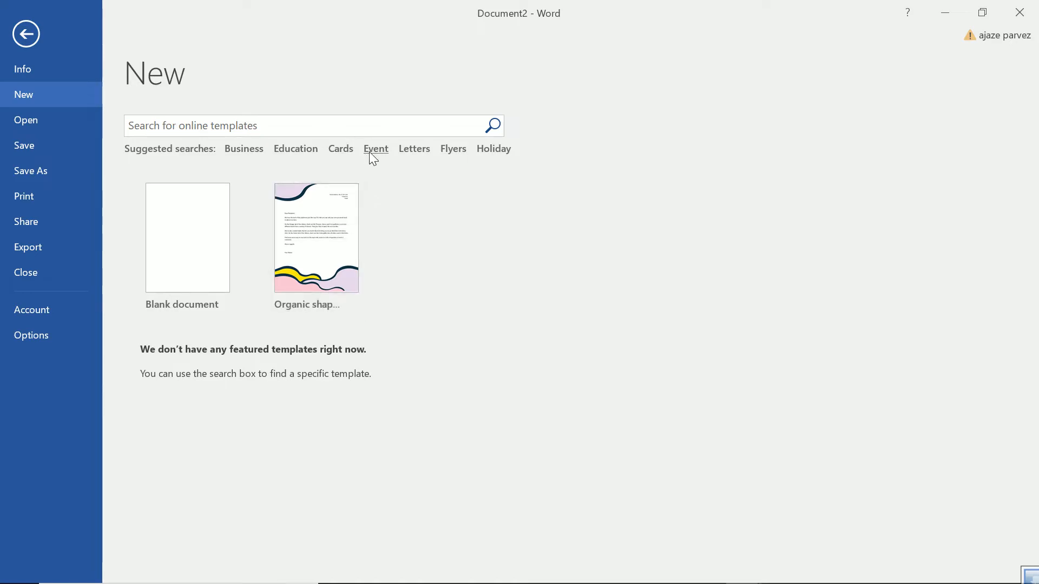
# Create Event tickets from the Event template search, then start a new blank document
pyautogui.click(377, 148)
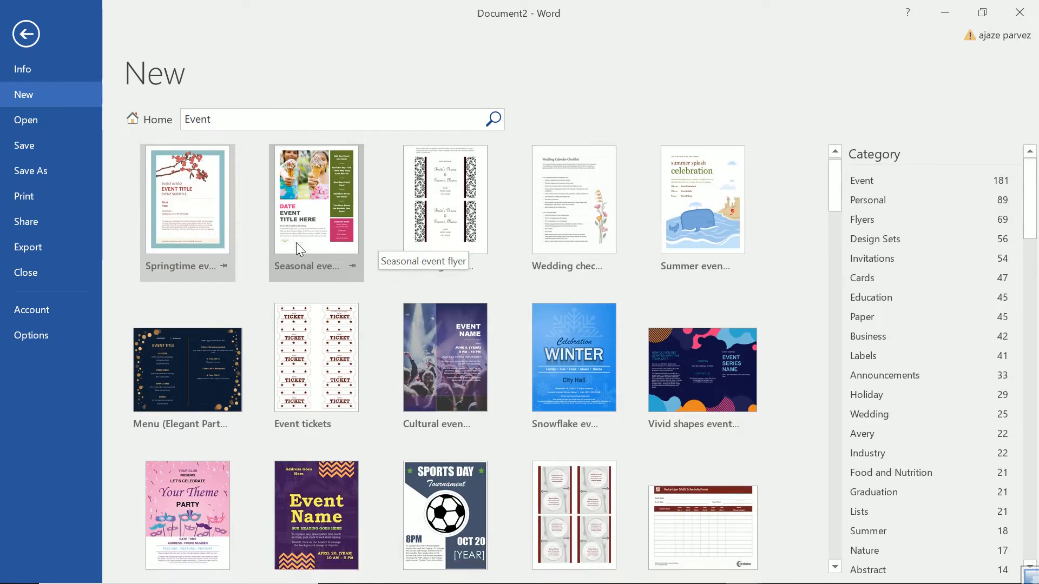
pyautogui.scroll(-3)
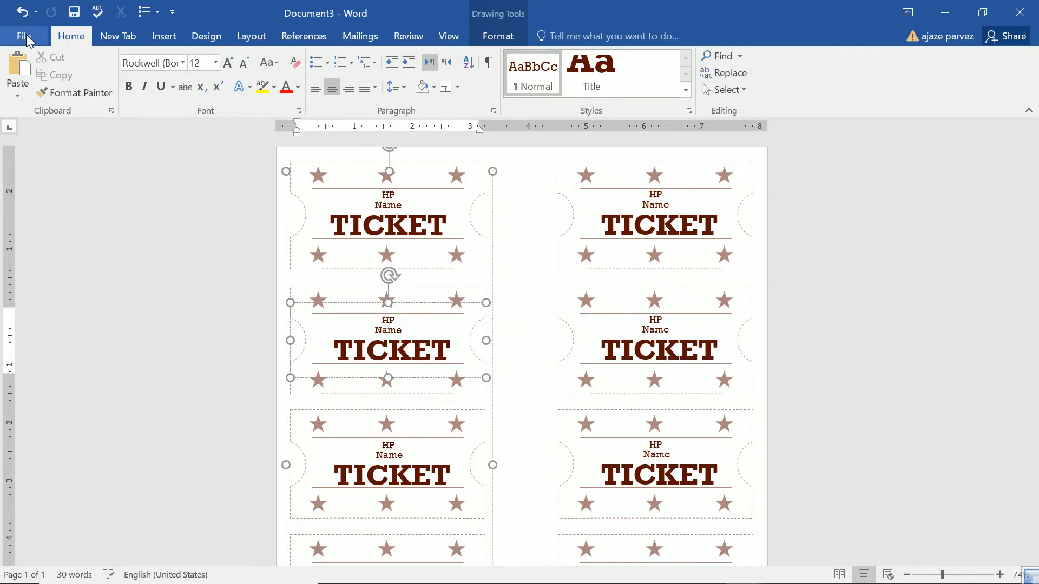
pyautogui.click(24, 36)
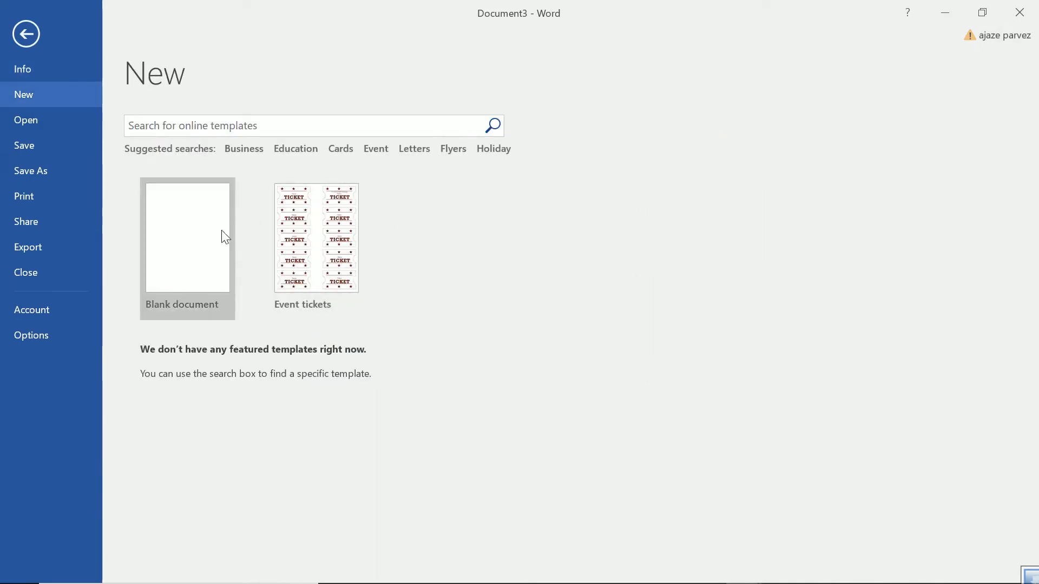
pyautogui.click(187, 238)
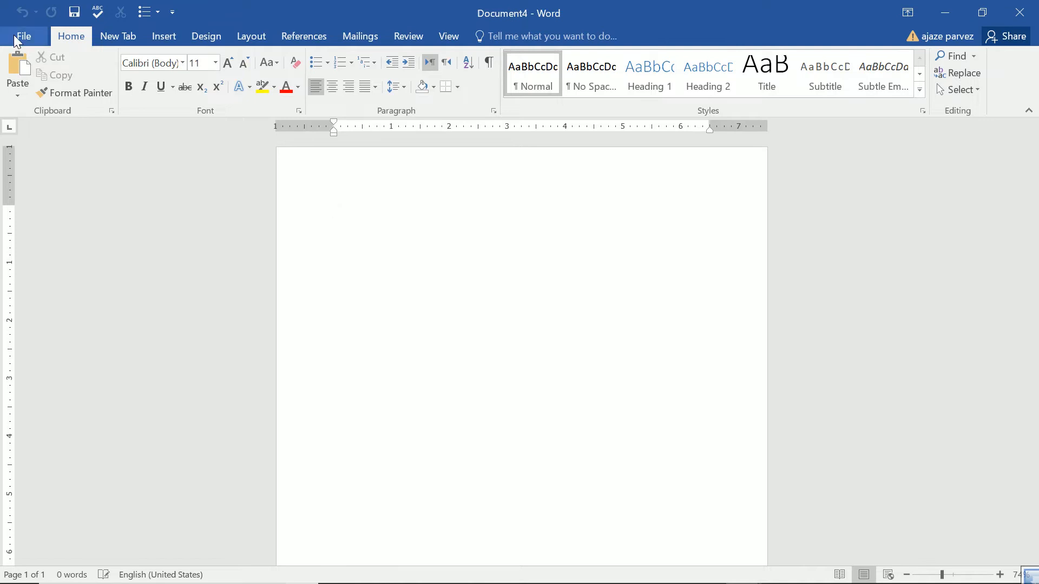
# Return to the event tickets document and show its Save As page with OneDrive, This PC and Browse
pyautogui.click(23, 36)
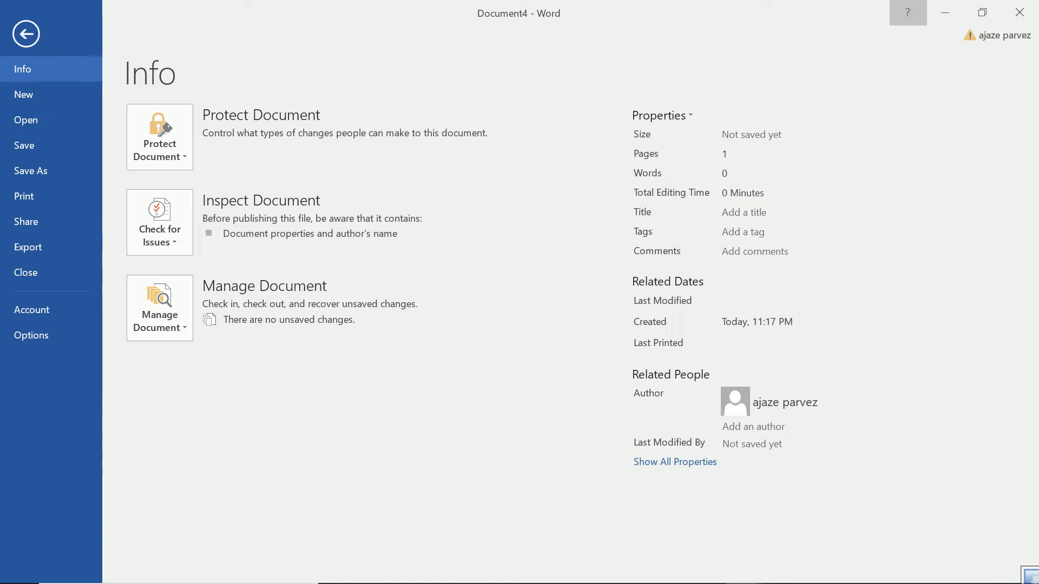
pyautogui.click(26, 34)
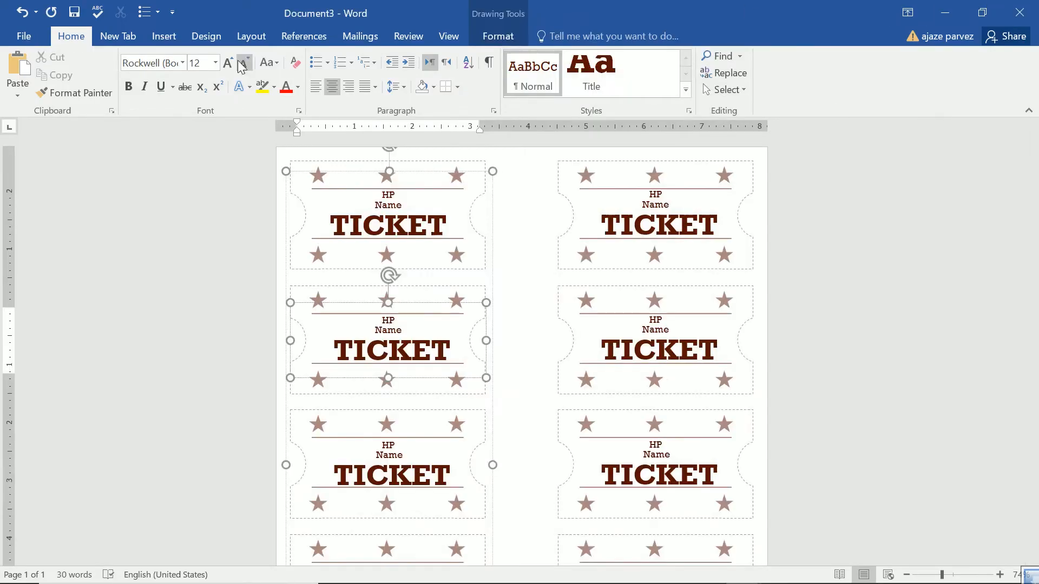
pyautogui.click(23, 36)
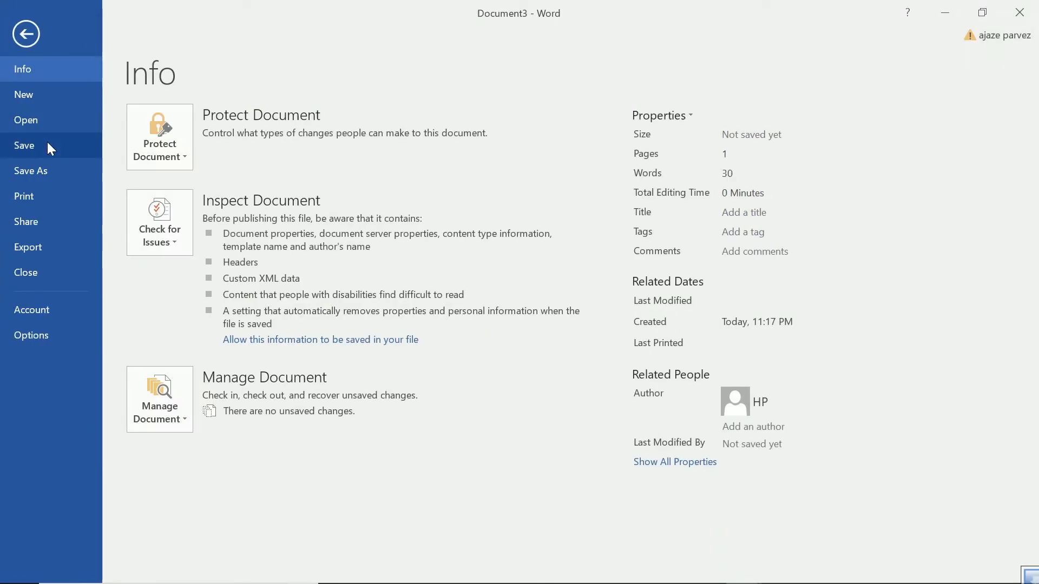
pyautogui.click(31, 171)
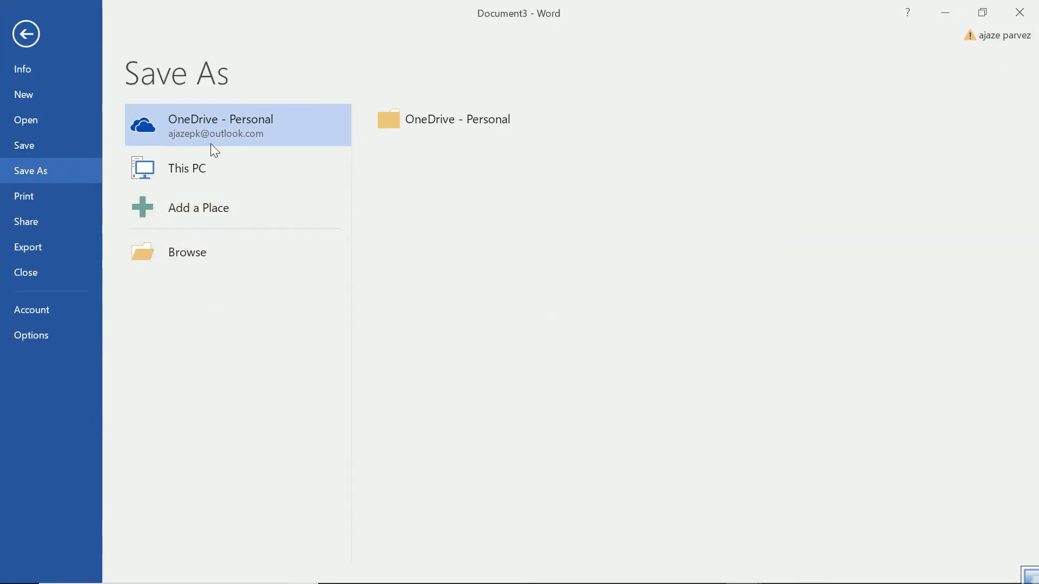
pyautogui.moveTo(215, 141)
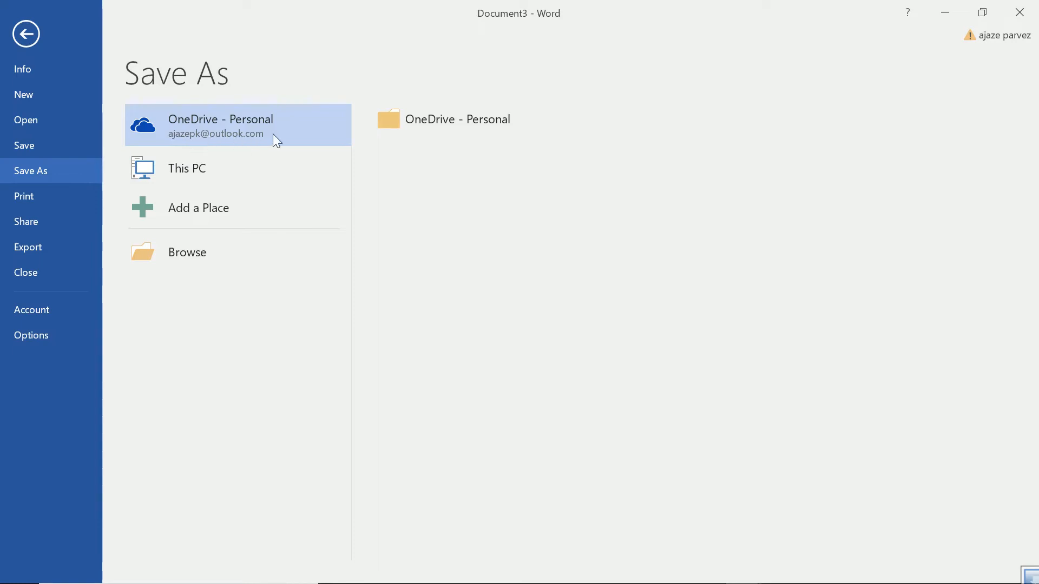
pyautogui.moveTo(213, 184)
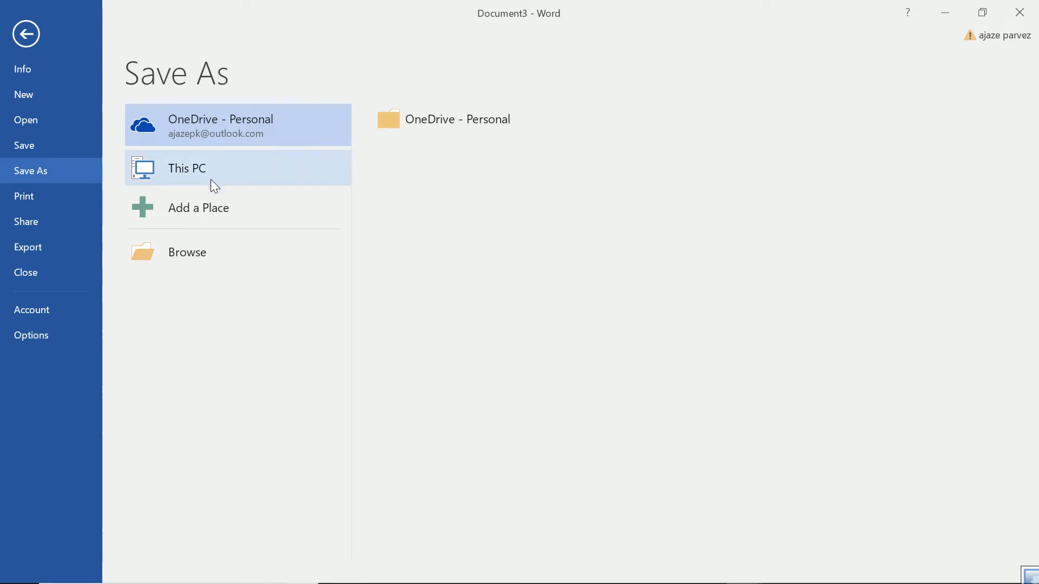
pyautogui.moveTo(205, 256)
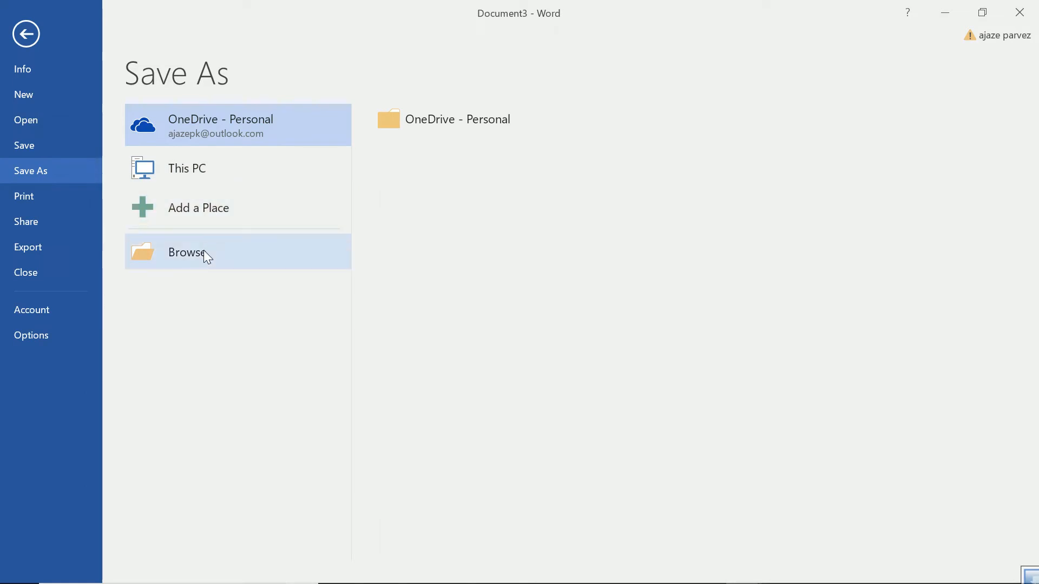
# Browse and save the tickets document as Tickets1.docx in the latest folder
pyautogui.click(186, 252)
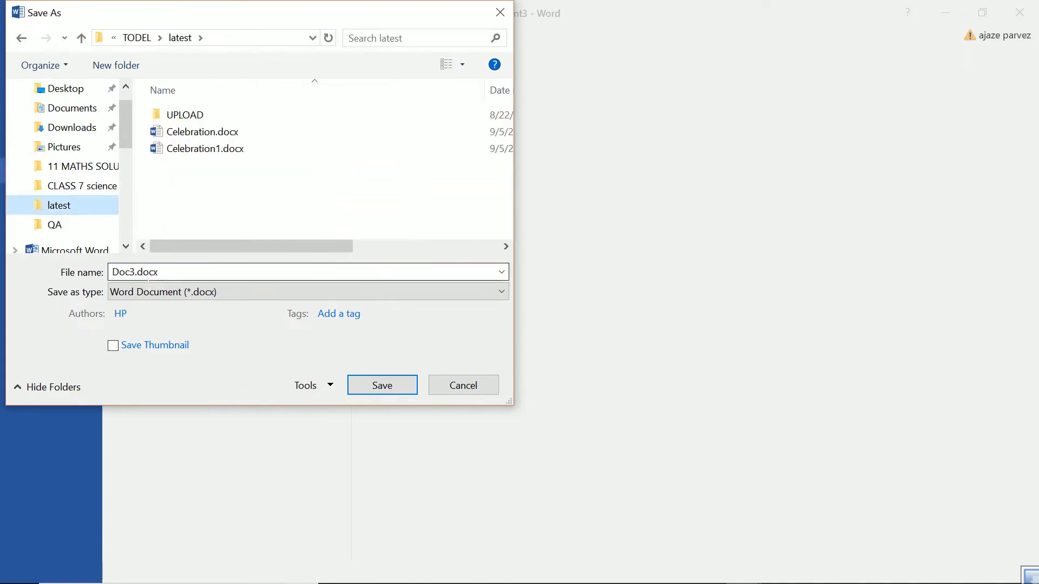
pyautogui.doubleClick(123, 272)
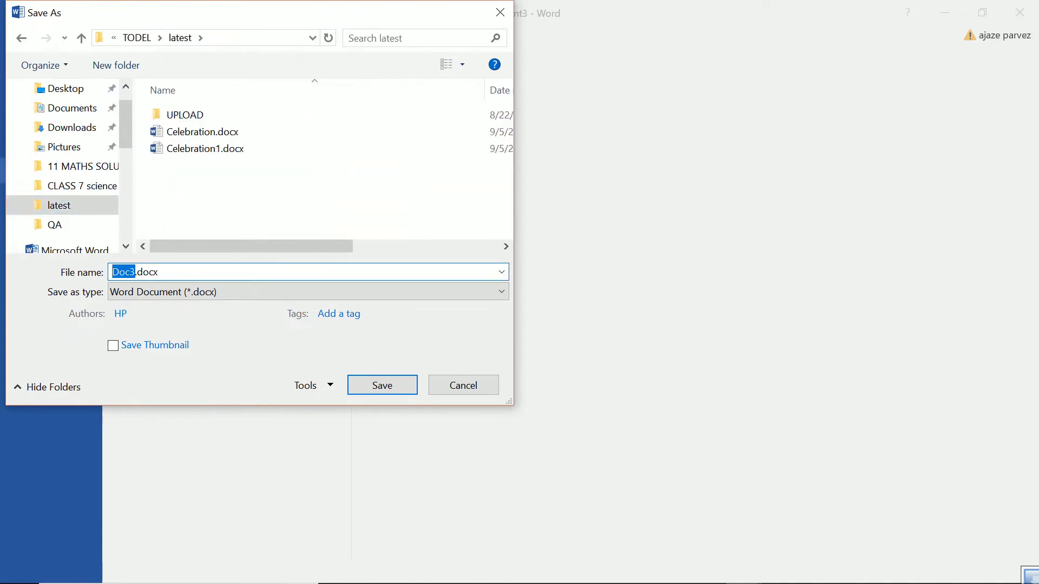
pyautogui.write('Tickets1')
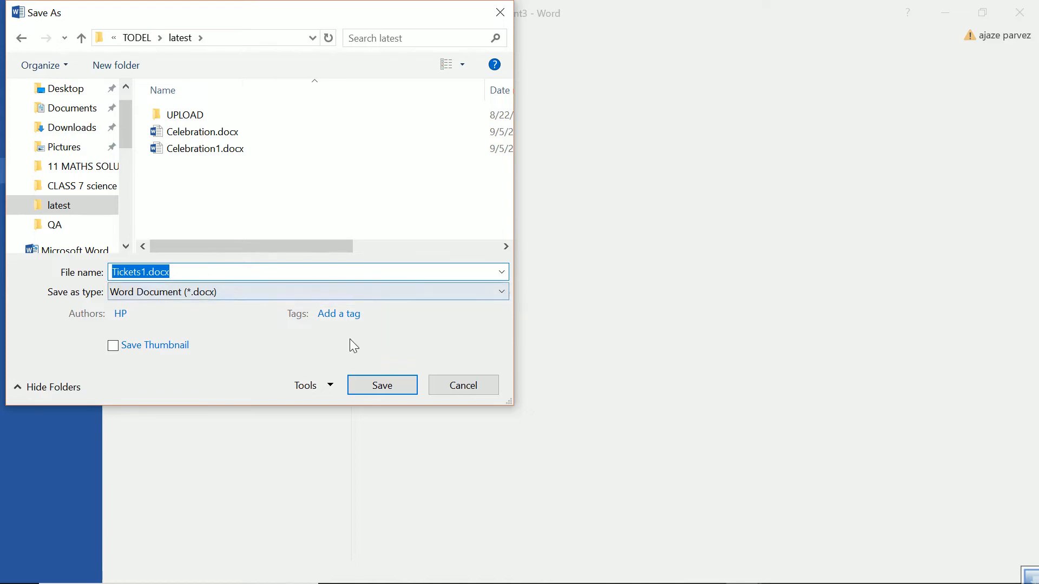
pyautogui.click(382, 385)
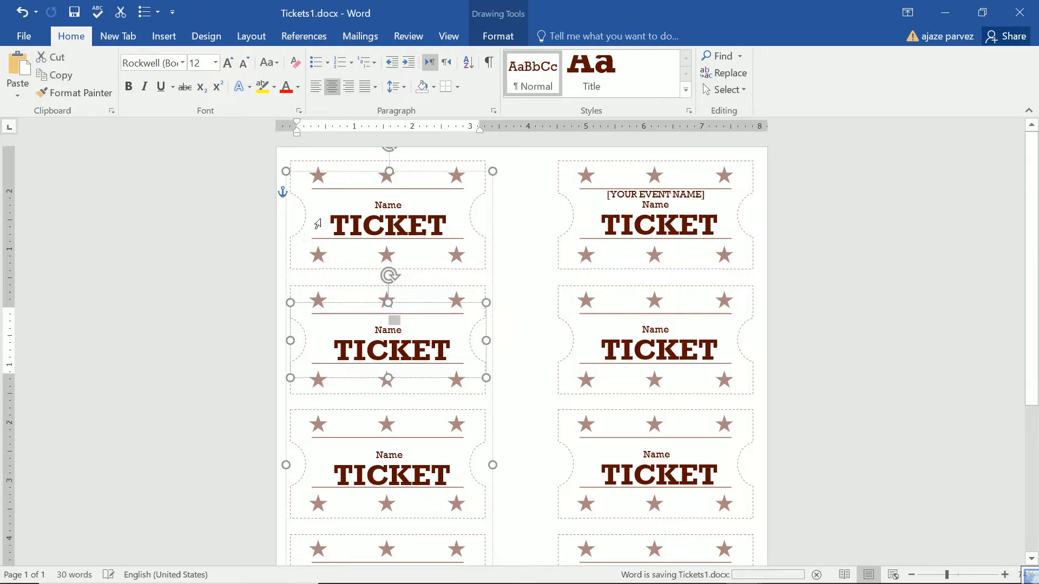
pyautogui.click(24, 35)
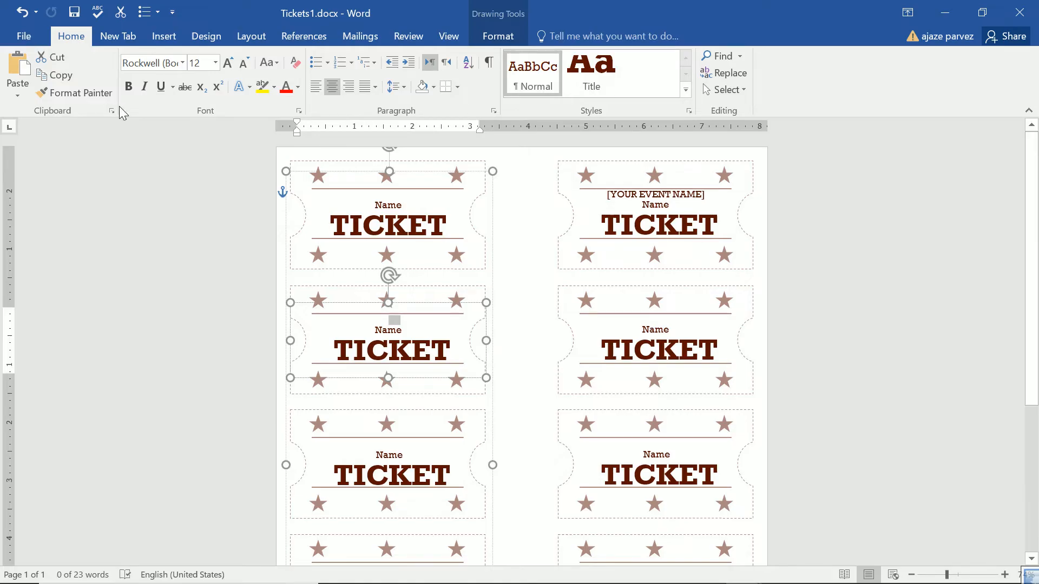
# Save a second copy as Tickets2.docx in the latest folder and show its Info pane
pyautogui.click(24, 37)
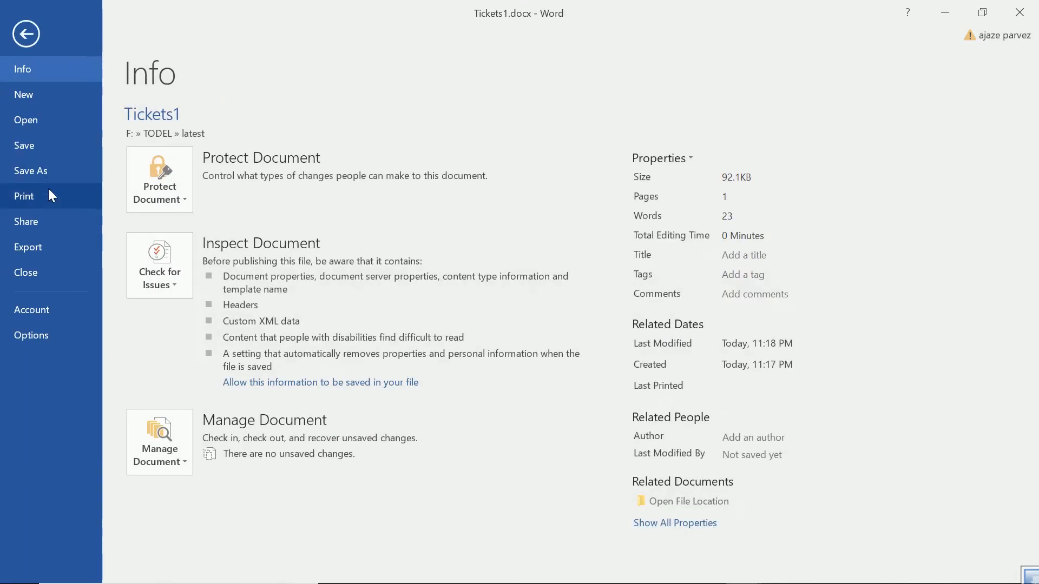
pyautogui.click(30, 171)
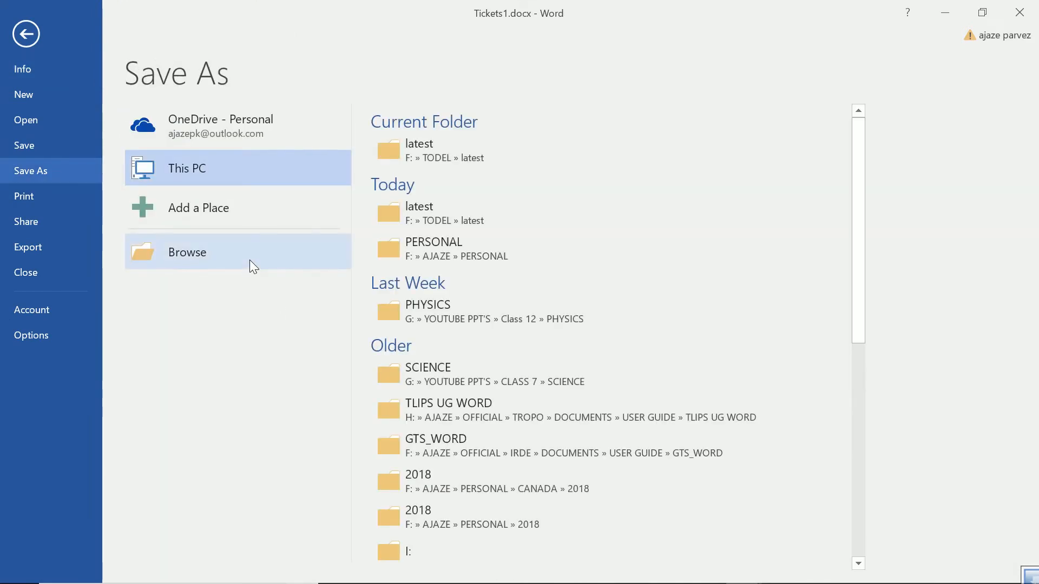
pyautogui.click(187, 252)
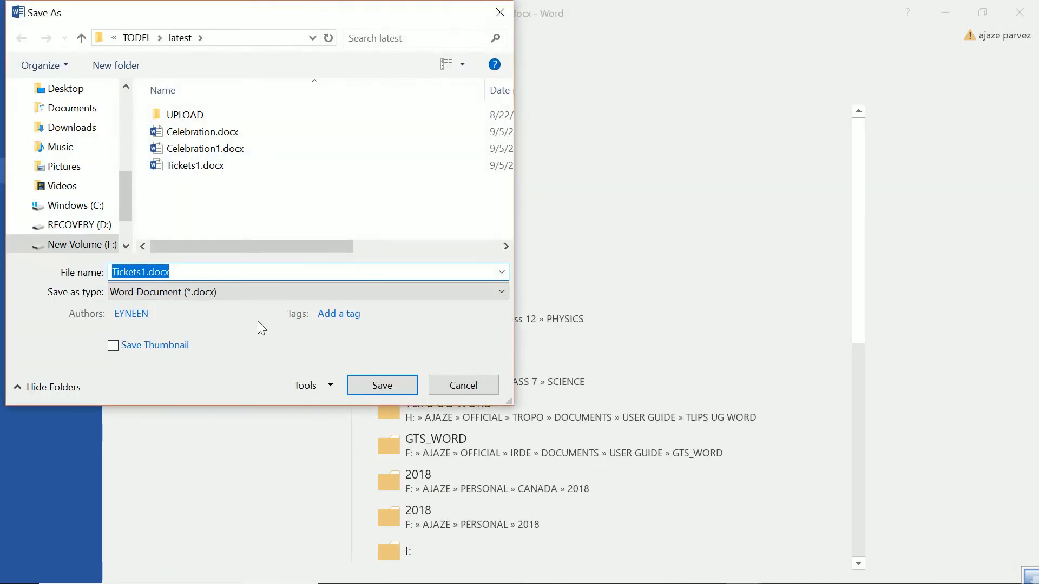
pyautogui.click(152, 272)
pyautogui.write('2')
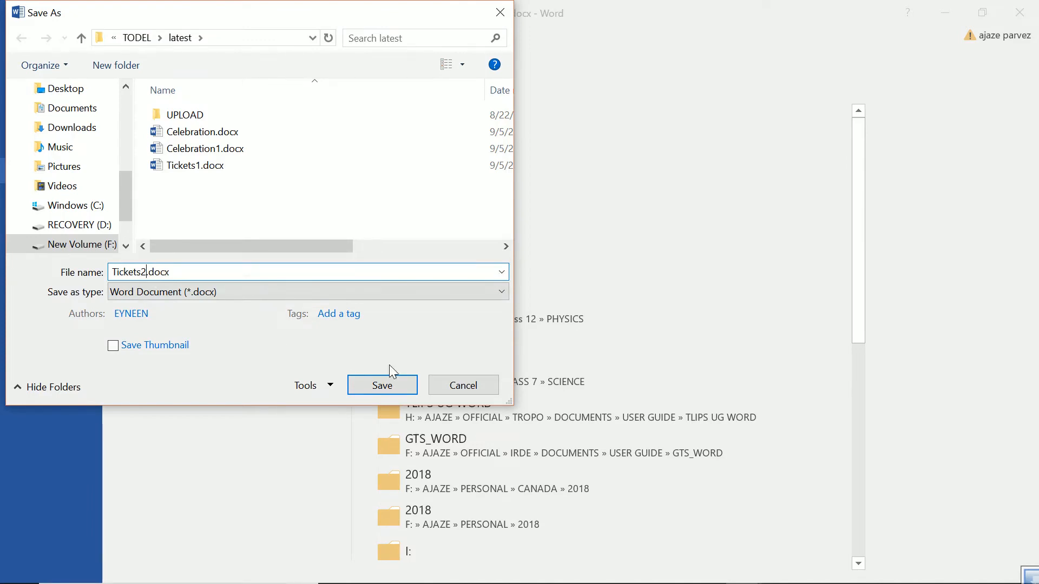
pyautogui.click(382, 386)
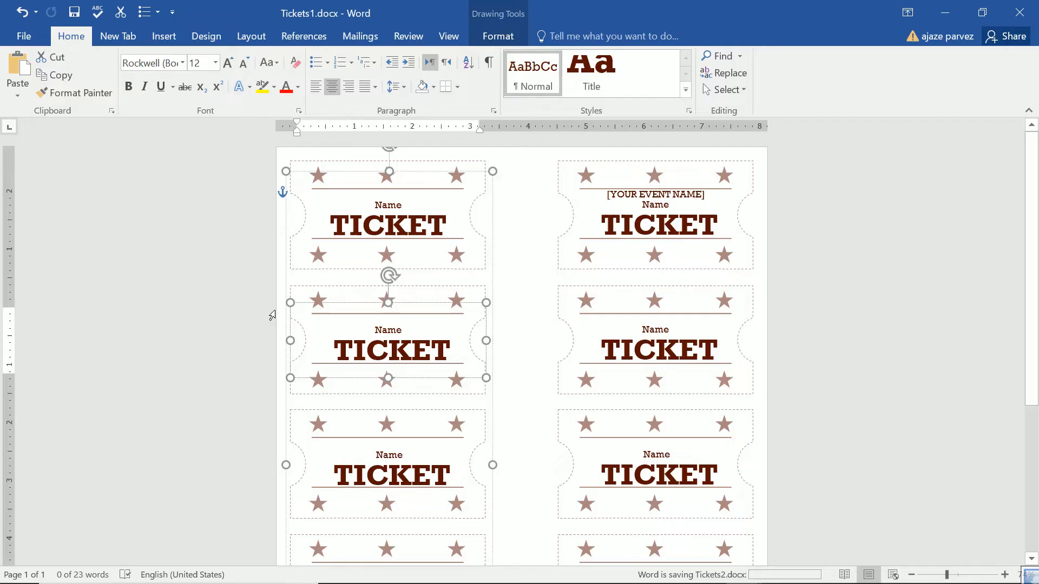
pyautogui.click(23, 37)
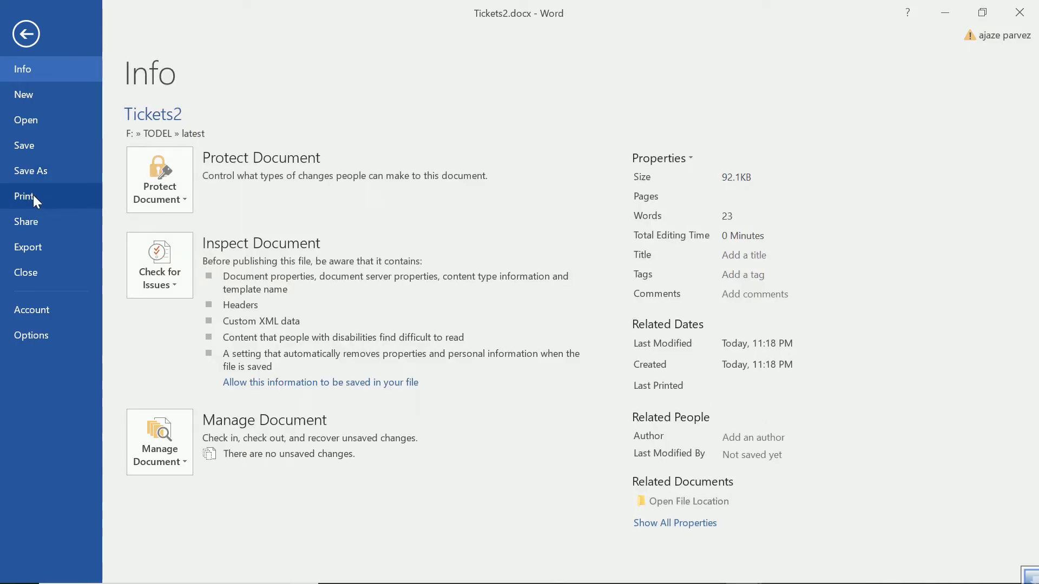
# Preview Tickets2 for printing with HP ePrint kept as printer, all pages, on 12 x 18 paper
pyautogui.click(24, 196)
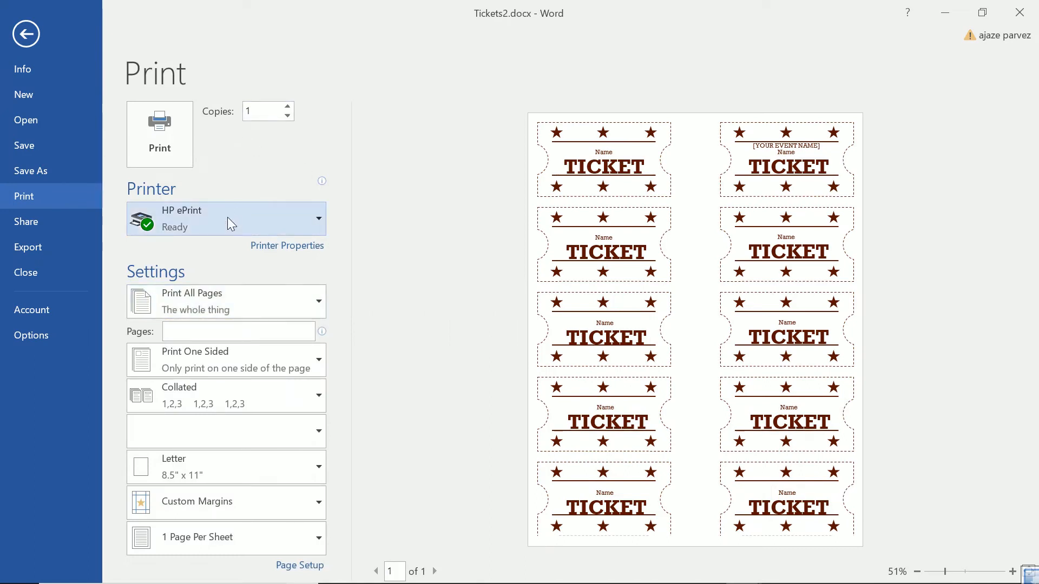
pyautogui.click(226, 219)
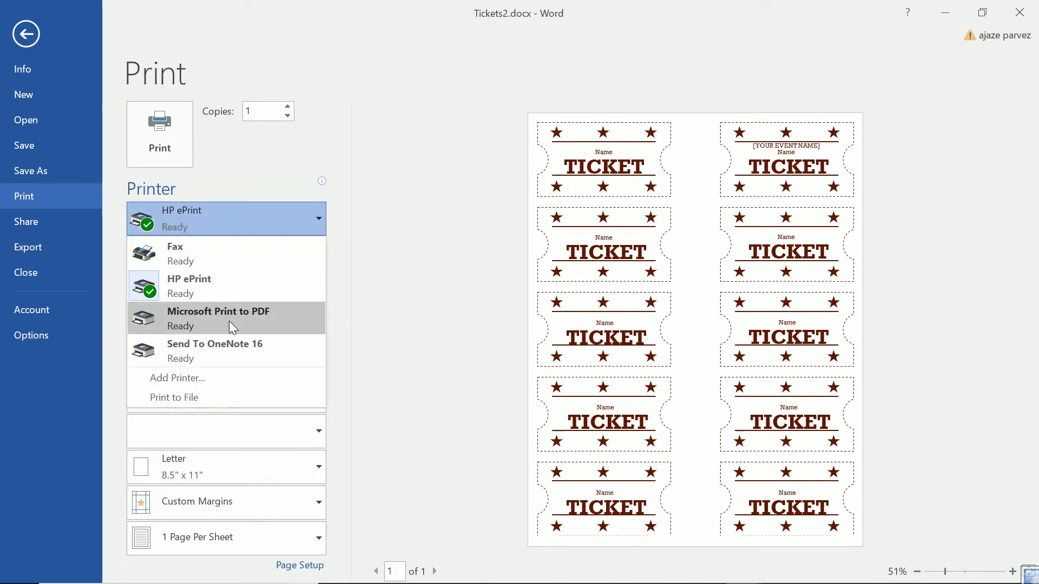
pyautogui.moveTo(231, 327)
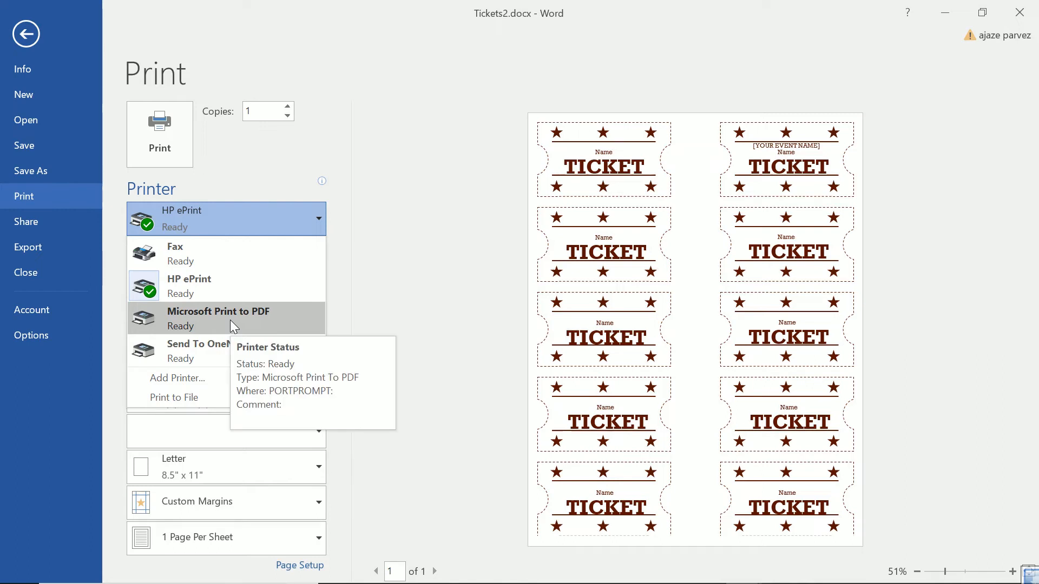
pyautogui.moveTo(374, 292)
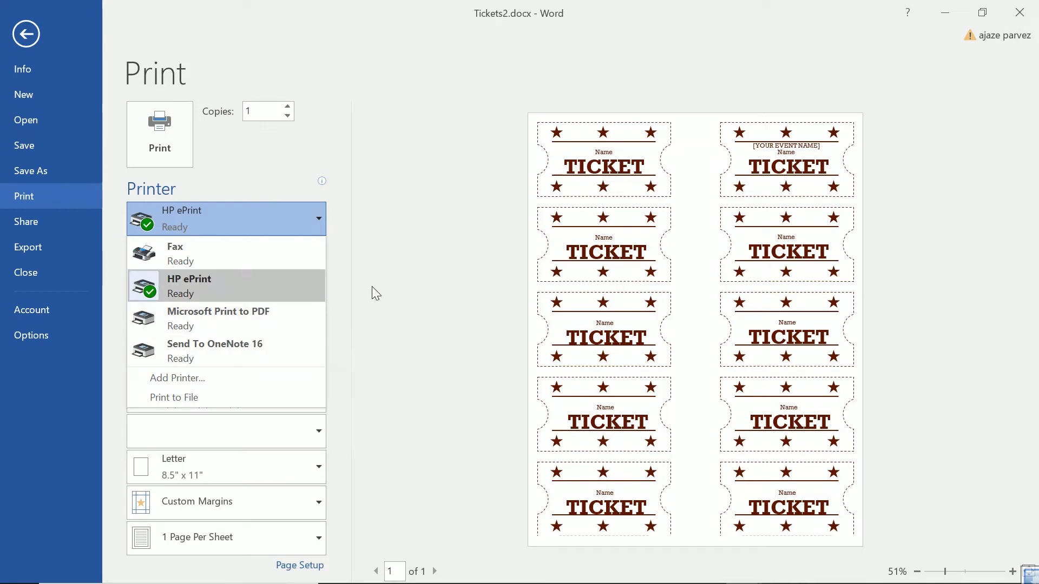
pyautogui.click(225, 285)
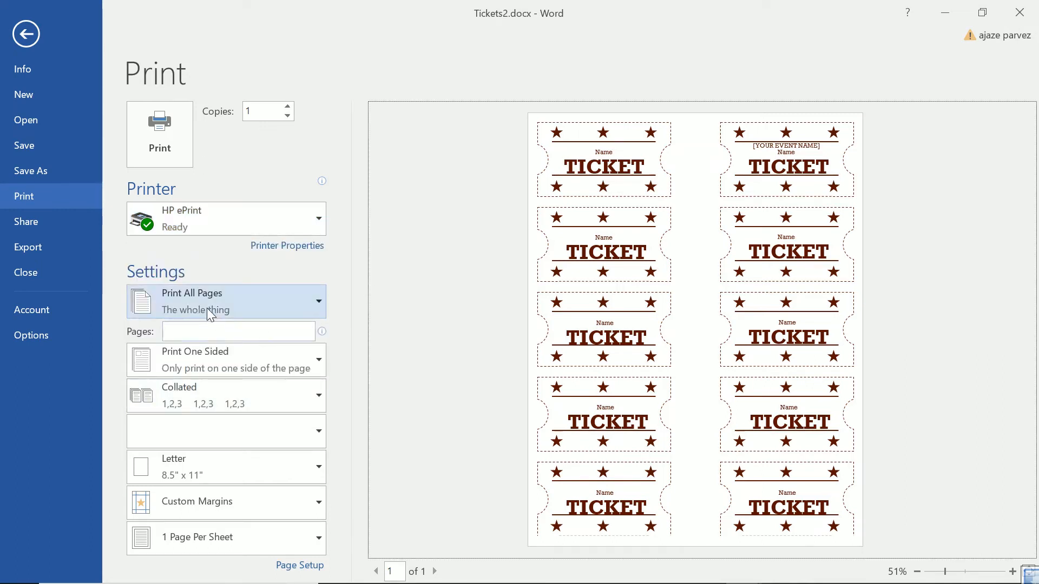
pyautogui.click(225, 301)
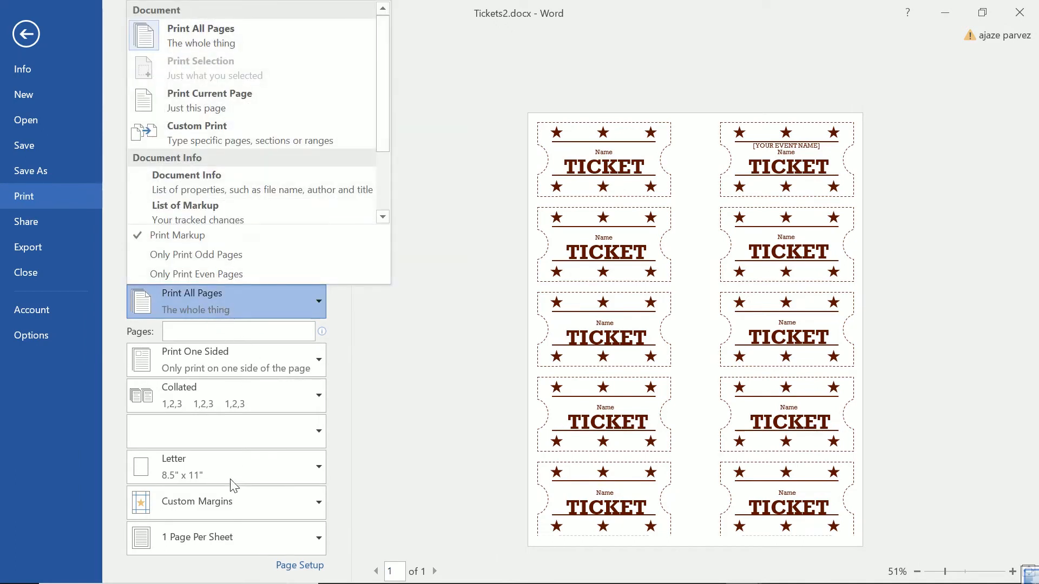
pyautogui.click(226, 467)
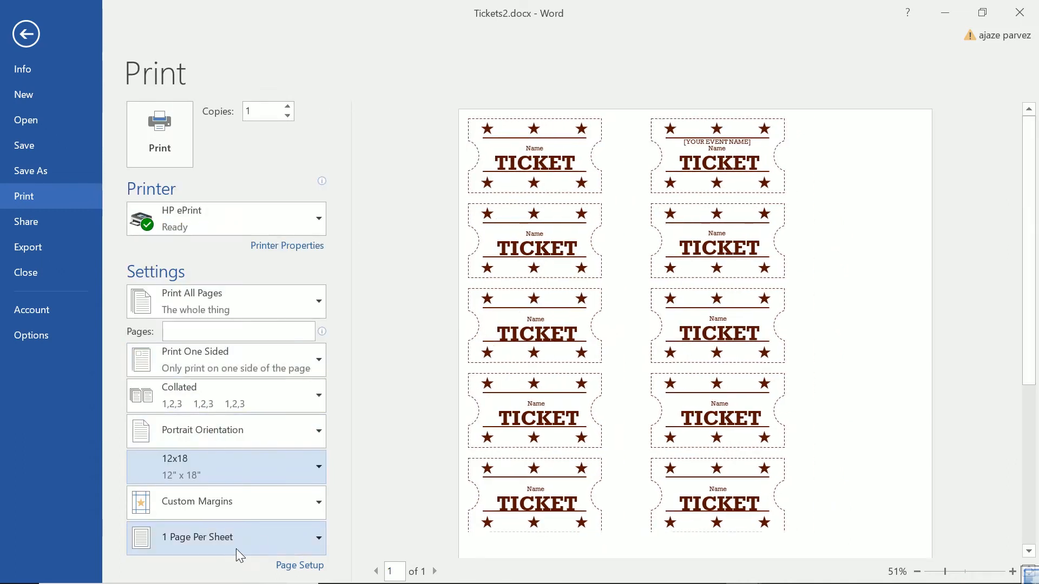
# Apply custom margins raised to 0.5" and choose 2 Pages Per Sheet for the printout
pyautogui.click(225, 502)
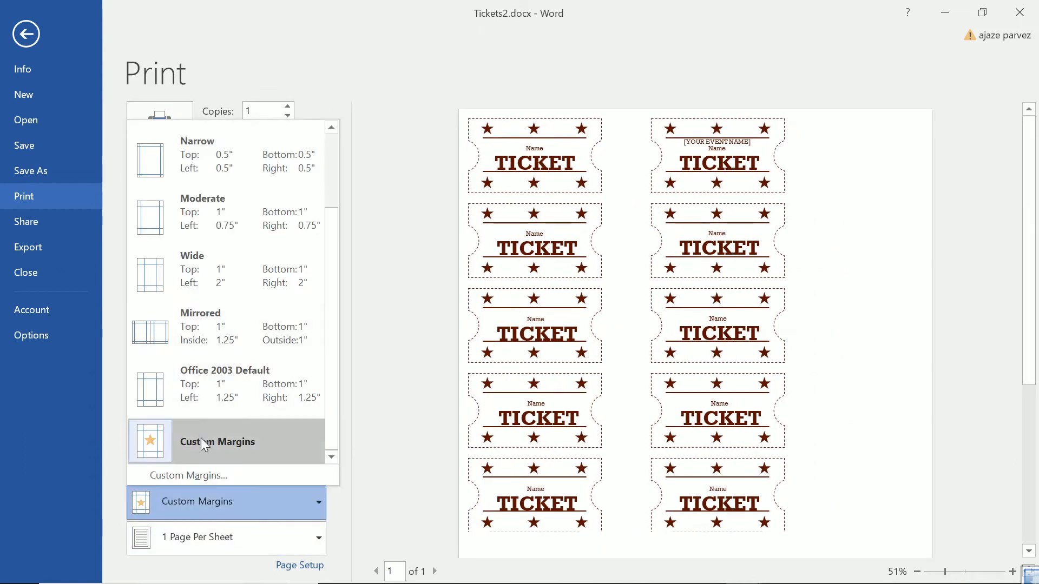
pyautogui.click(216, 442)
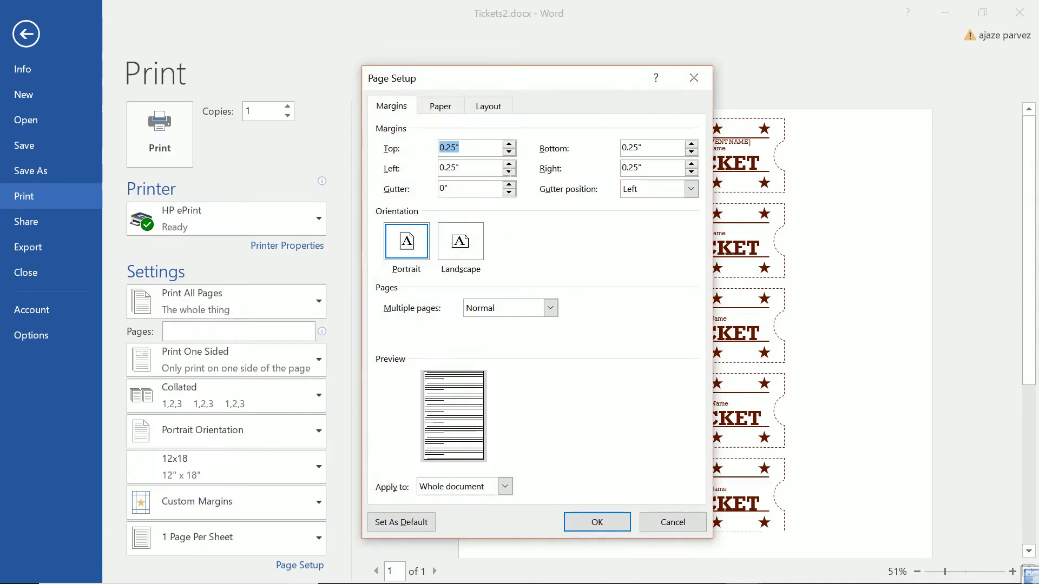
pyautogui.click(509, 144)
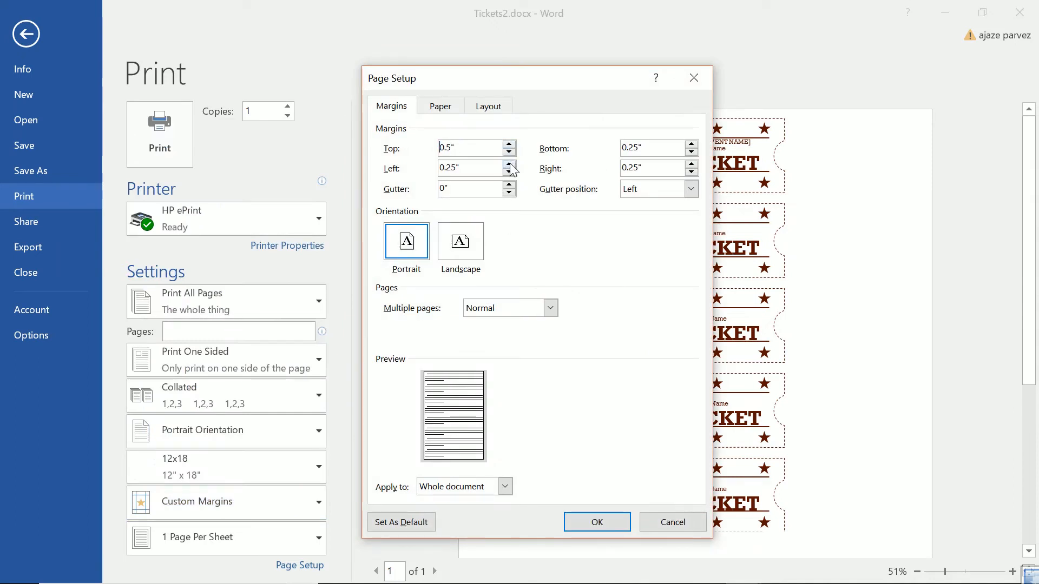
pyautogui.click(598, 523)
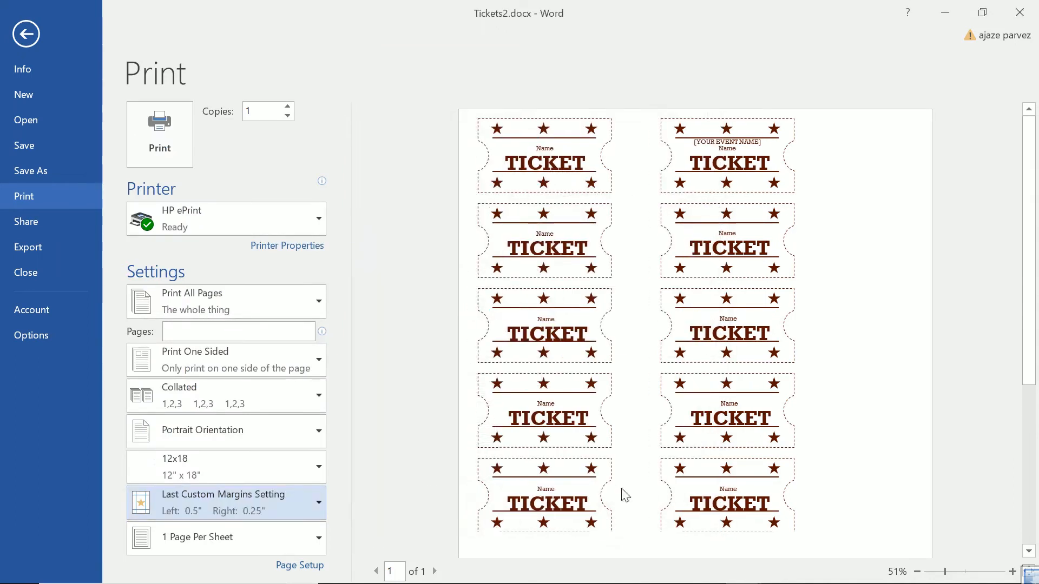
pyautogui.moveTo(637, 401)
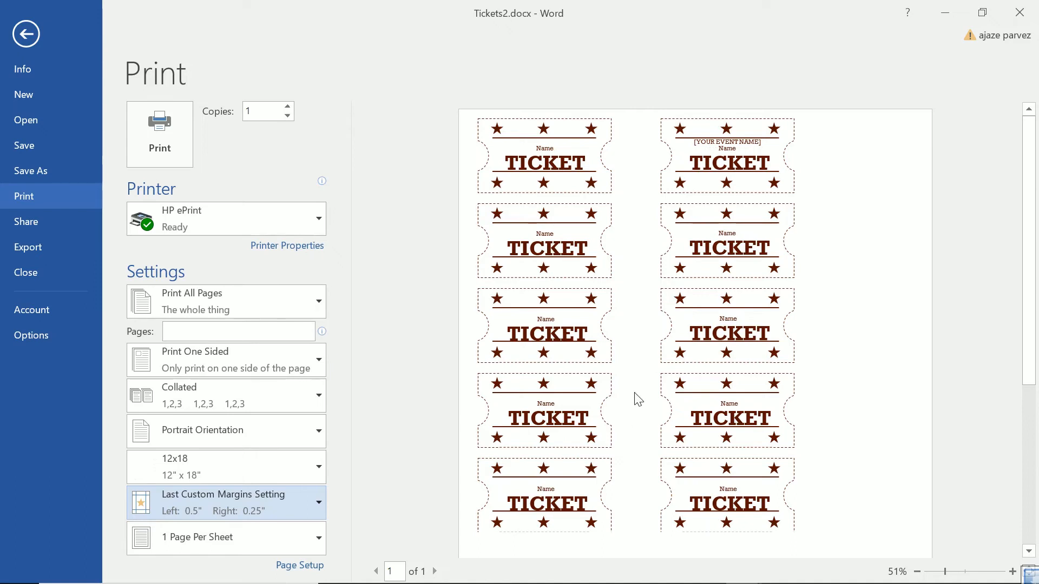
pyautogui.moveTo(709, 407)
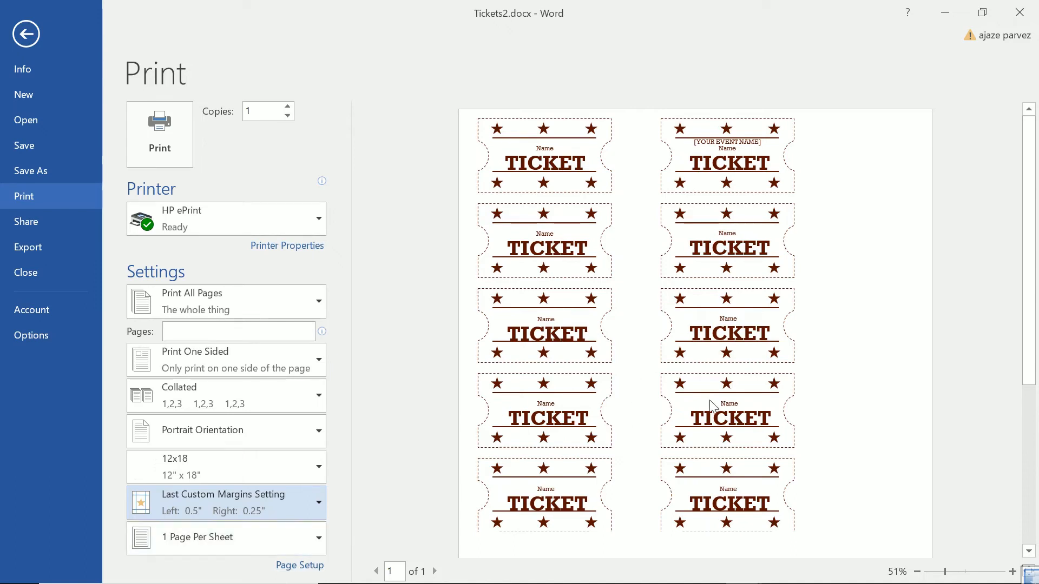
pyautogui.click(227, 538)
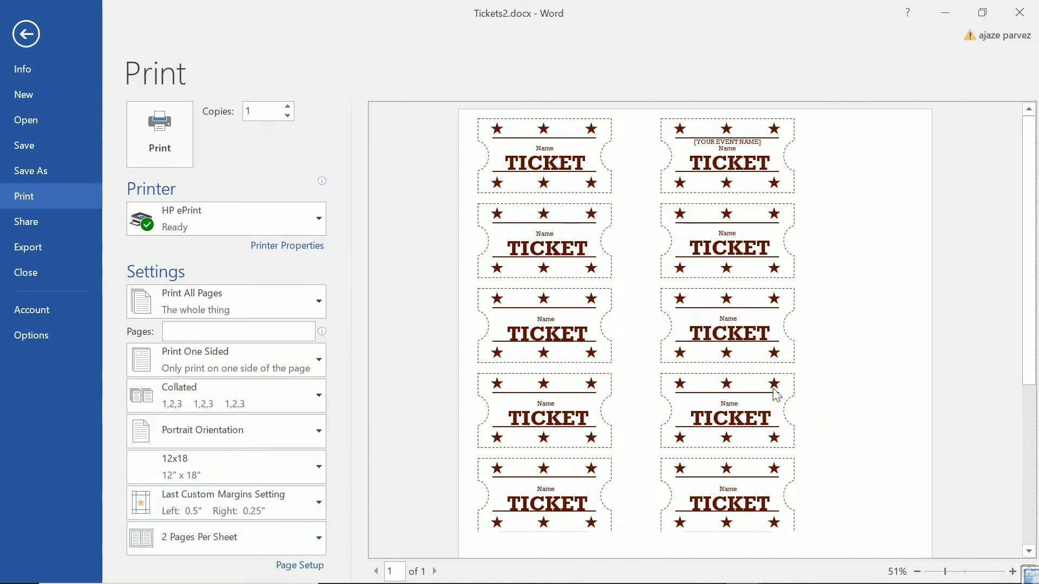
pyautogui.scroll(-3)
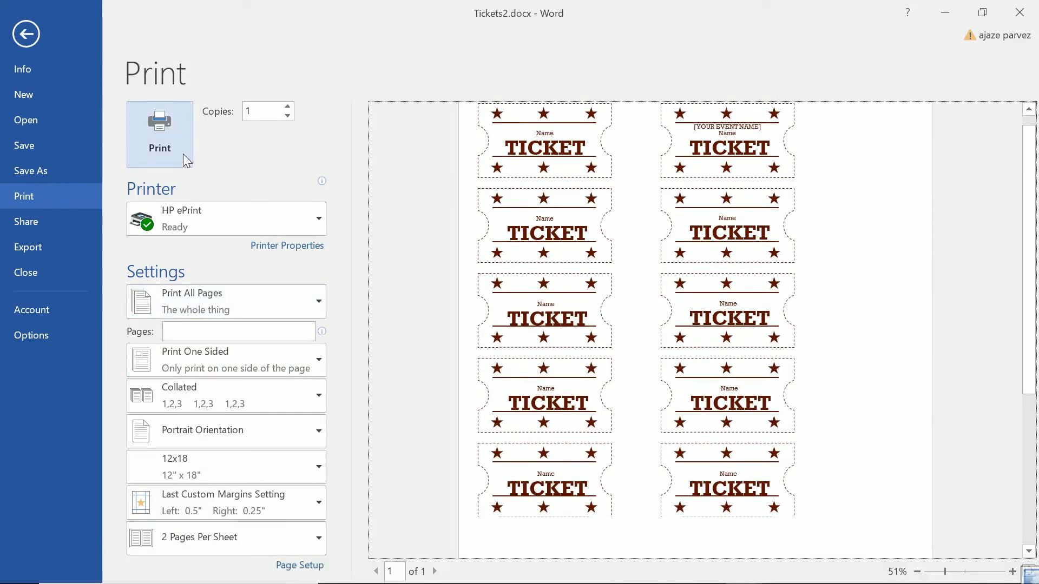
pyautogui.moveTo(52, 225)
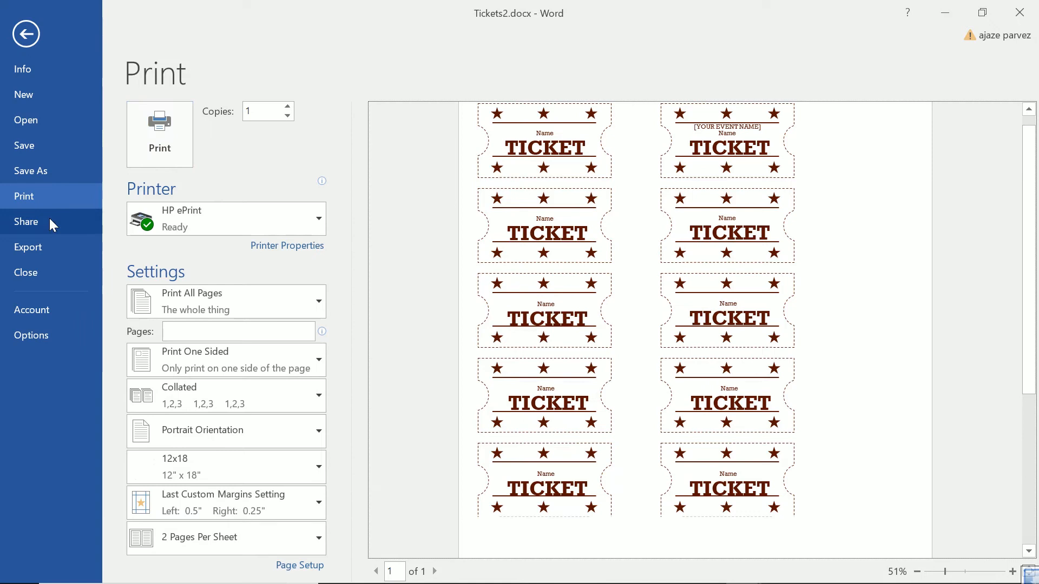
# Send Tickets2 as an email attachment from Share, cancelling Outlook setup and acknowledging the MAPI error
pyautogui.click(26, 221)
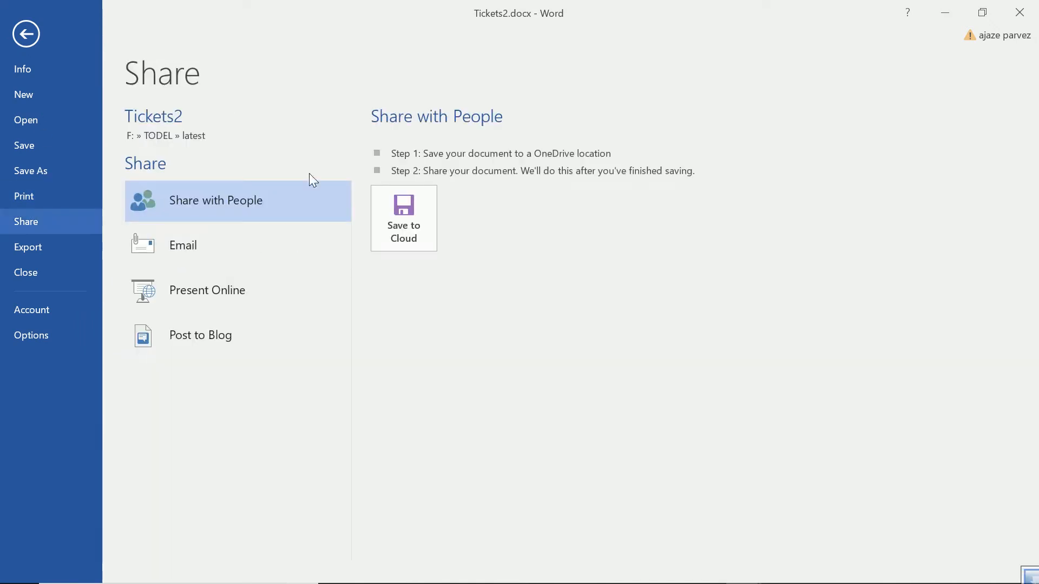
pyautogui.moveTo(281, 201)
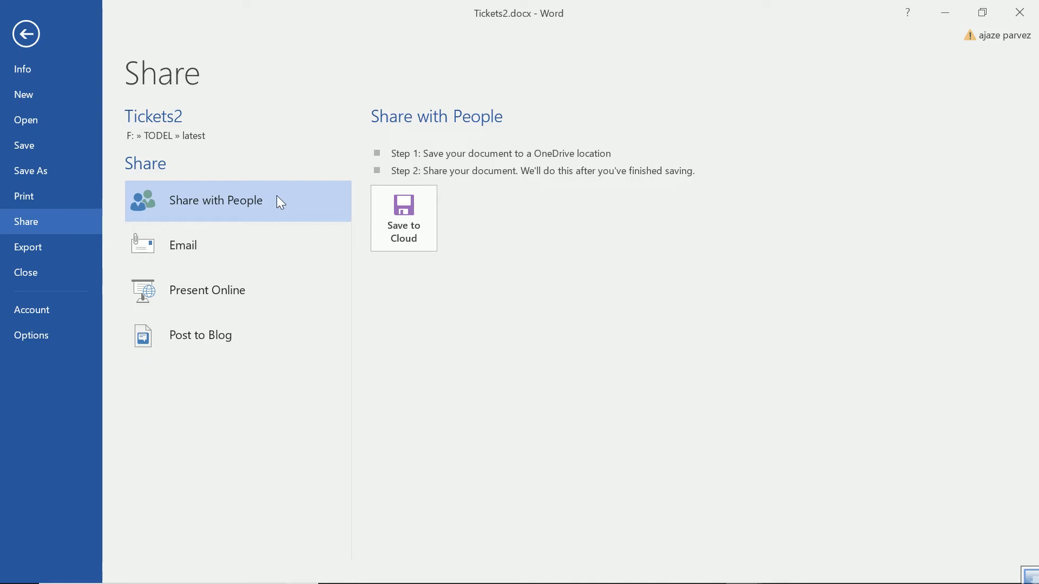
pyautogui.moveTo(219, 294)
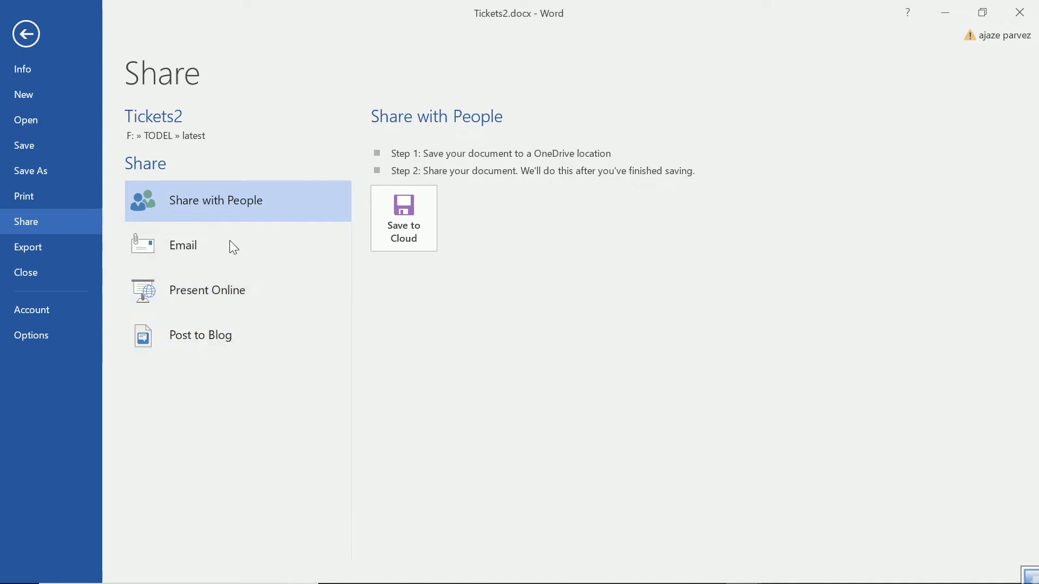
pyautogui.moveTo(218, 296)
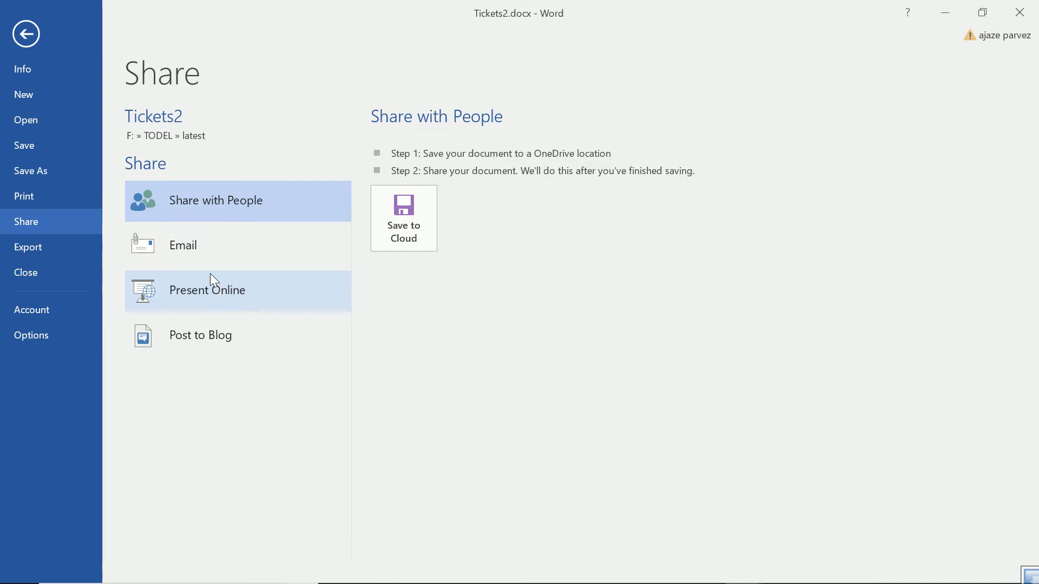
pyautogui.click(183, 244)
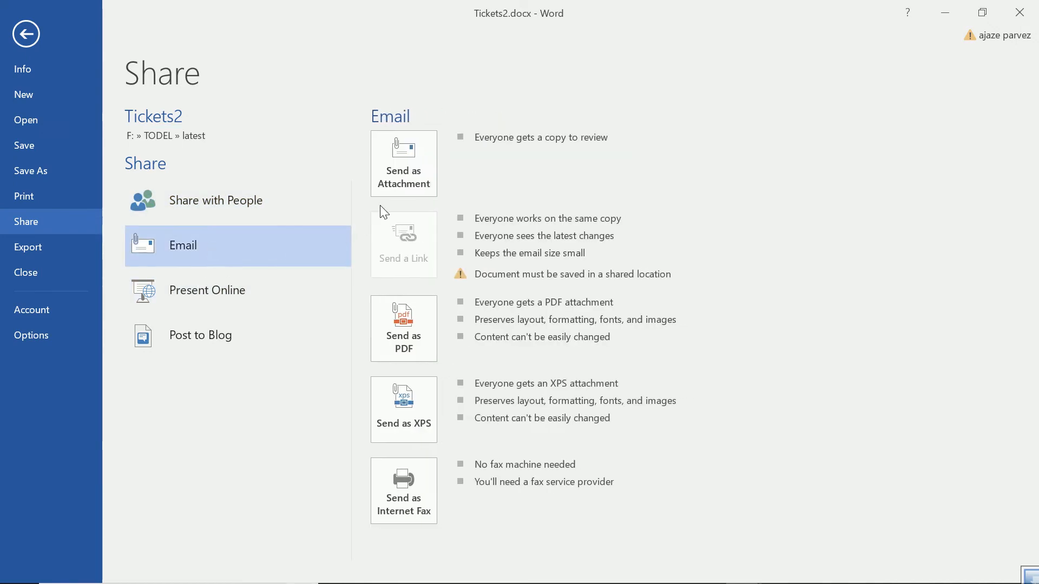
pyautogui.click(26, 33)
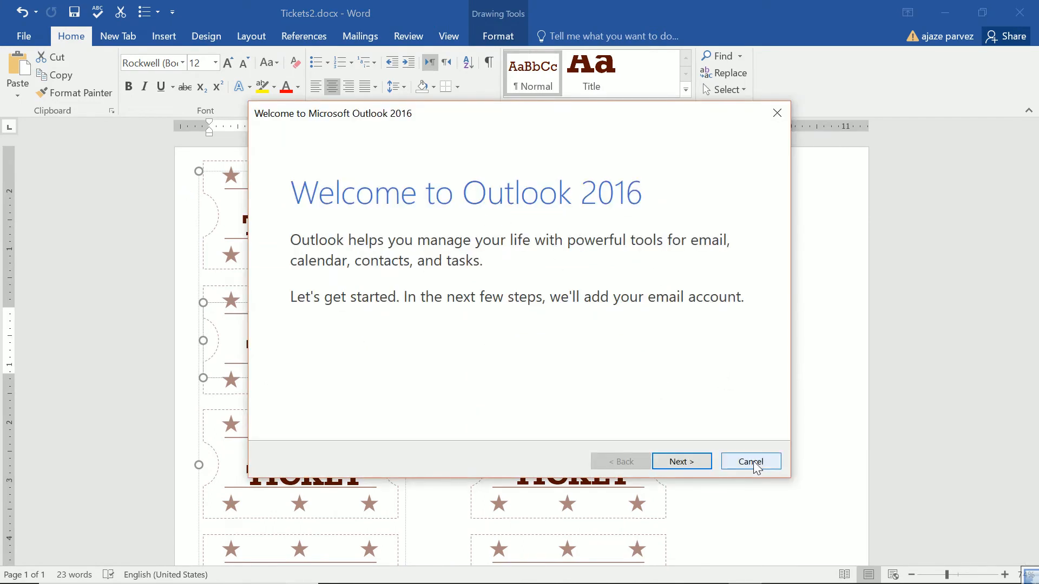
pyautogui.click(751, 461)
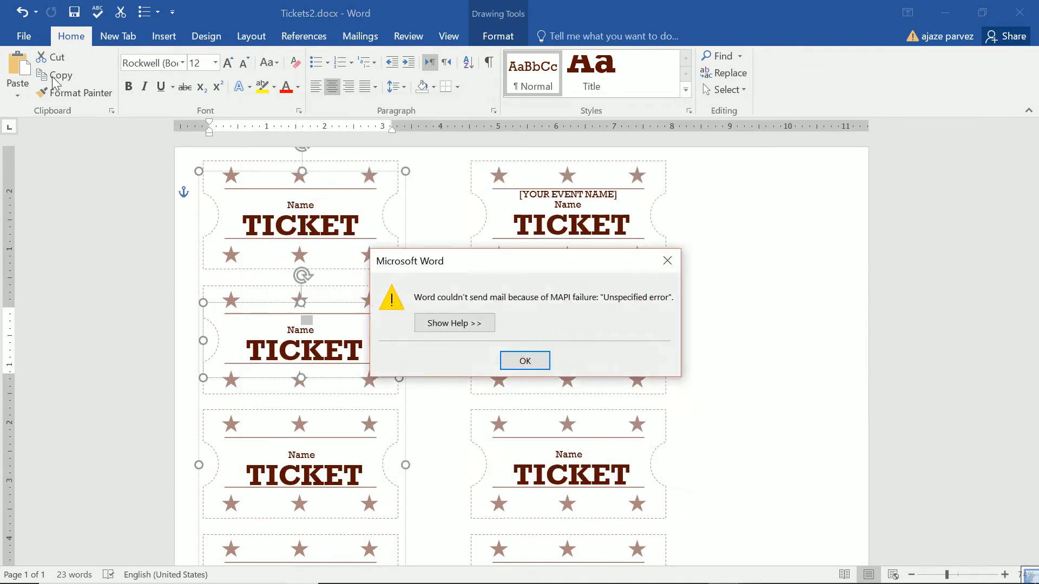
pyautogui.click(525, 362)
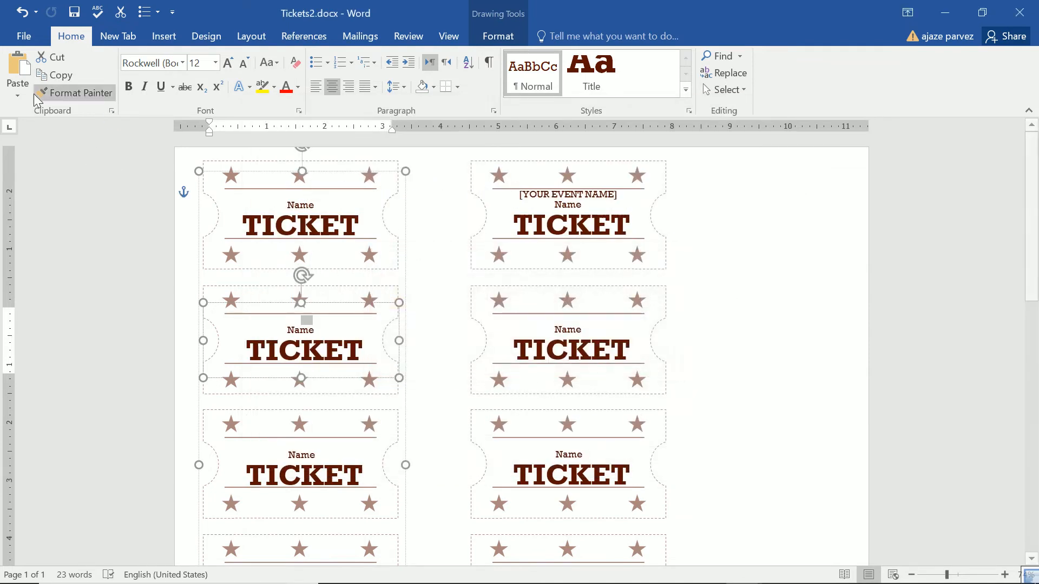
pyautogui.click(24, 36)
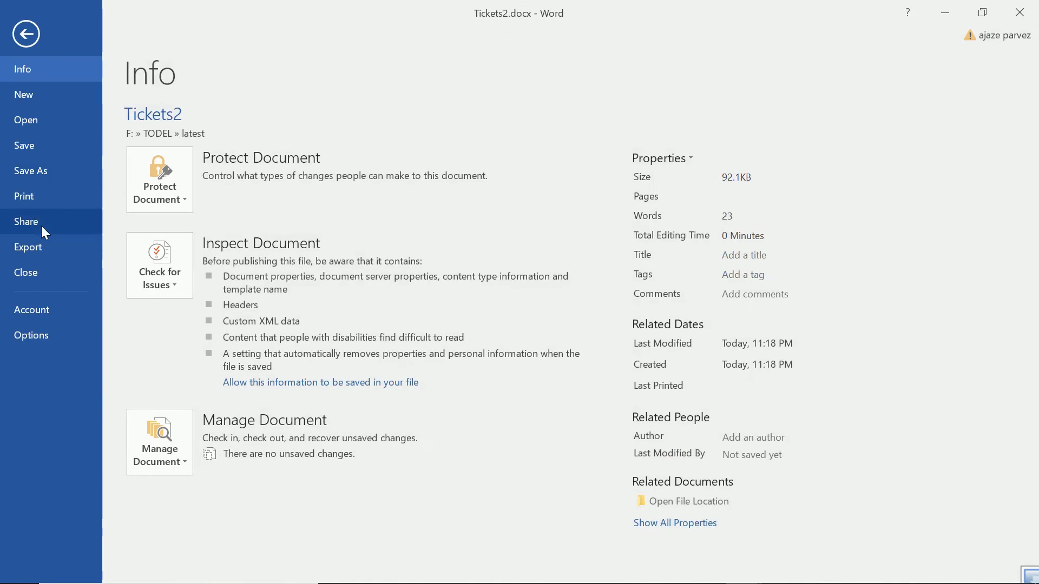
pyautogui.click(26, 221)
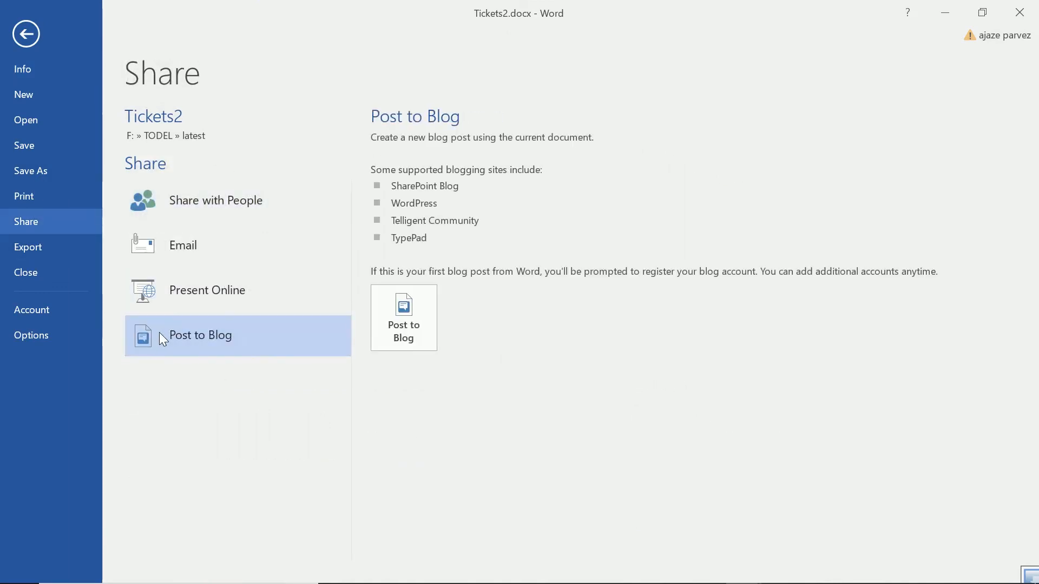
pyautogui.click(403, 318)
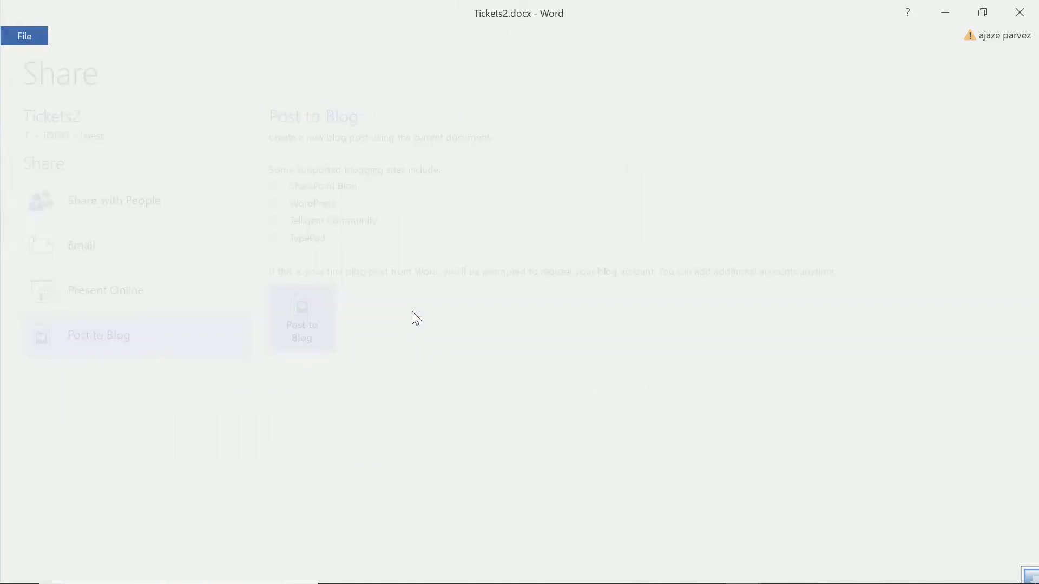
pyautogui.click(302, 318)
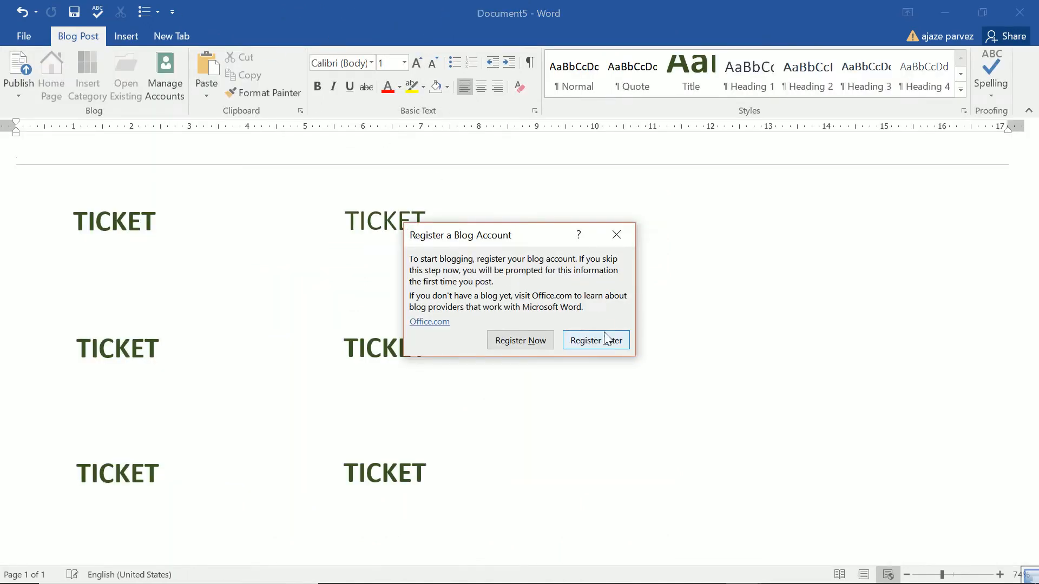
pyautogui.click(596, 339)
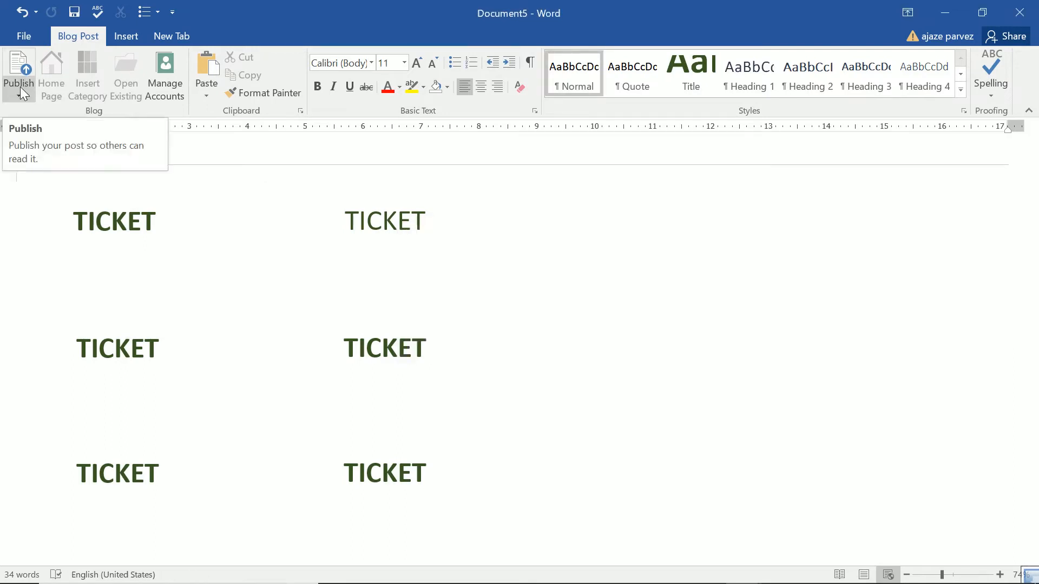
pyautogui.moveTo(456, 55)
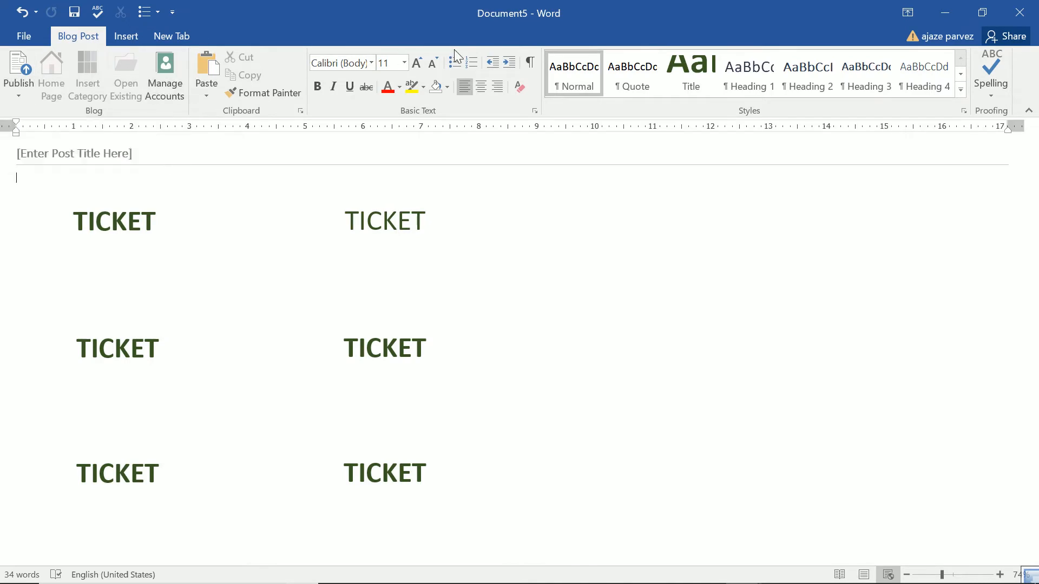
pyautogui.moveTo(468, 52)
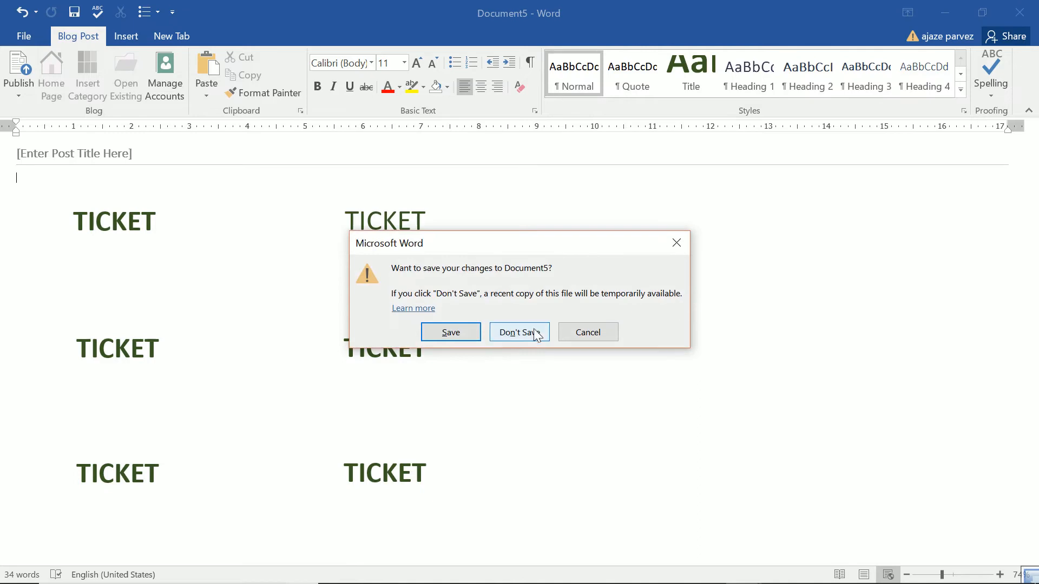
pyautogui.click(520, 332)
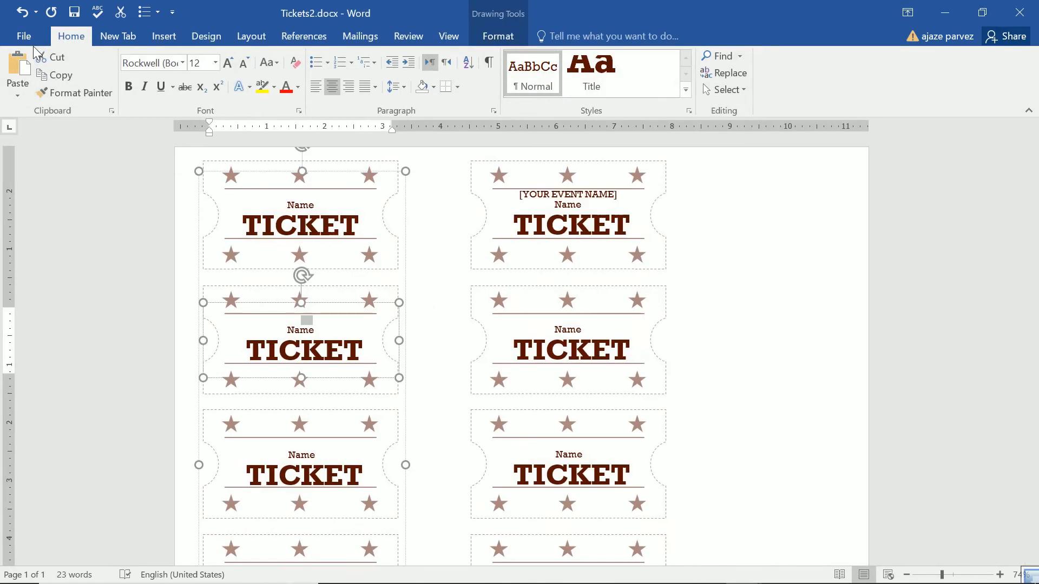
# Look over Tickets2's Export > Change File Type choices and the Save As file types
pyautogui.click(24, 36)
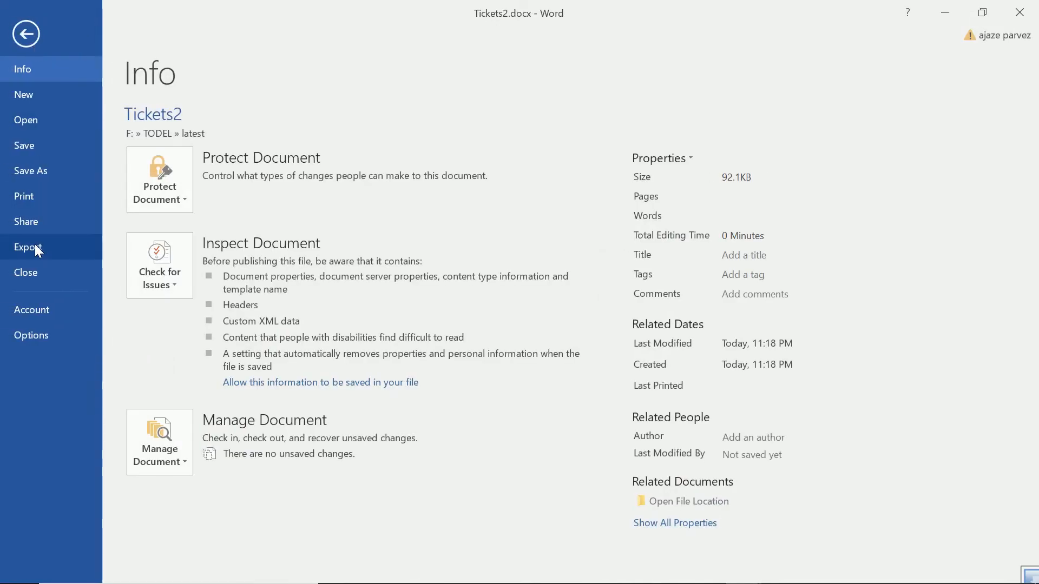
pyautogui.click(28, 246)
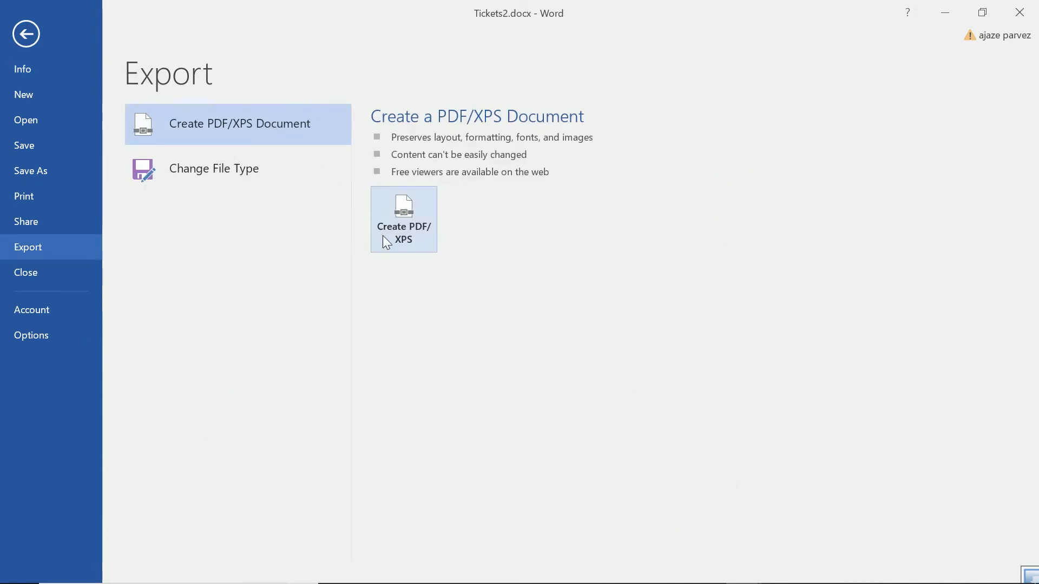
pyautogui.click(214, 169)
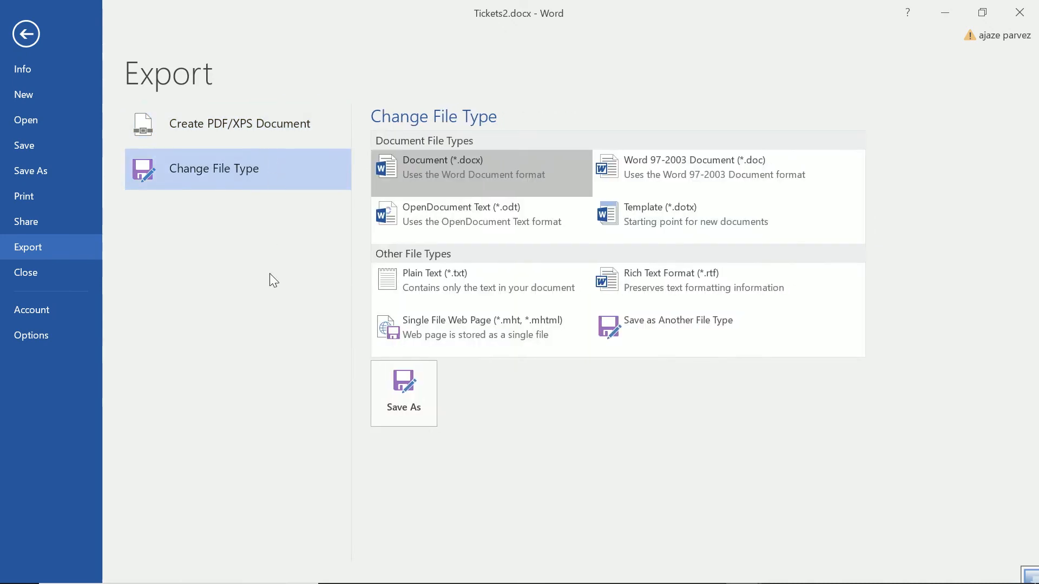
pyautogui.moveTo(681, 278)
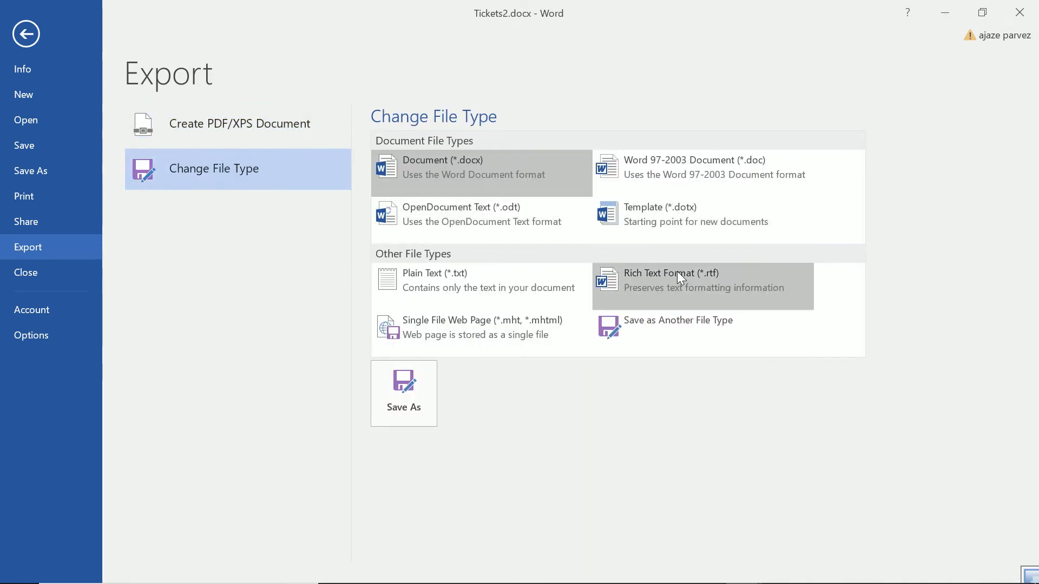
pyautogui.moveTo(596, 253)
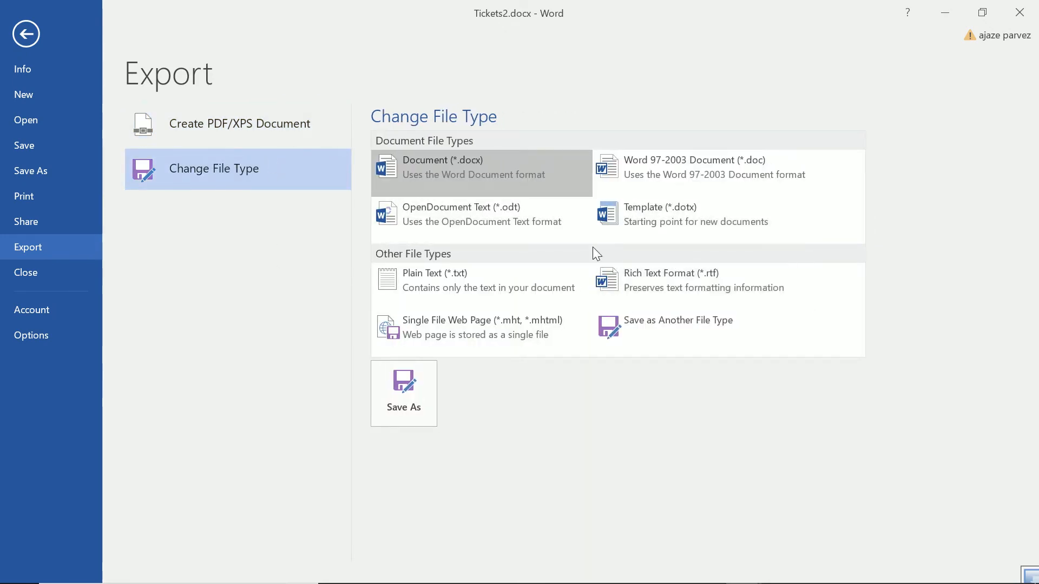
pyautogui.moveTo(684, 290)
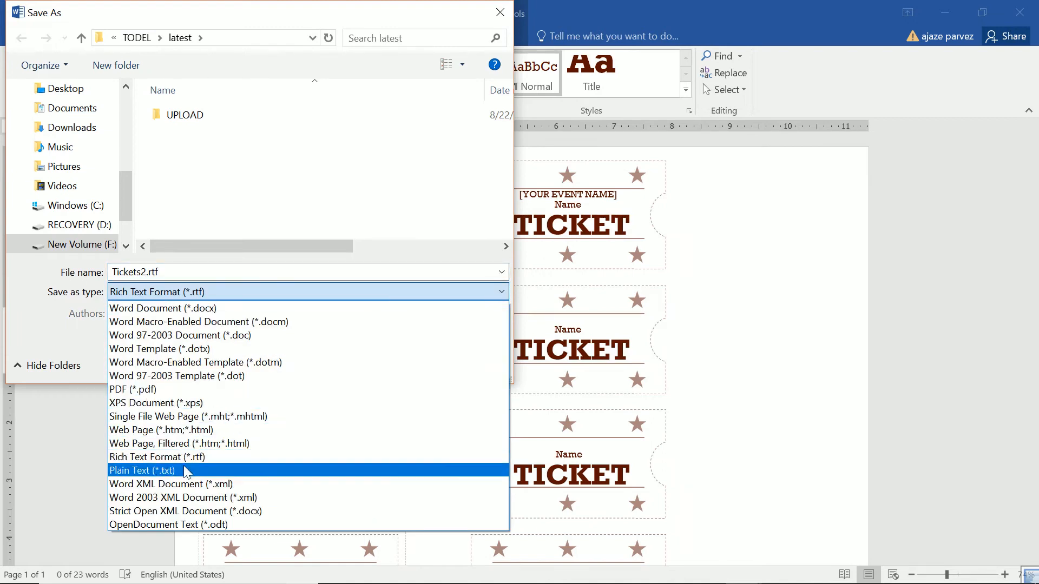
pyautogui.click(171, 484)
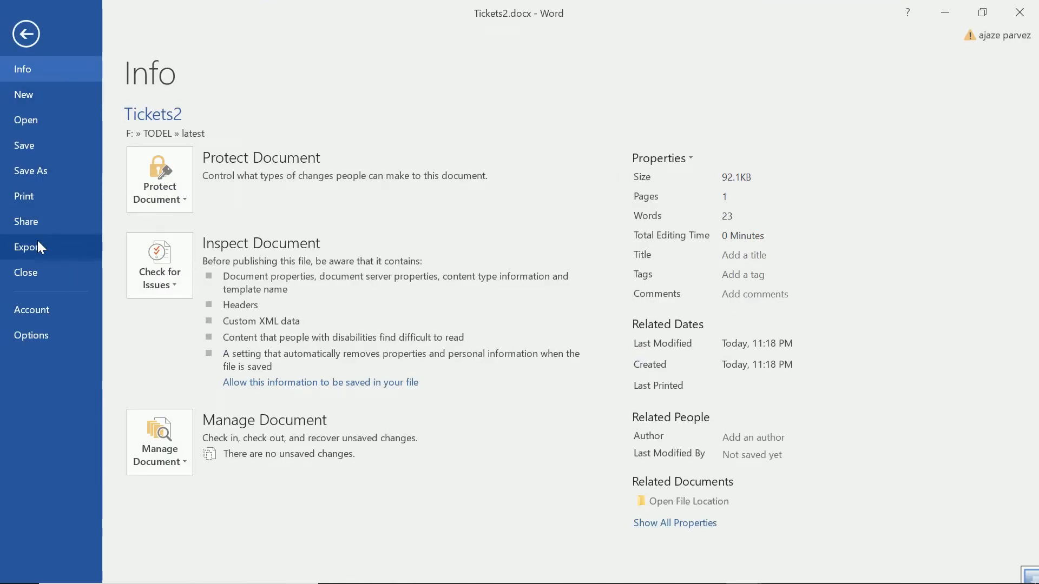
pyautogui.moveTo(36, 272)
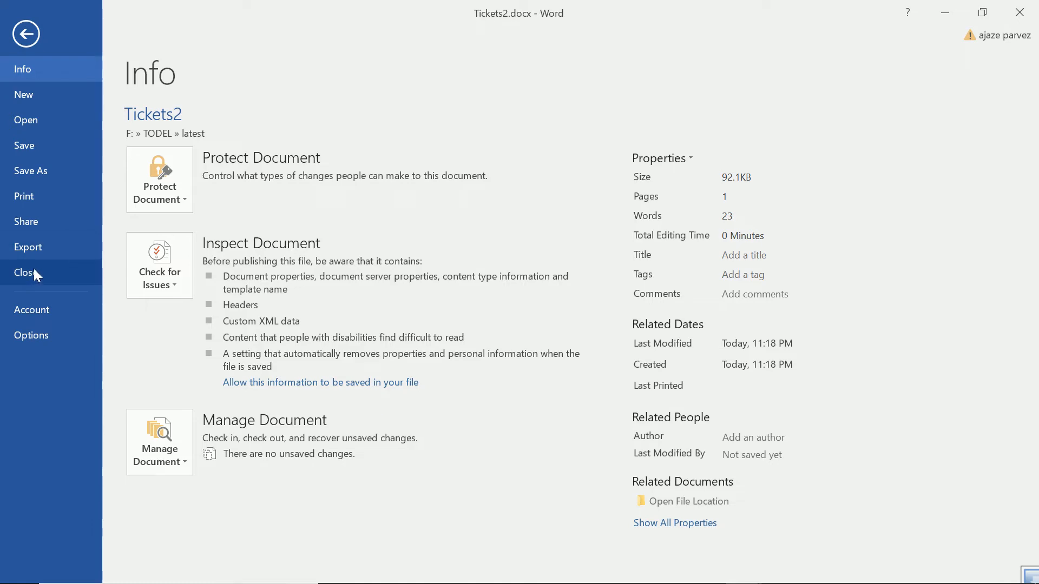
# Close Tickets2 without saving and show the untitled letter document's file information
pyautogui.click(24, 273)
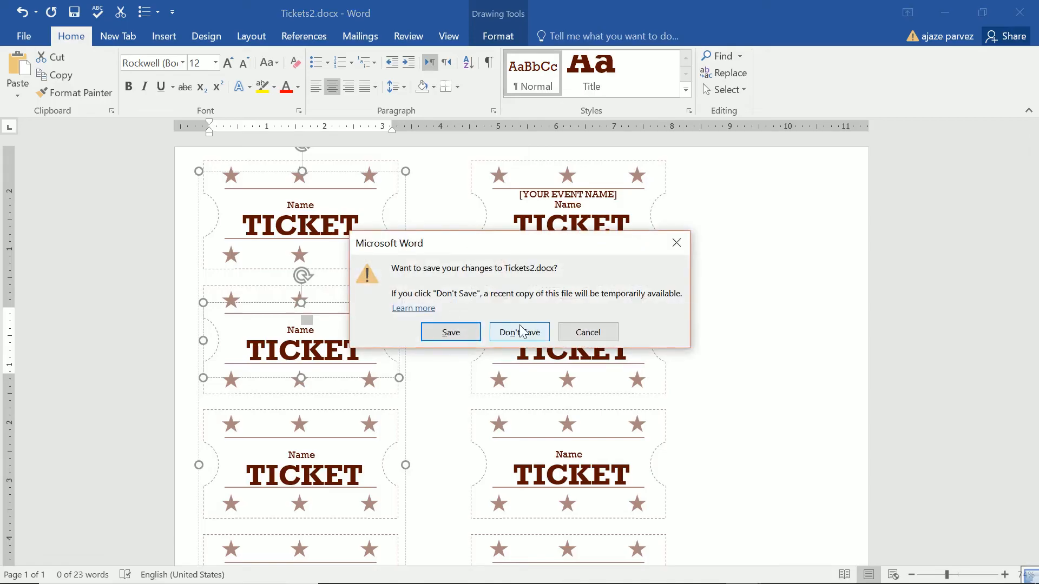
pyautogui.click(520, 332)
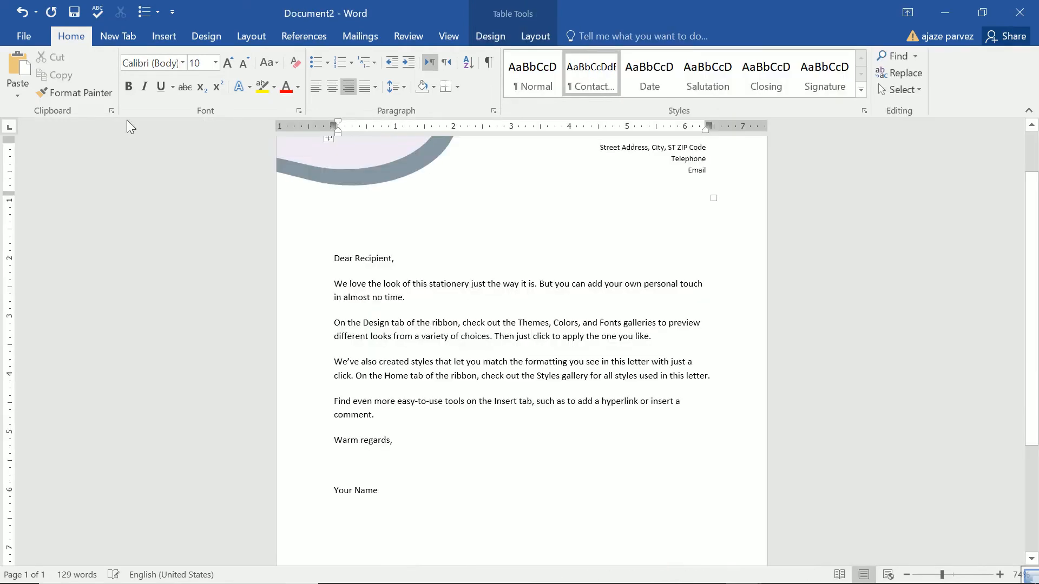
pyautogui.click(24, 36)
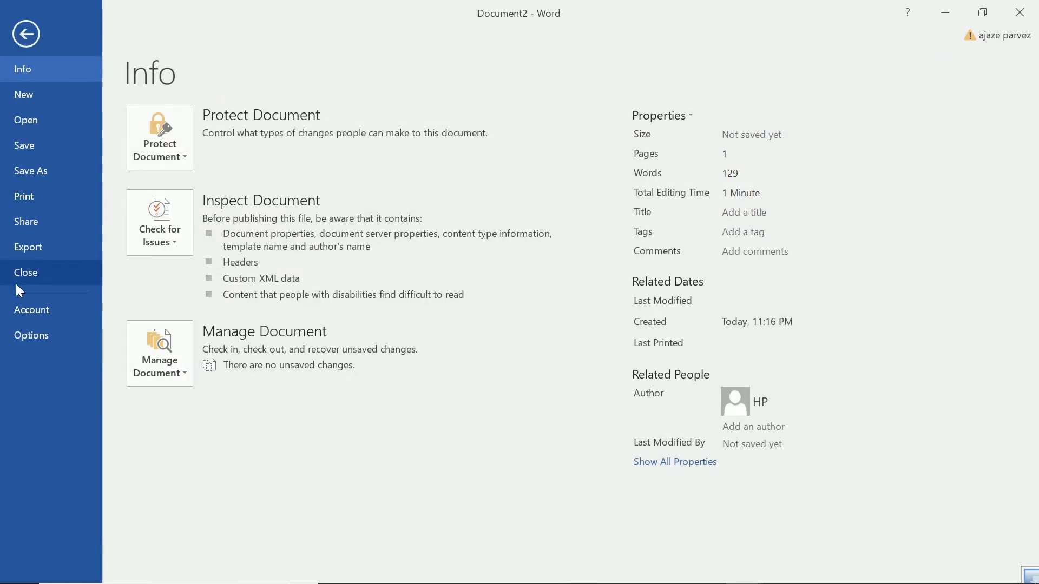
pyautogui.click(31, 310)
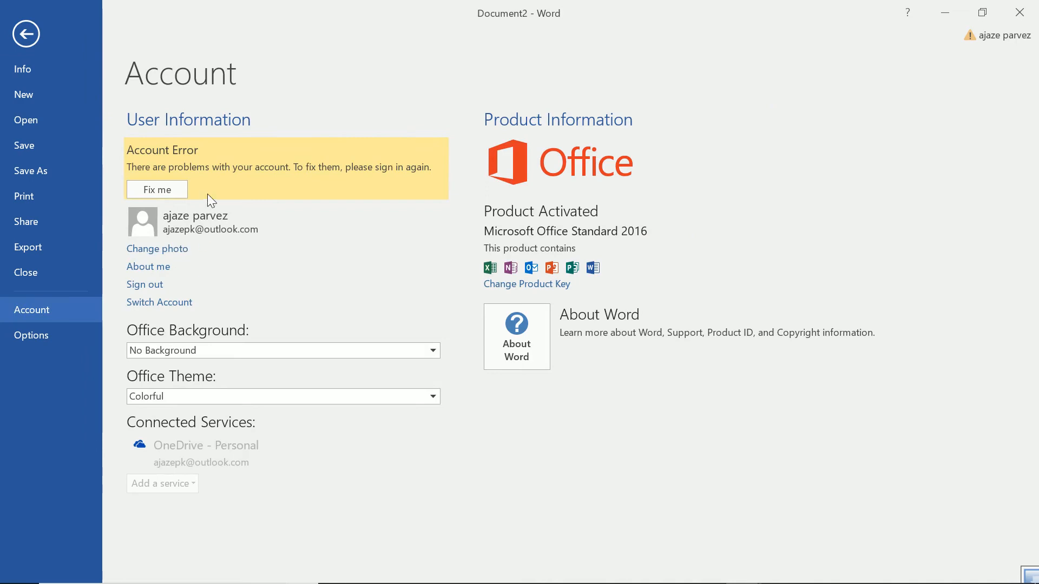
pyautogui.moveTo(194, 351)
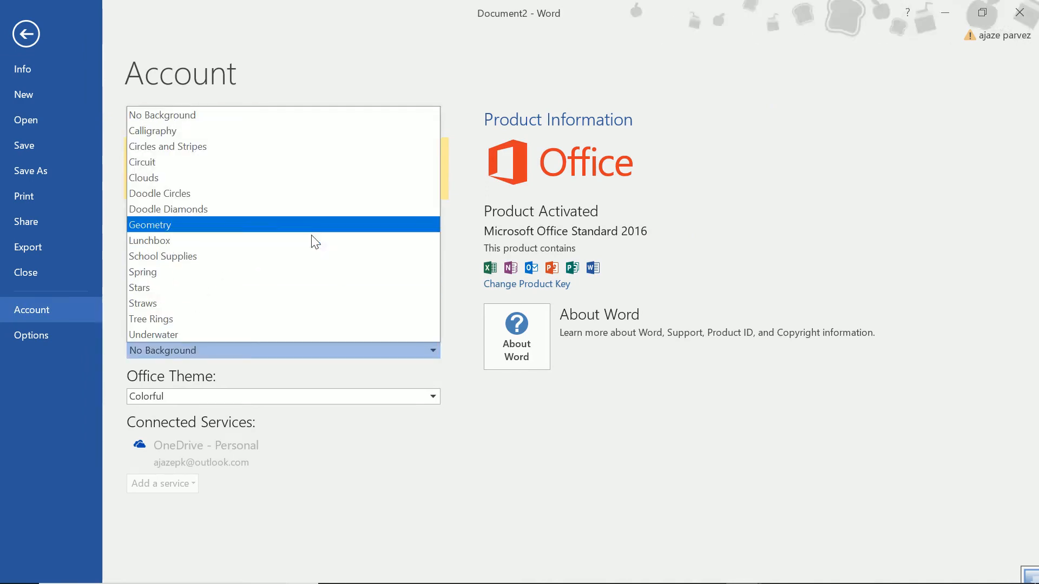
pyautogui.click(154, 334)
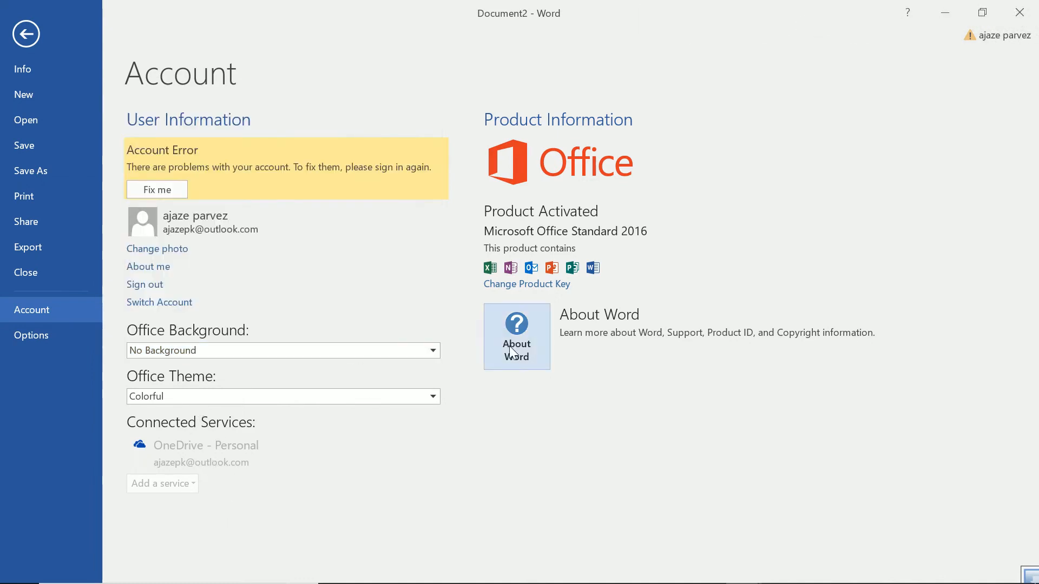
pyautogui.moveTo(563, 128)
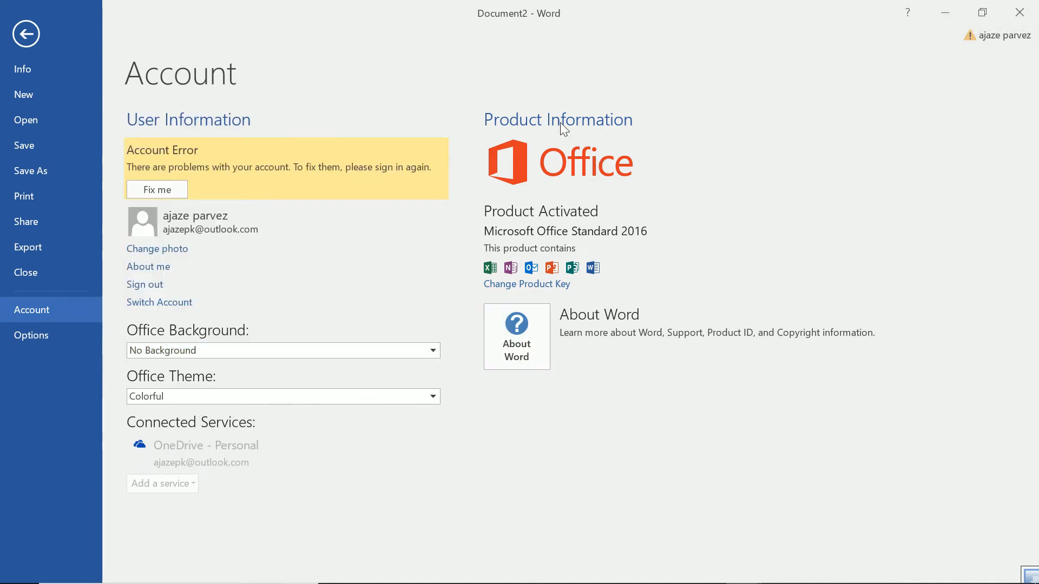
pyautogui.moveTo(630, 206)
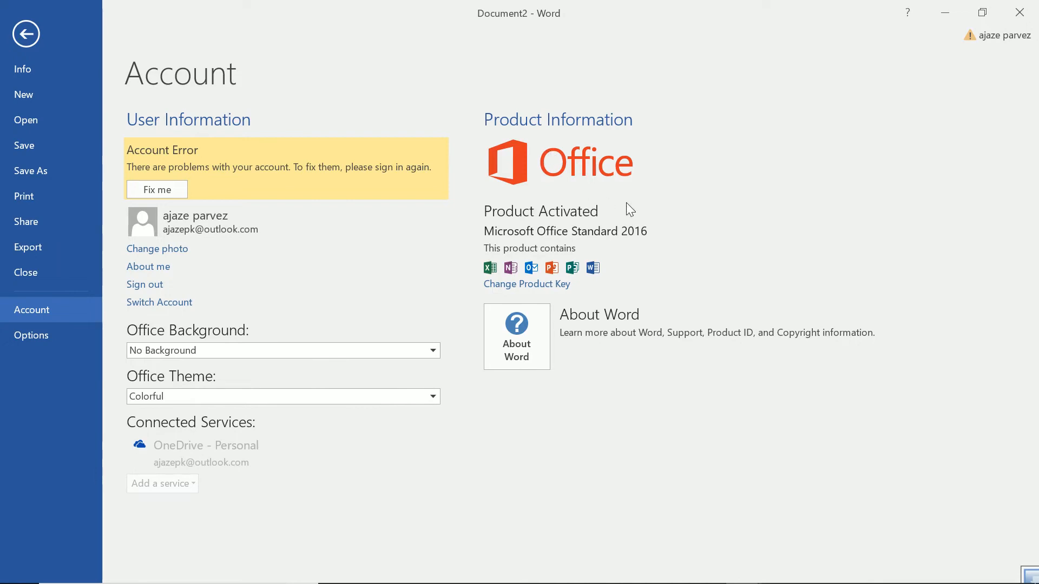
pyautogui.moveTo(370, 236)
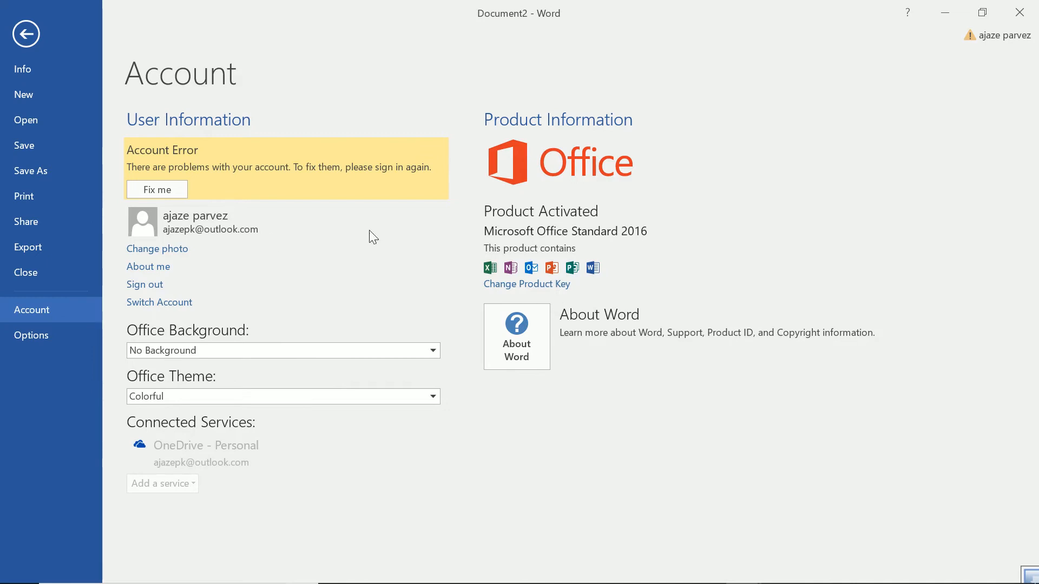
pyautogui.moveTo(163, 259)
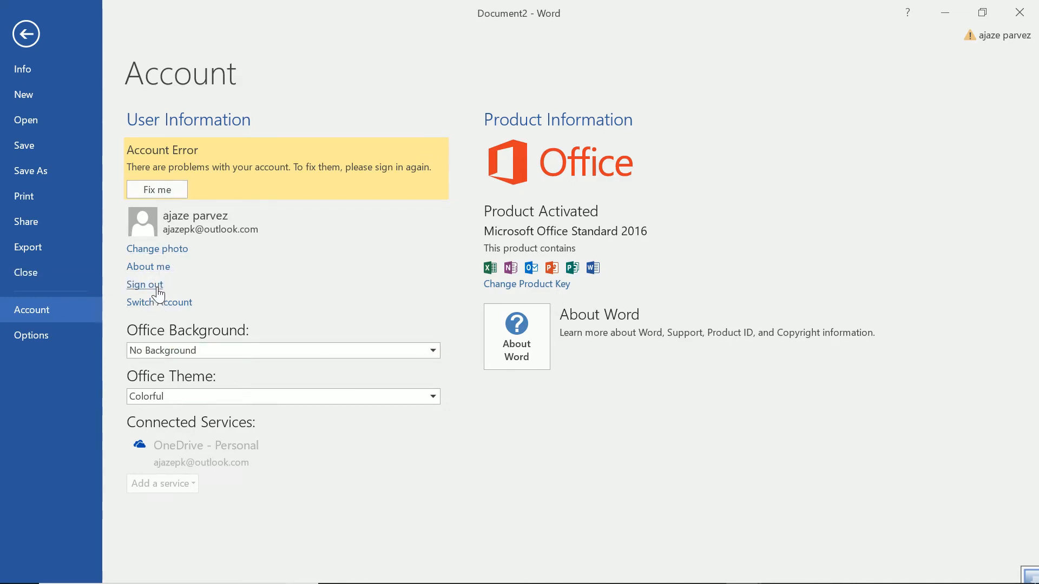
pyautogui.moveTo(970, 39)
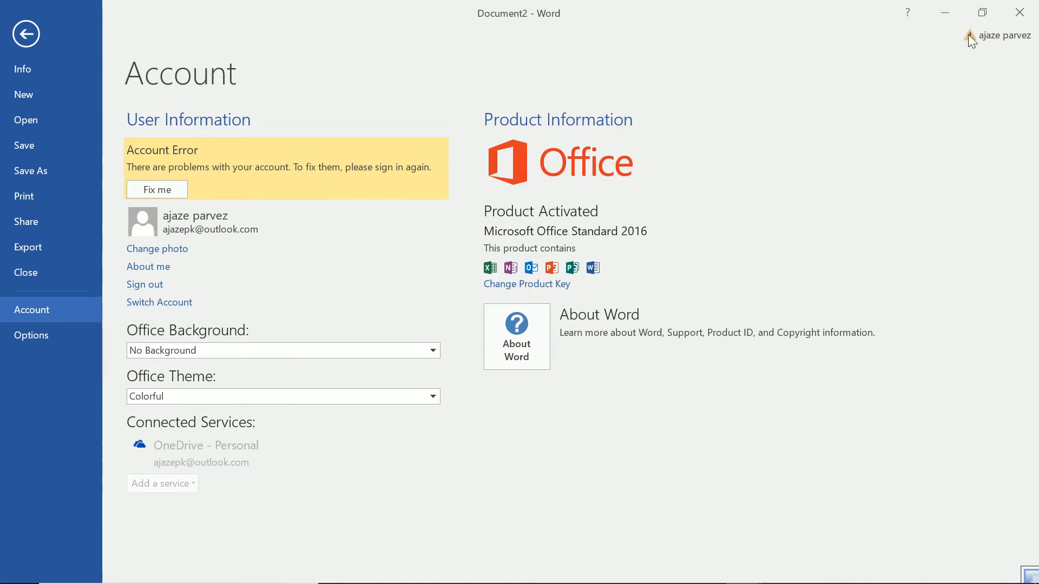
pyautogui.moveTo(1000, 43)
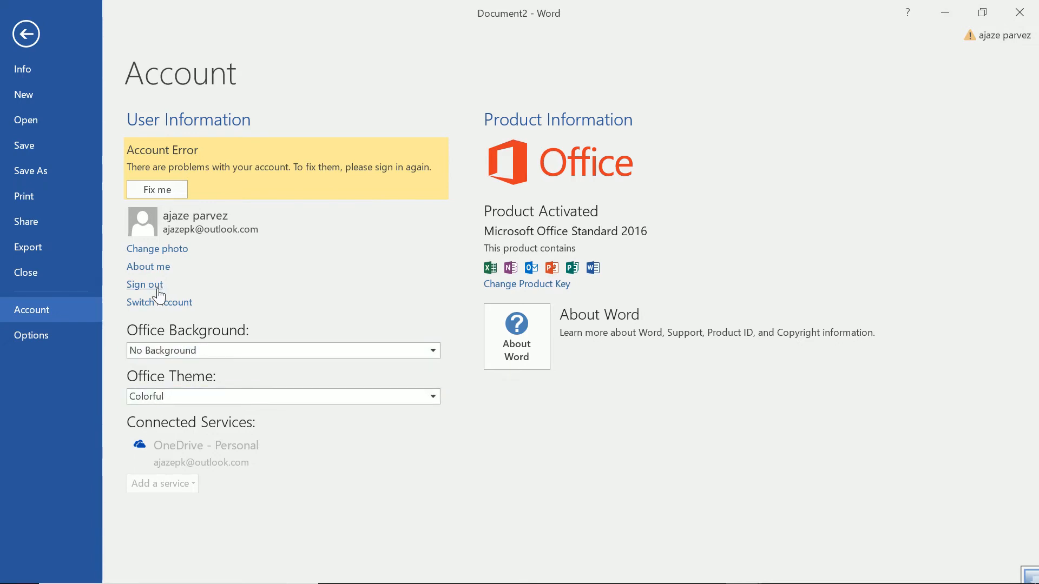
pyautogui.moveTo(158, 305)
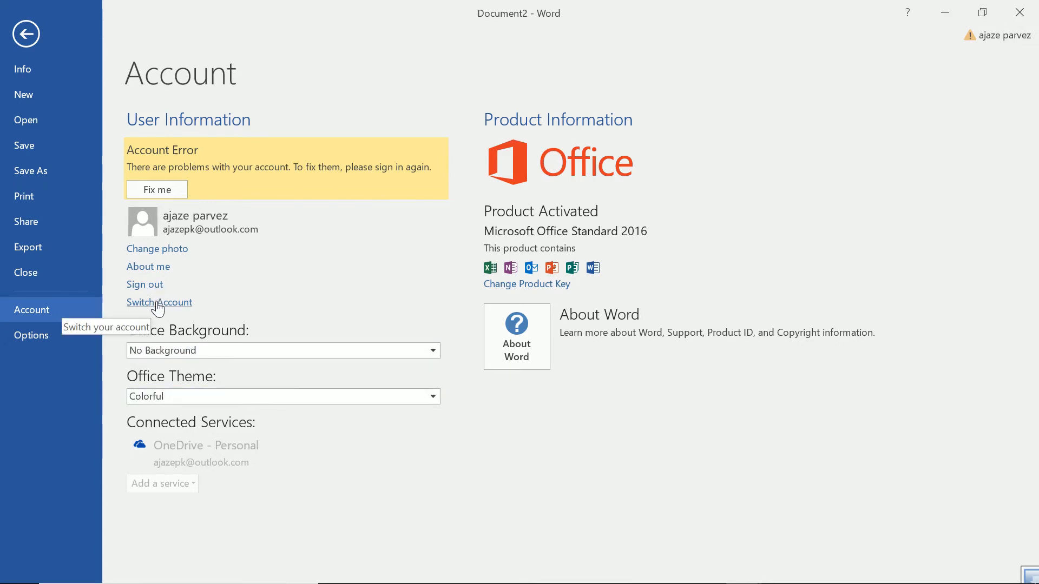
pyautogui.moveTo(103, 339)
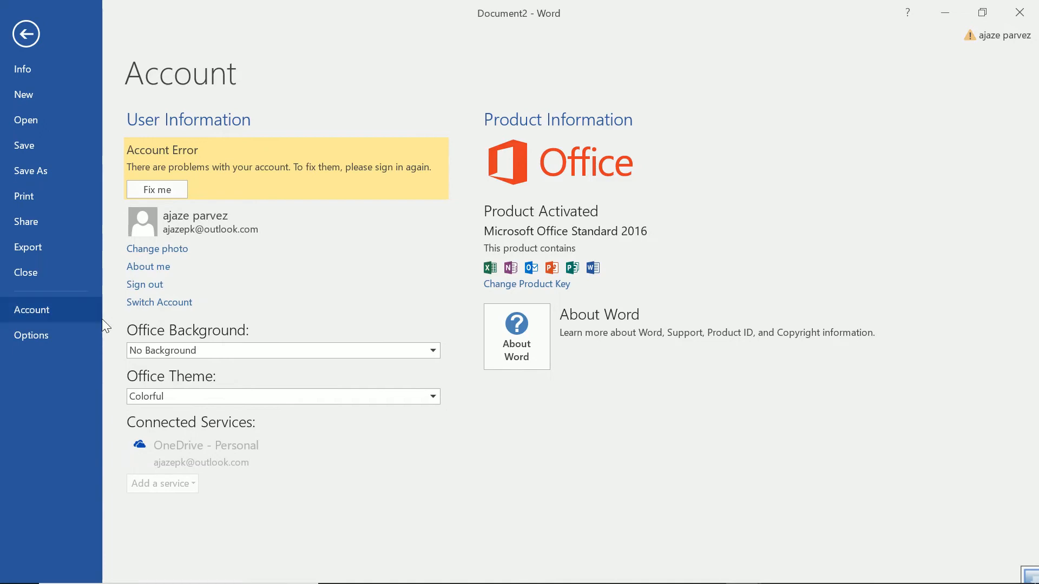
pyautogui.moveTo(114, 292)
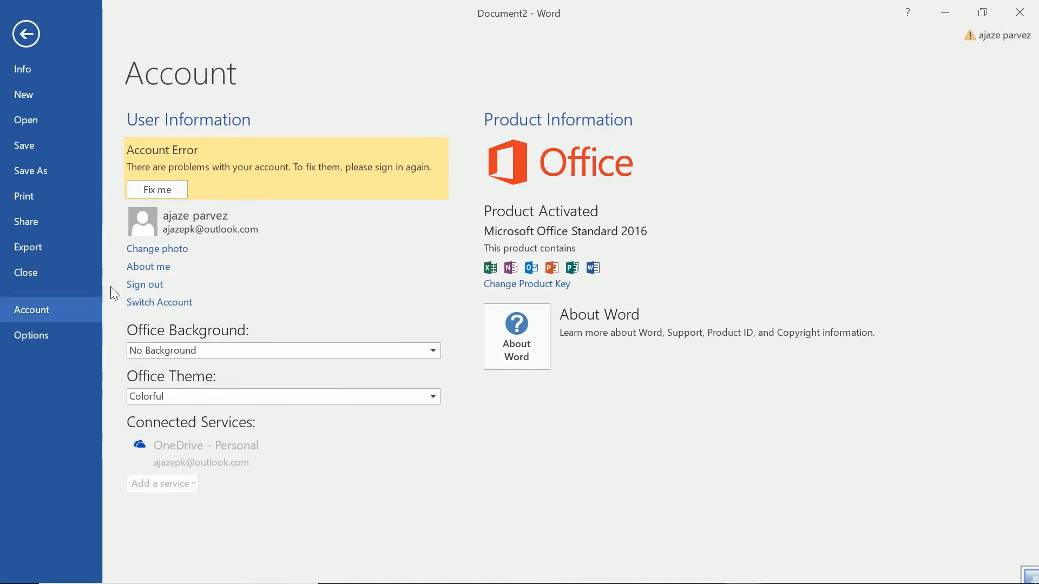
# Open Word Options, glance at the General pane's initials, and switch to the Display settings
pyautogui.click(30, 336)
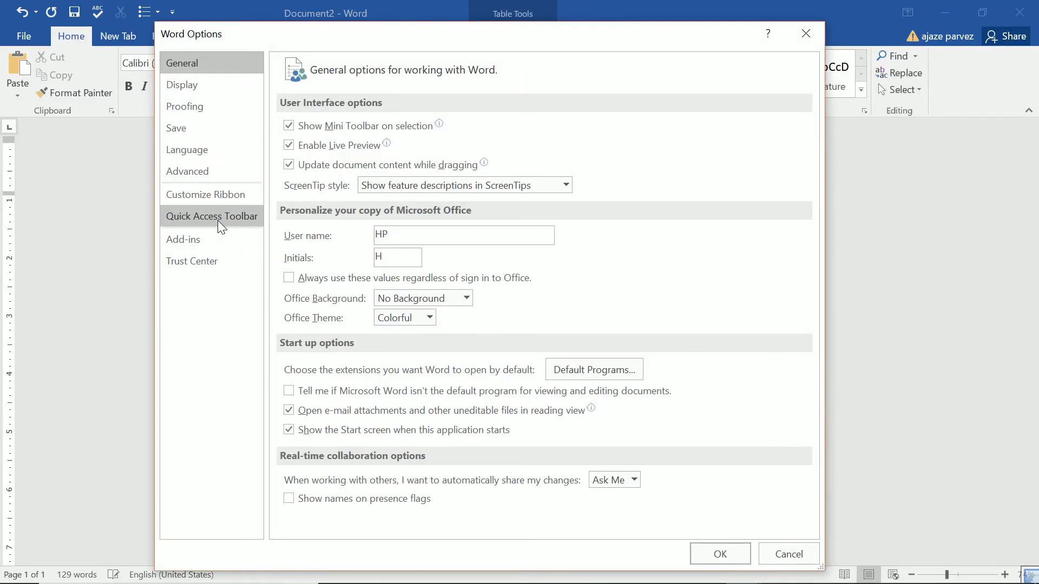
pyautogui.moveTo(202, 147)
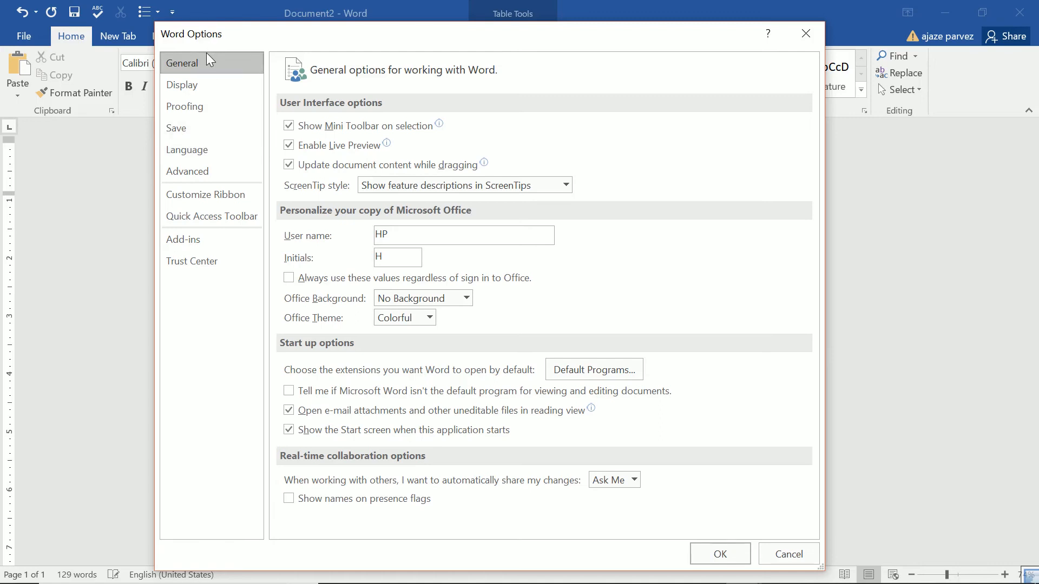
pyautogui.moveTo(311, 128)
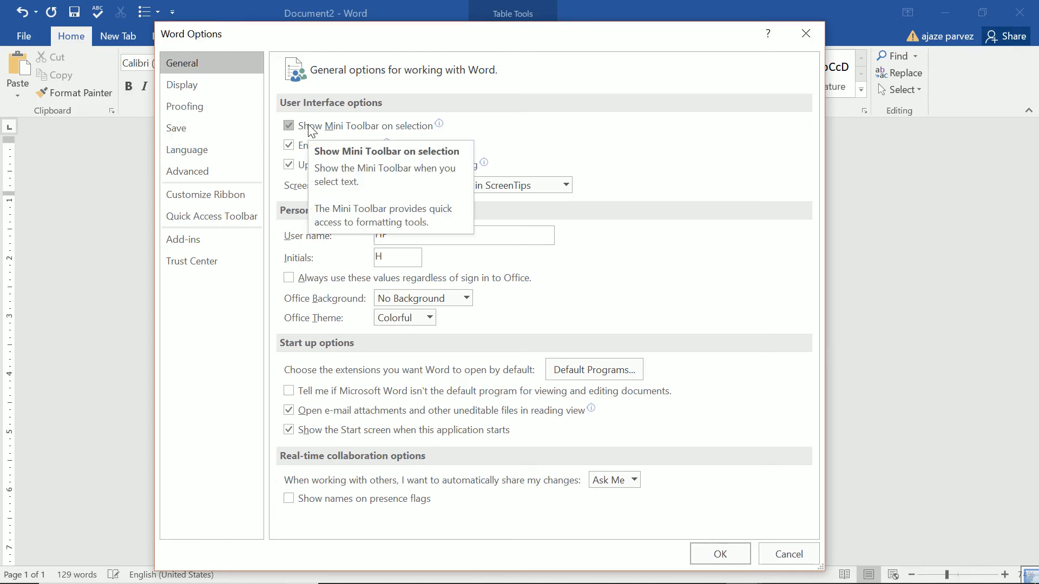
pyautogui.moveTo(461, 115)
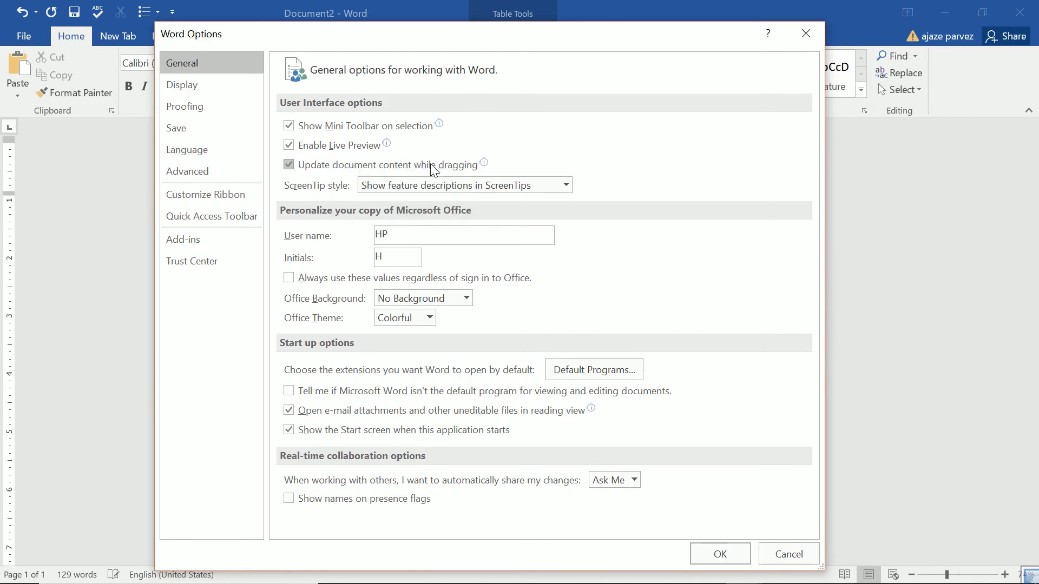
pyautogui.click(398, 258)
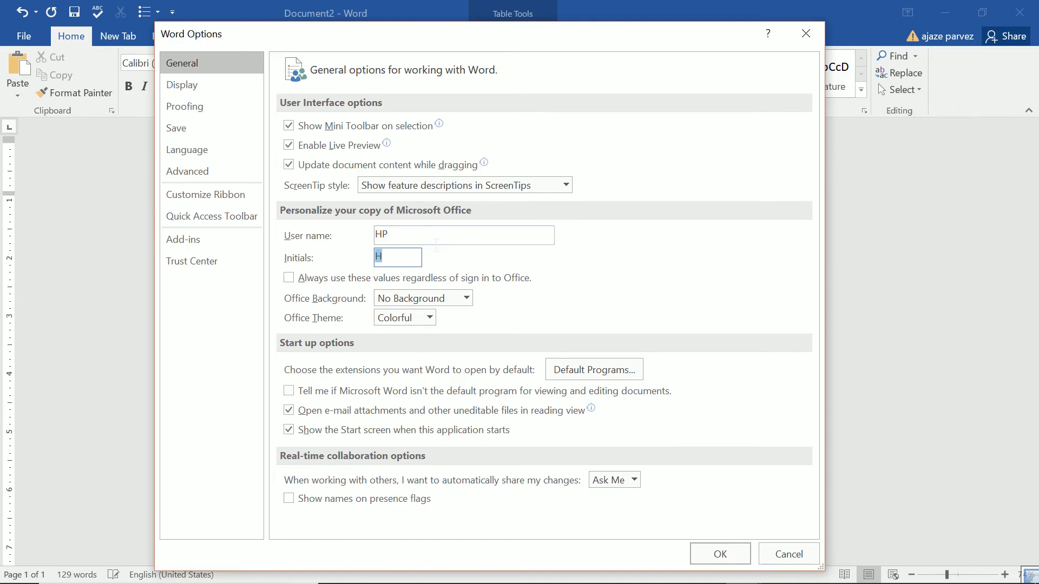
pyautogui.moveTo(390, 198)
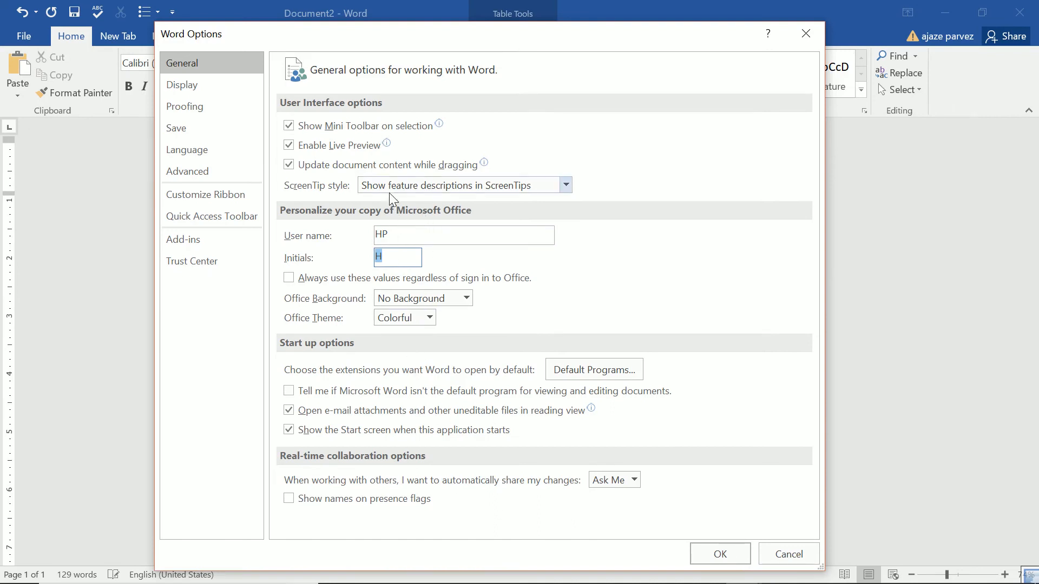
pyautogui.click(181, 84)
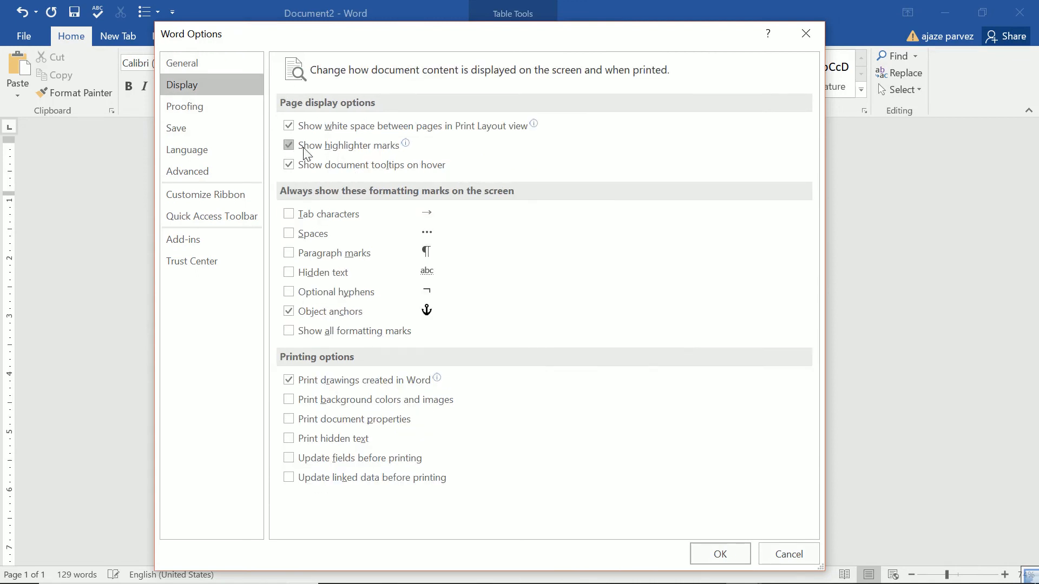
pyautogui.moveTo(290, 132)
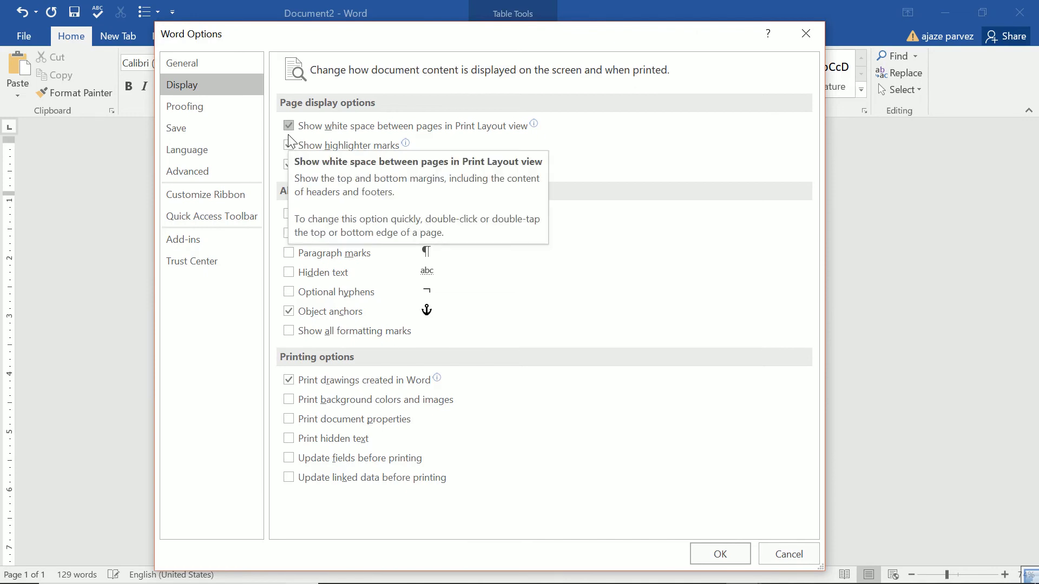
pyautogui.click(288, 145)
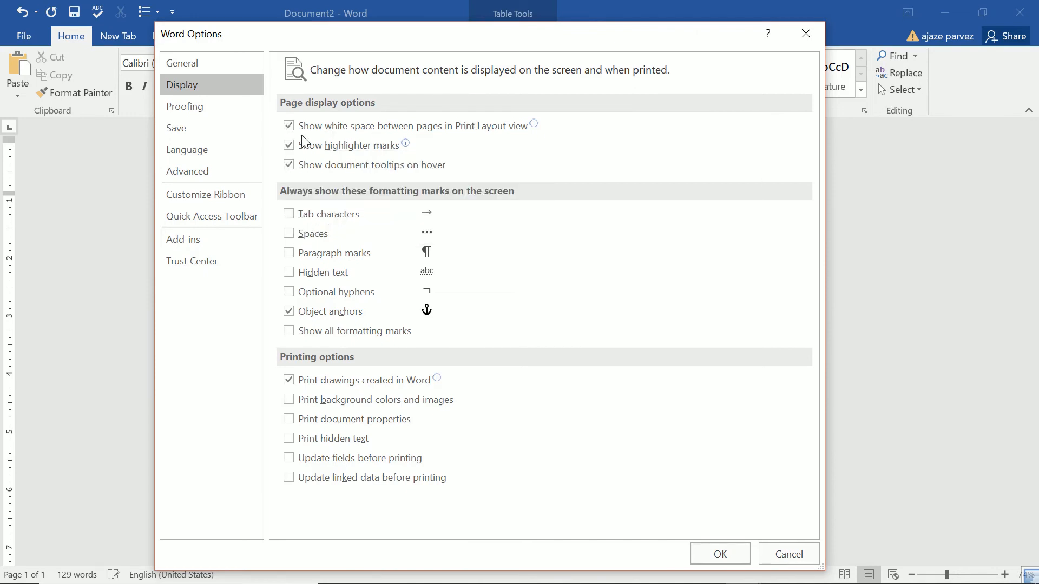
# Toggle the white-space-between-pages checkbox on and off and the highlighter marks option, leaving Display unchanged
pyautogui.click(287, 126)
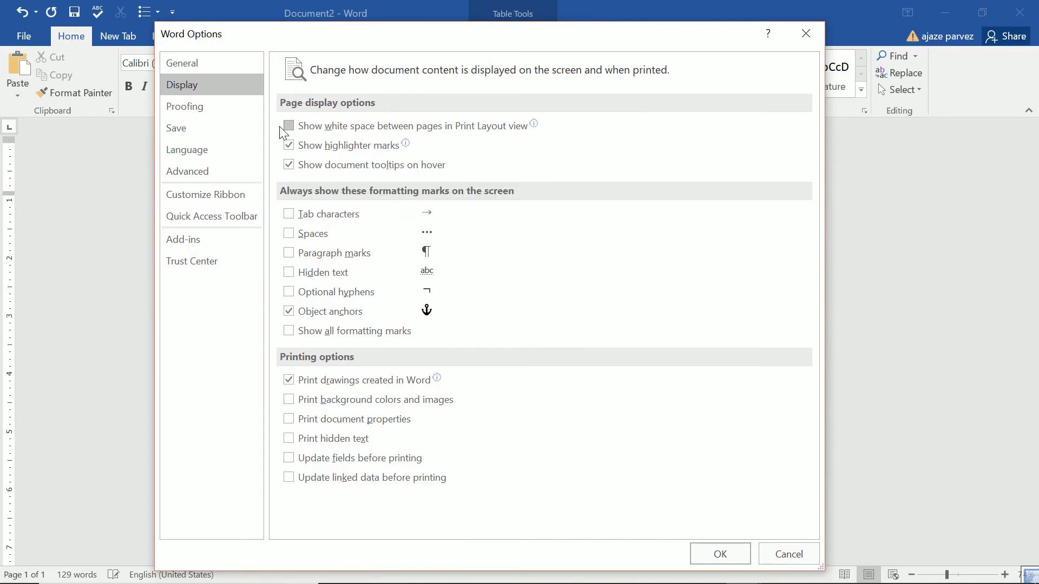
pyautogui.click(288, 126)
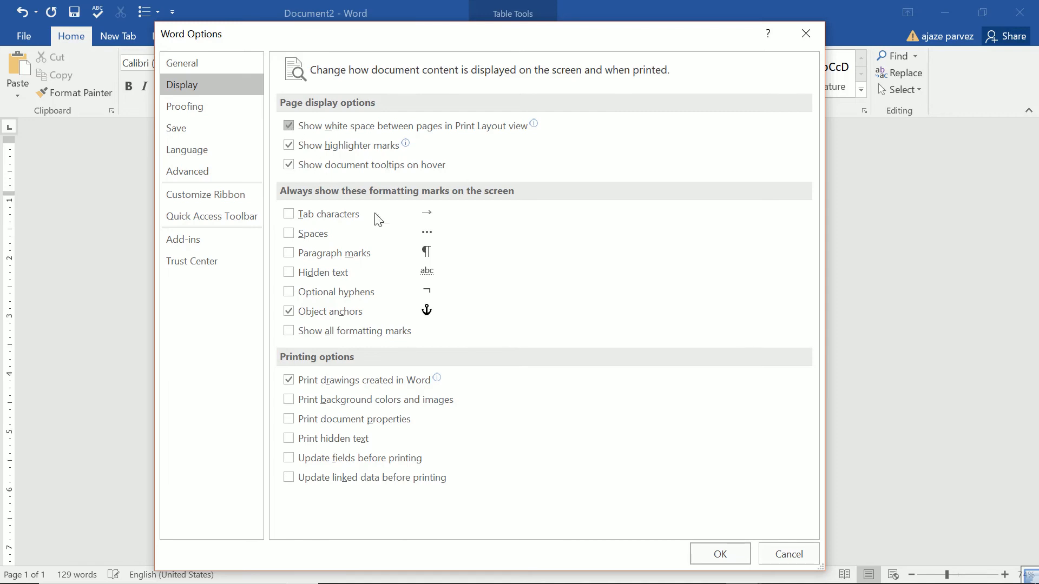
pyautogui.moveTo(425, 147)
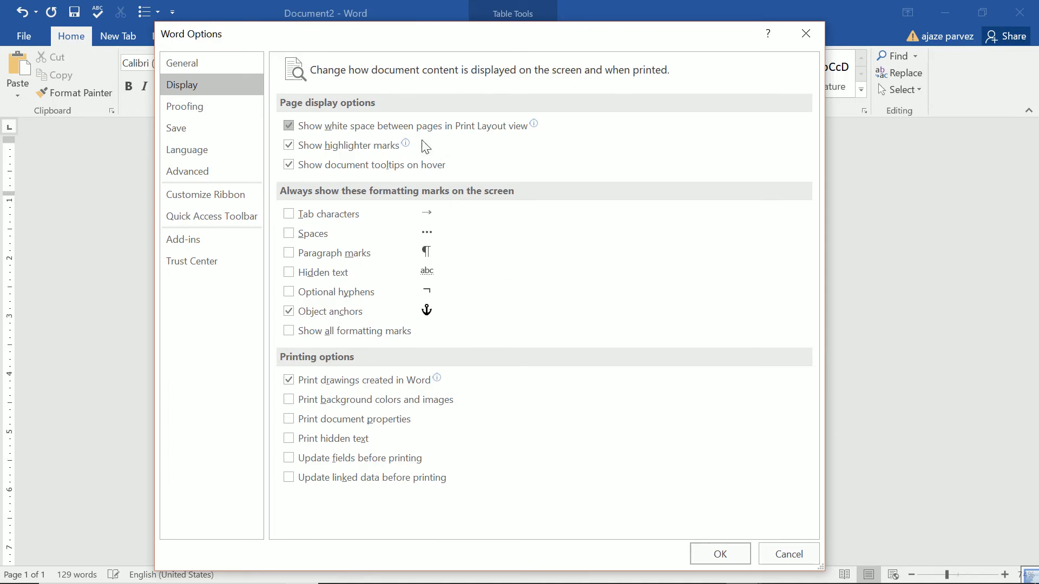
pyautogui.moveTo(293, 207)
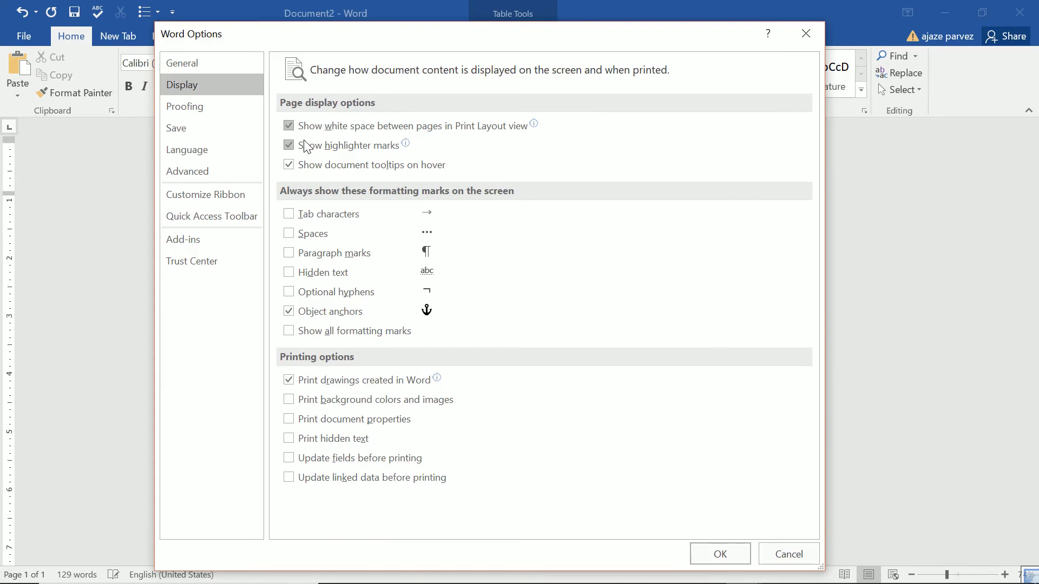
pyautogui.click(184, 107)
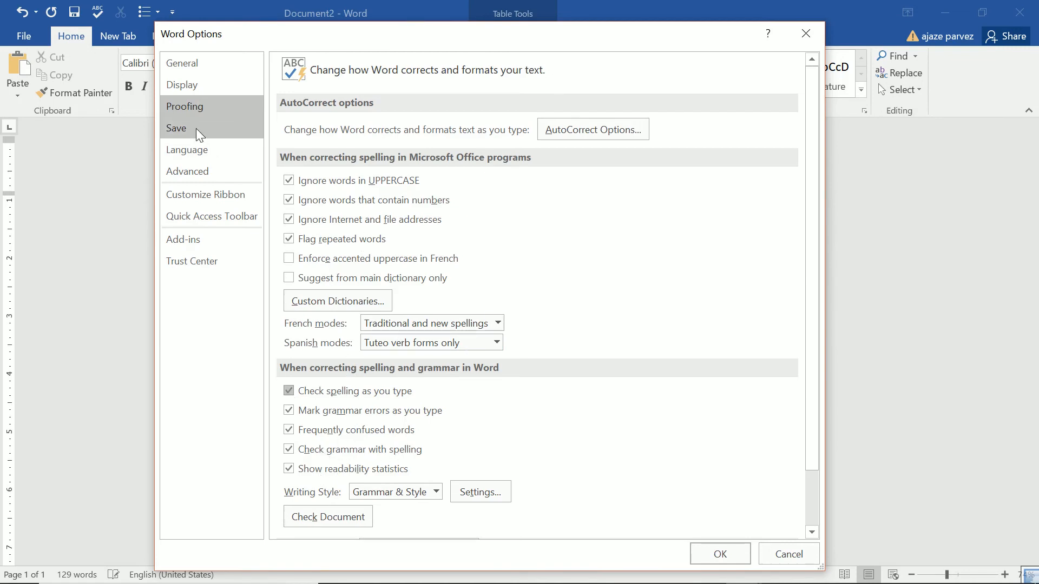
# Show the Save settings with default file format, AutoRecover interval and file locations
pyautogui.click(176, 128)
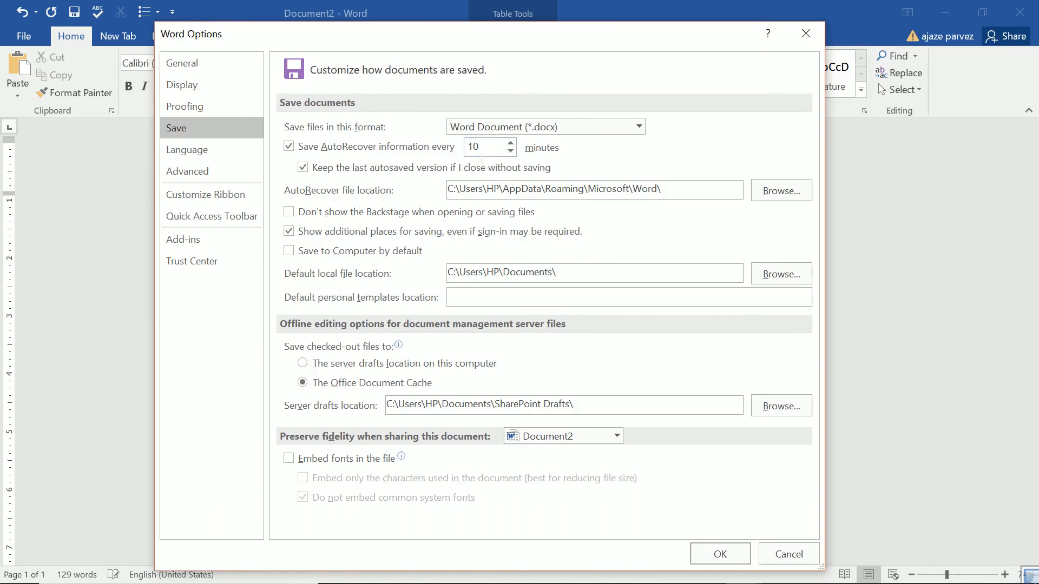
pyautogui.moveTo(482, 147)
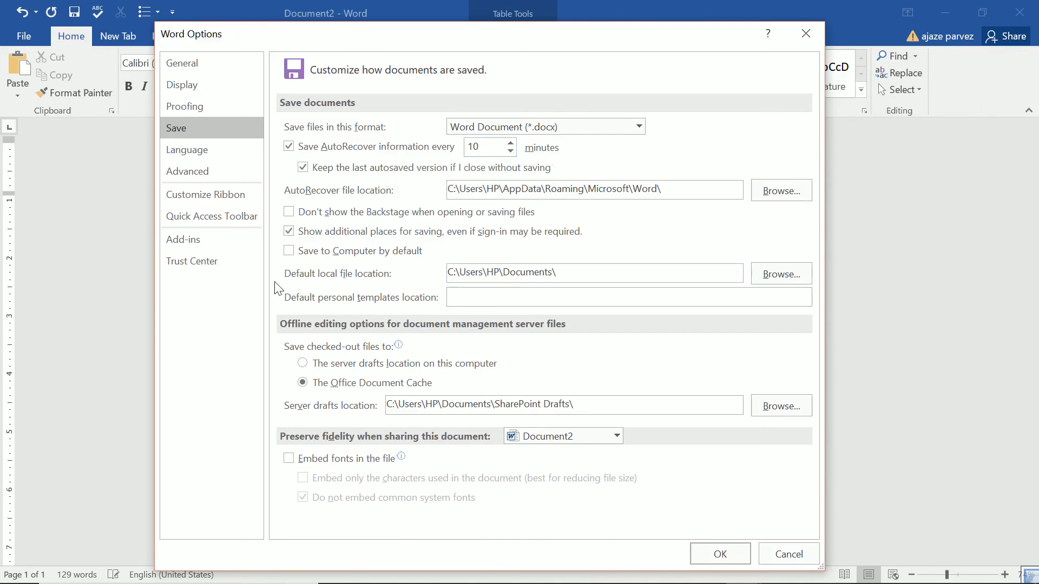
# In Language preferences pick Arabic (Algeria) from the add-language list without adding it, keeping English (United States)
pyautogui.click(186, 150)
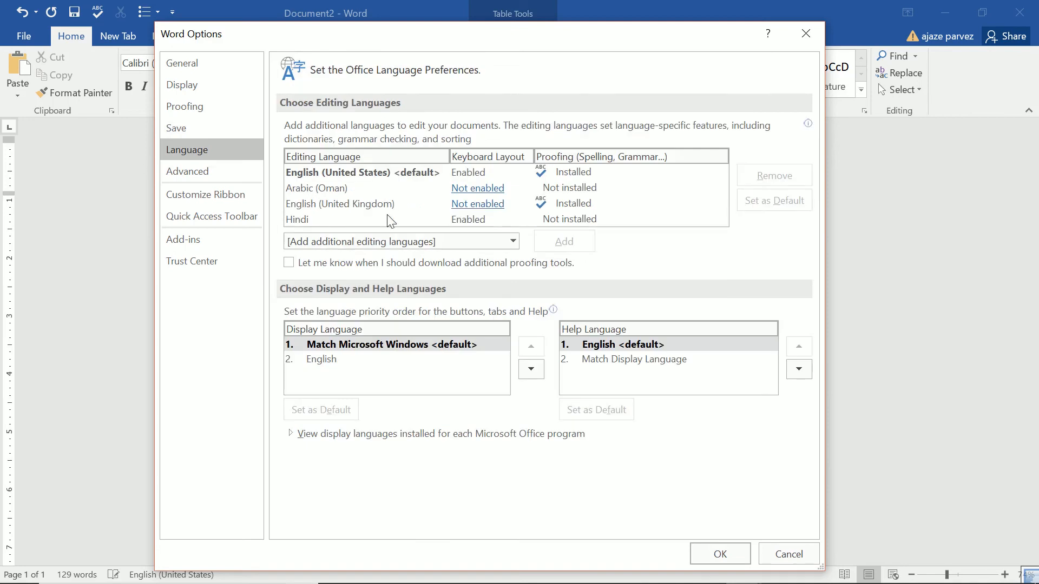
pyautogui.click(512, 241)
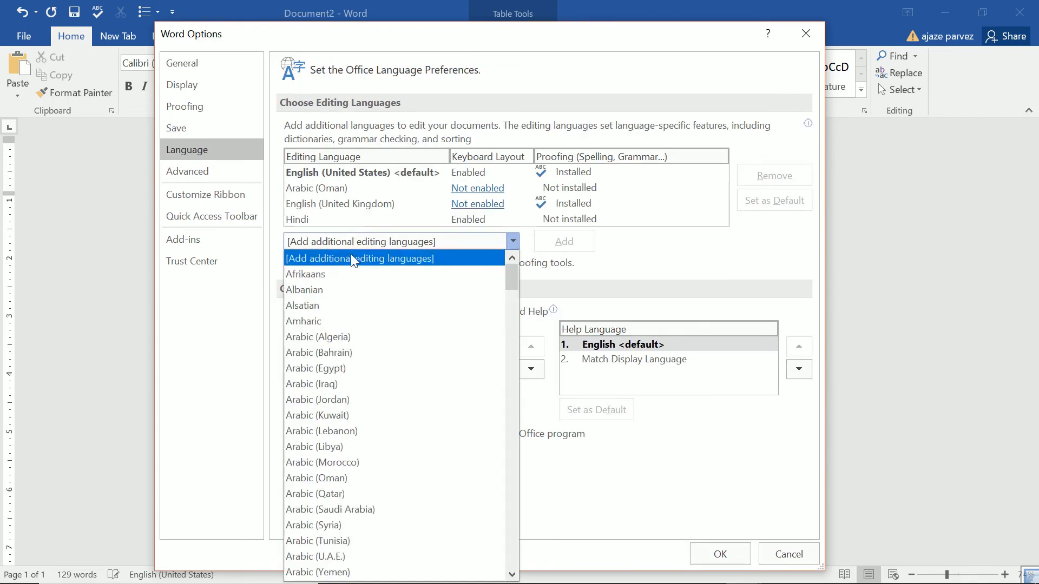
pyautogui.click(318, 337)
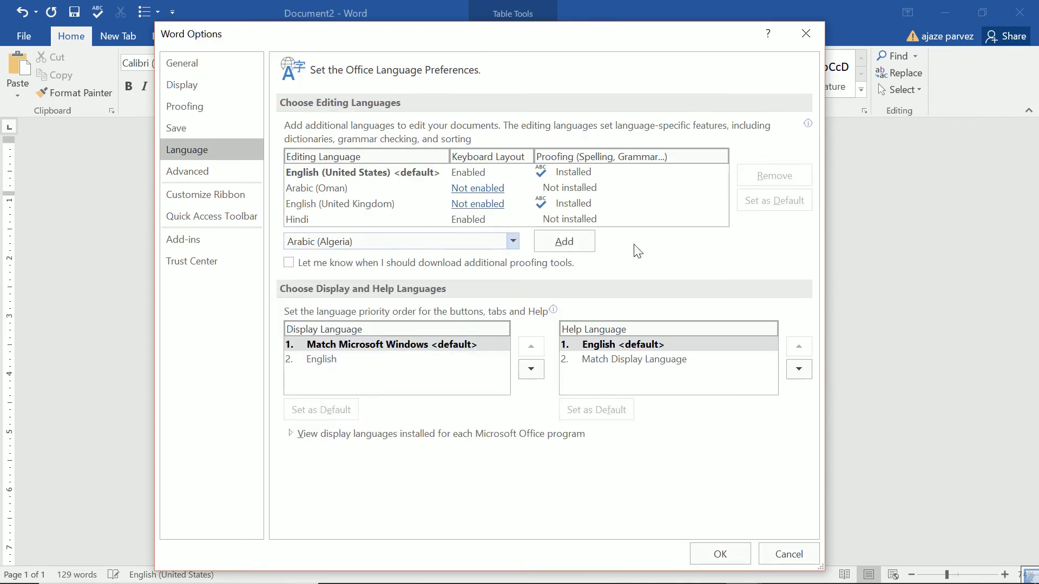
pyautogui.click(564, 240)
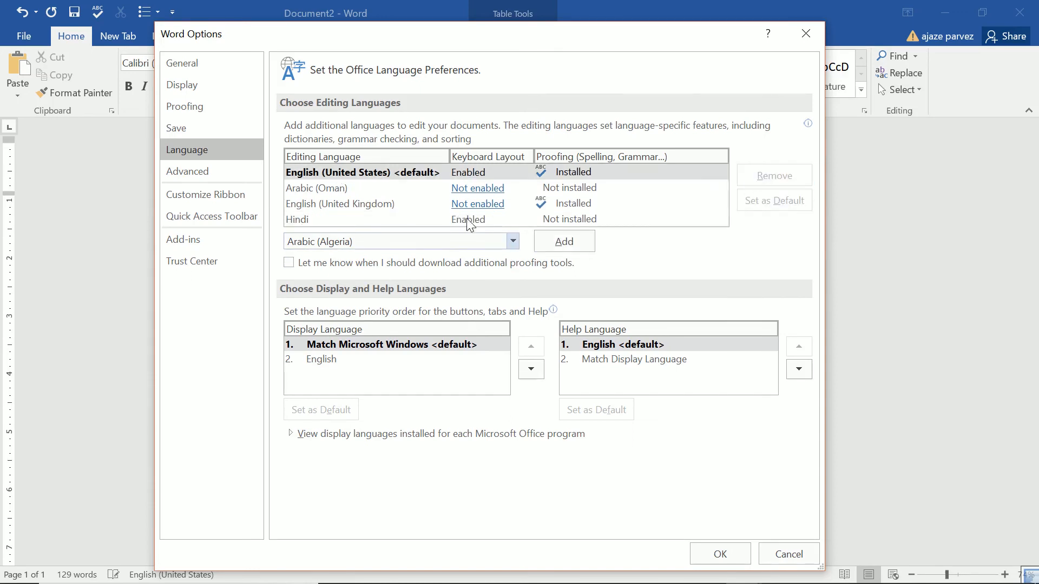
pyautogui.click(186, 171)
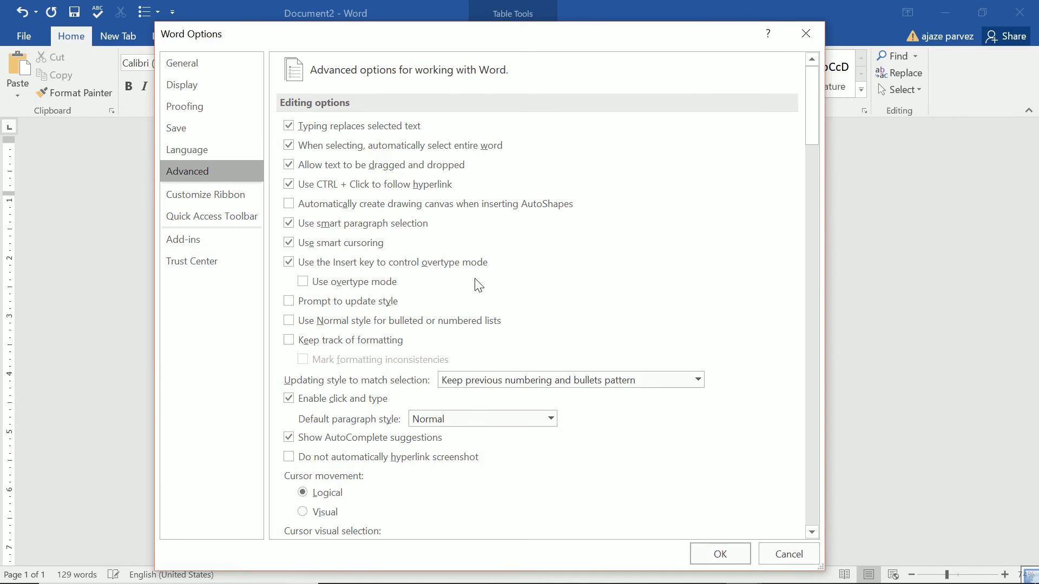
pyautogui.moveTo(363, 199)
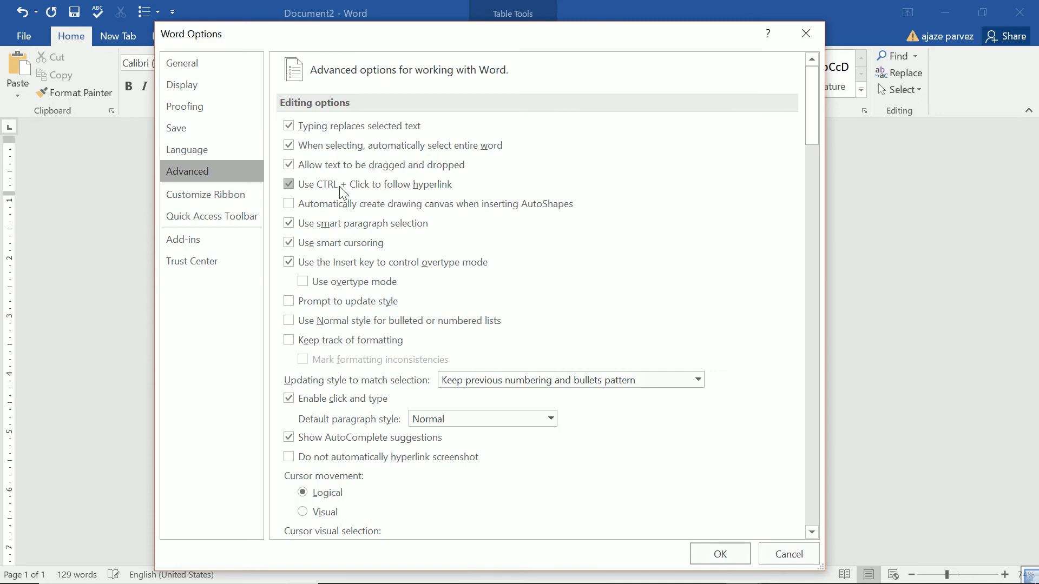
pyautogui.moveTo(349, 194)
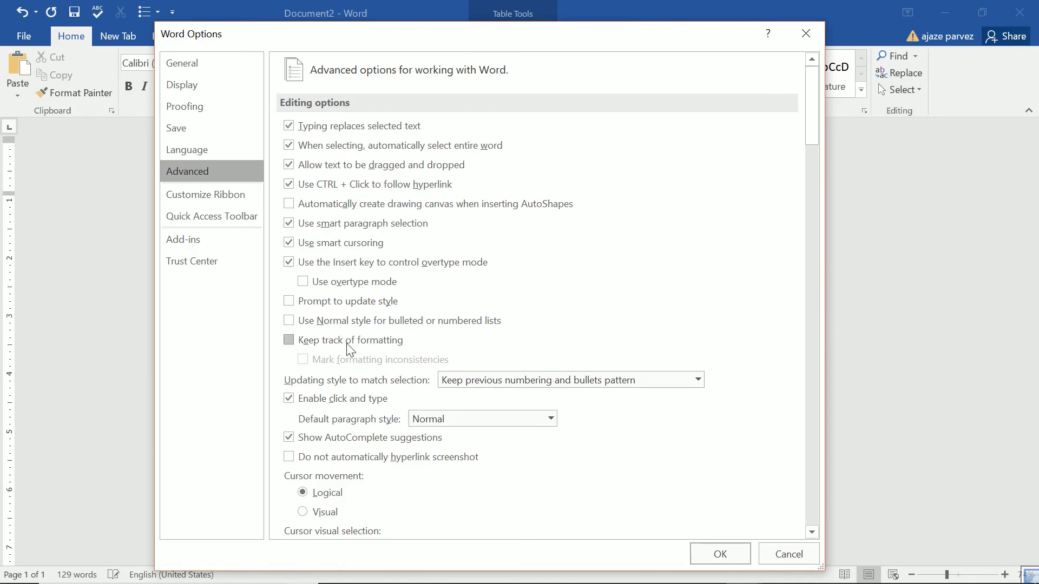
# Scroll the Advanced options down through the editing, print and save sections to the general settings
pyautogui.scroll(-3)
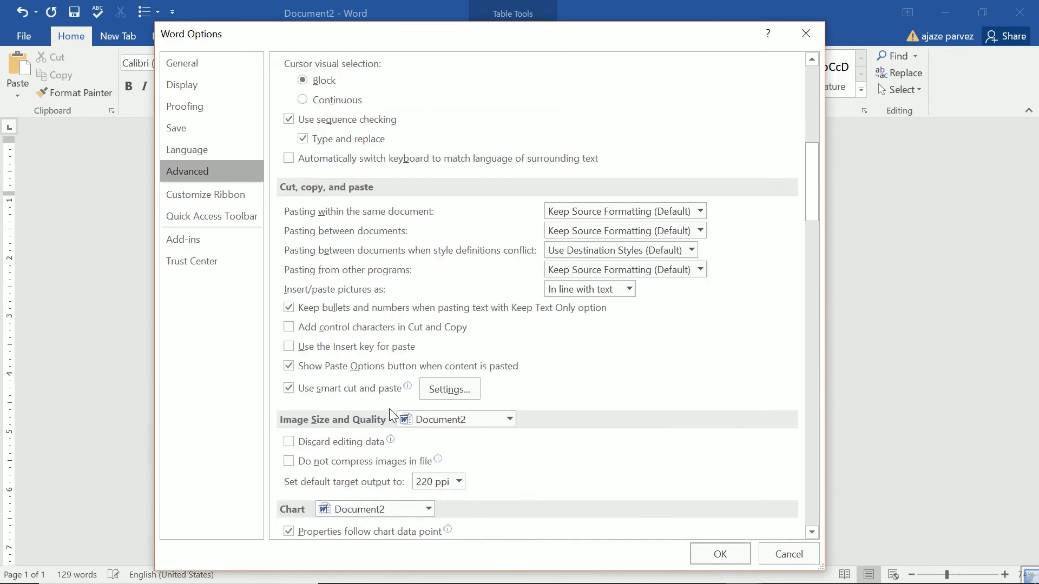
pyautogui.scroll(-3)
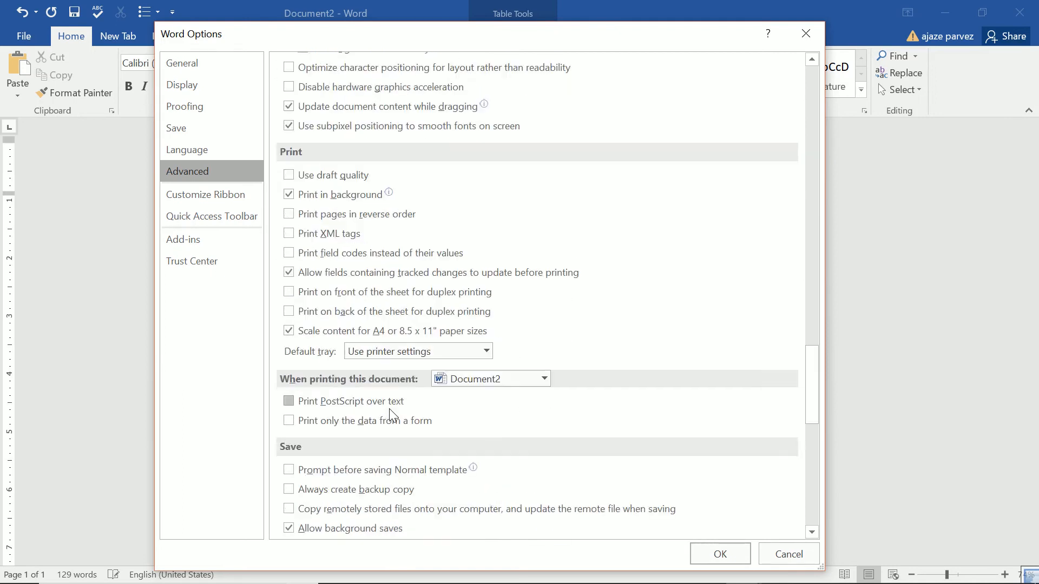
pyautogui.scroll(-3)
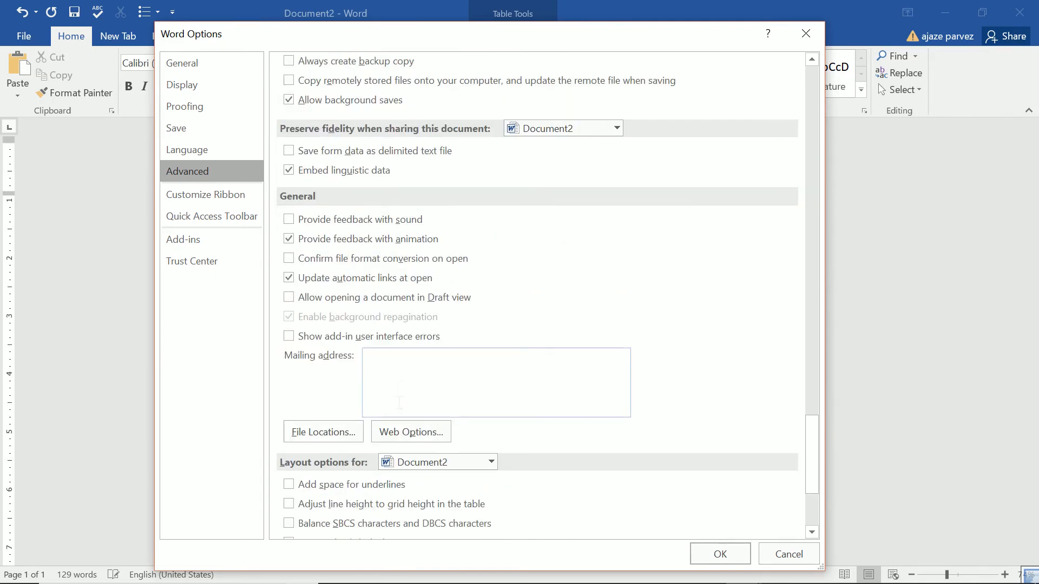
pyautogui.moveTo(190, 51)
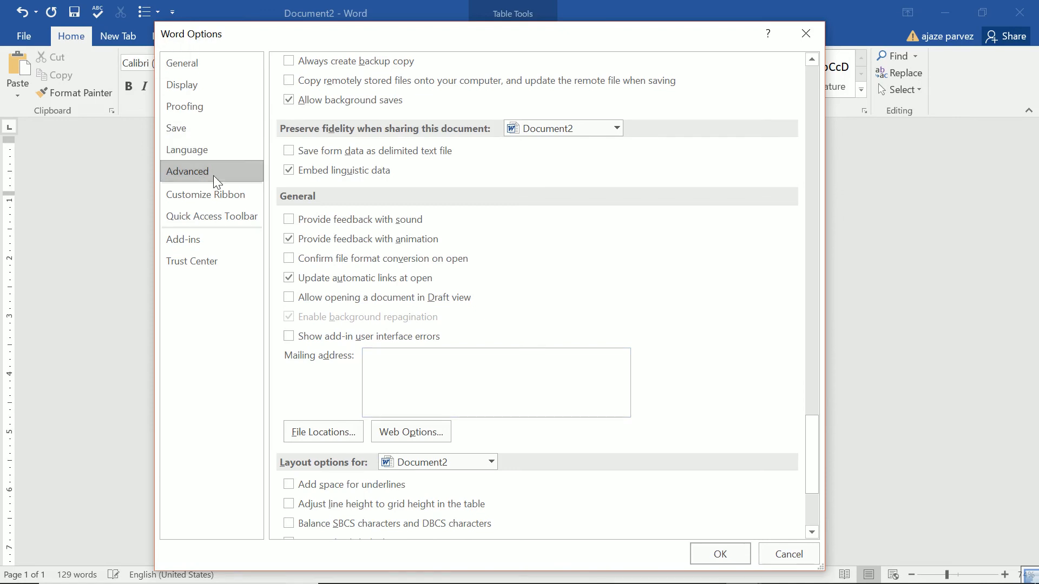
# In Customize Ribbon add a New Group holding the Email command under the Blog Post tab, then inspect its removal options
pyautogui.click(205, 194)
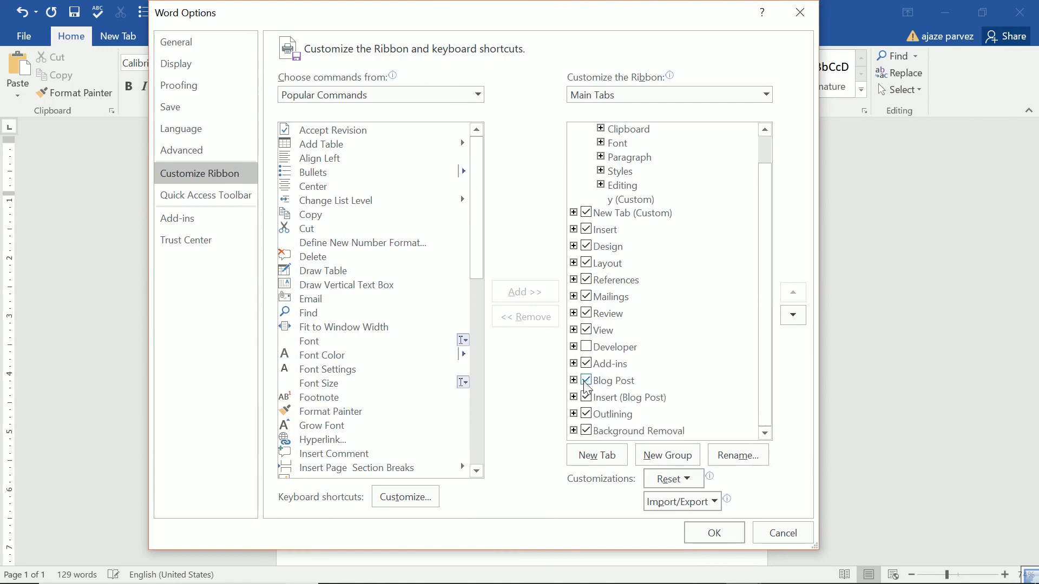
pyautogui.click(612, 381)
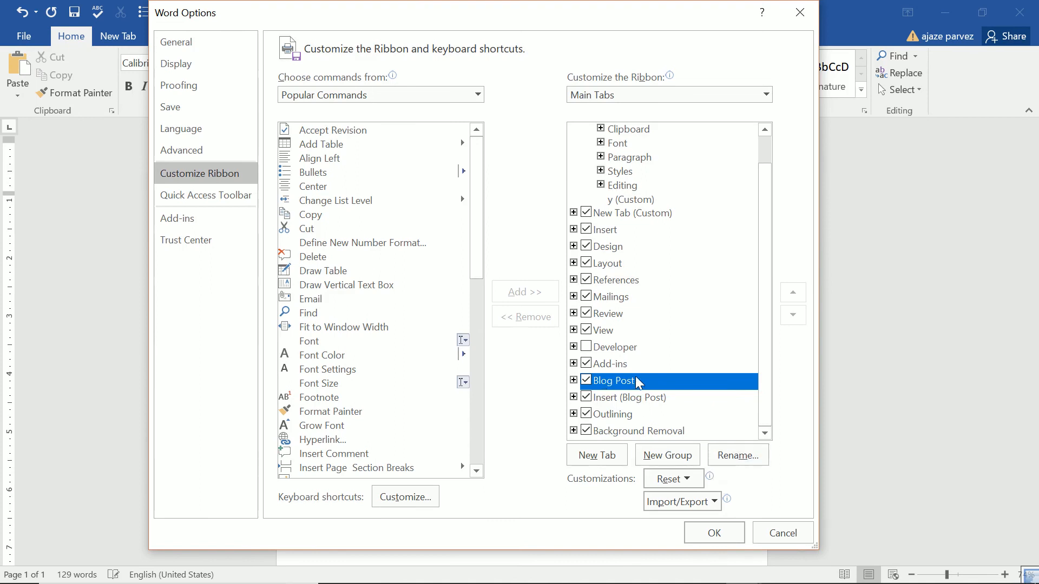
pyautogui.rightClick(617, 381)
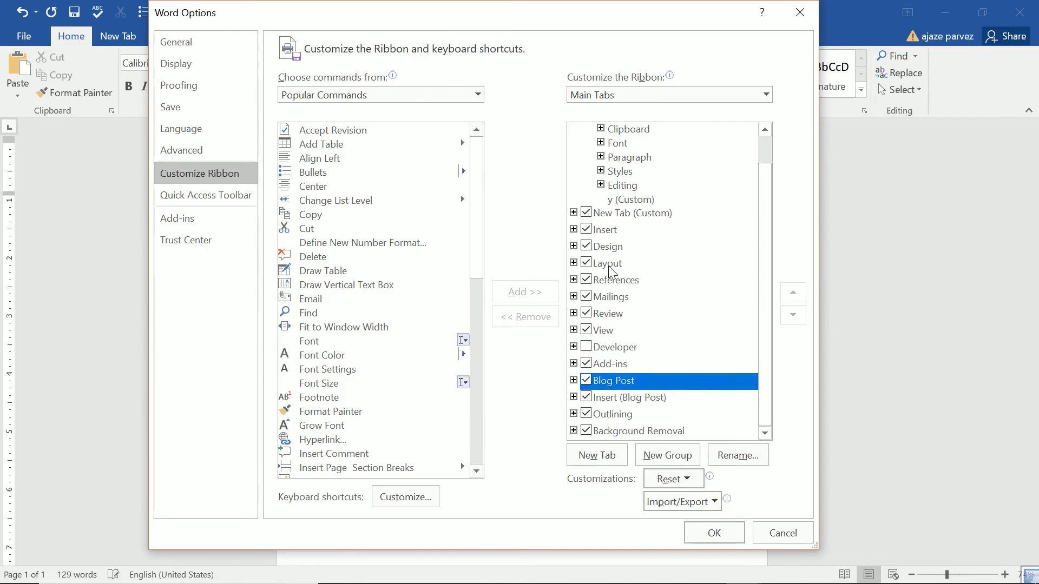
pyautogui.click(311, 299)
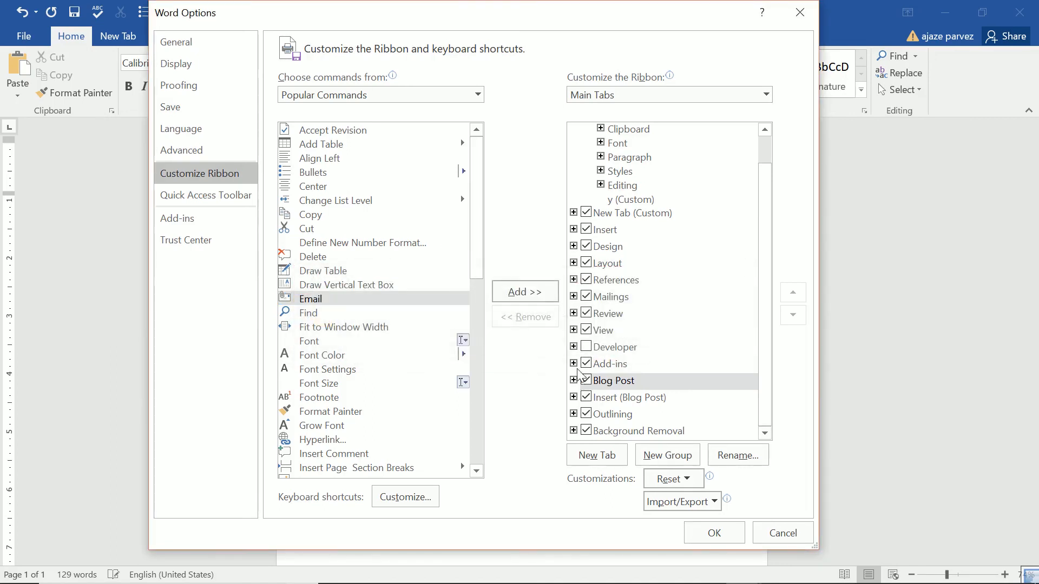
pyautogui.click(585, 381)
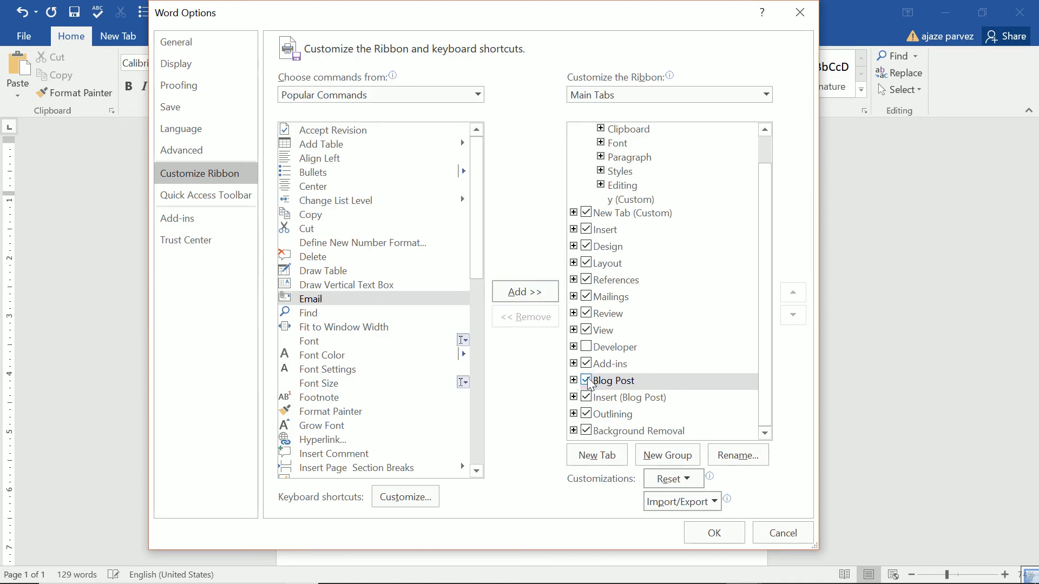
pyautogui.rightClick(613, 381)
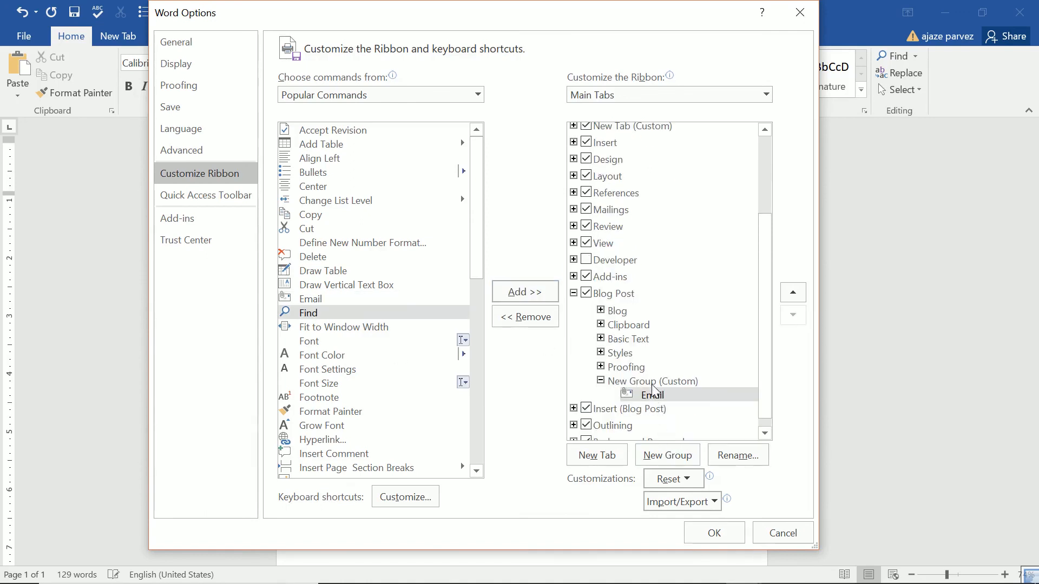
pyautogui.rightClick(652, 381)
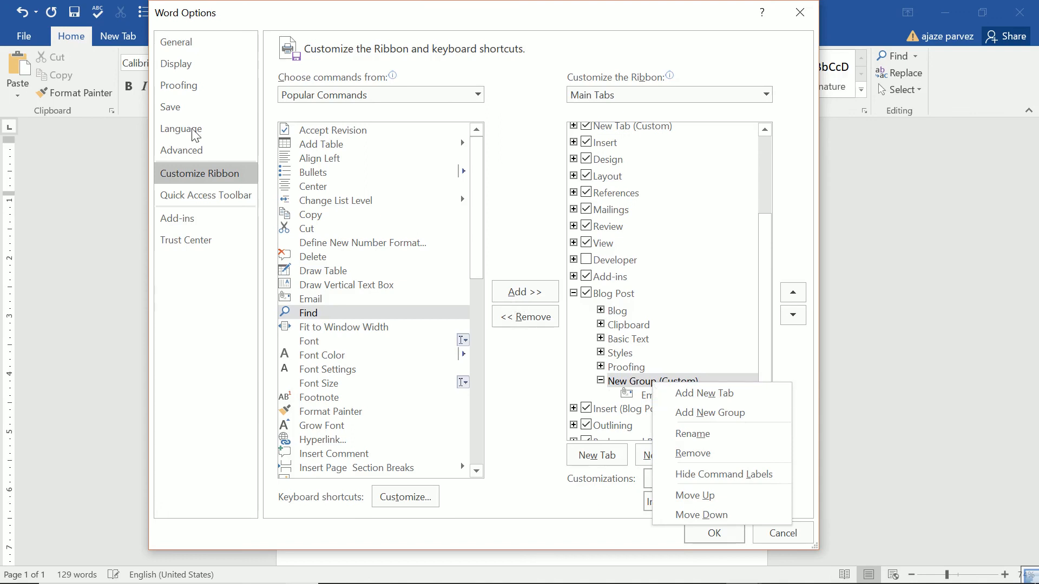
pyautogui.moveTo(593, 347)
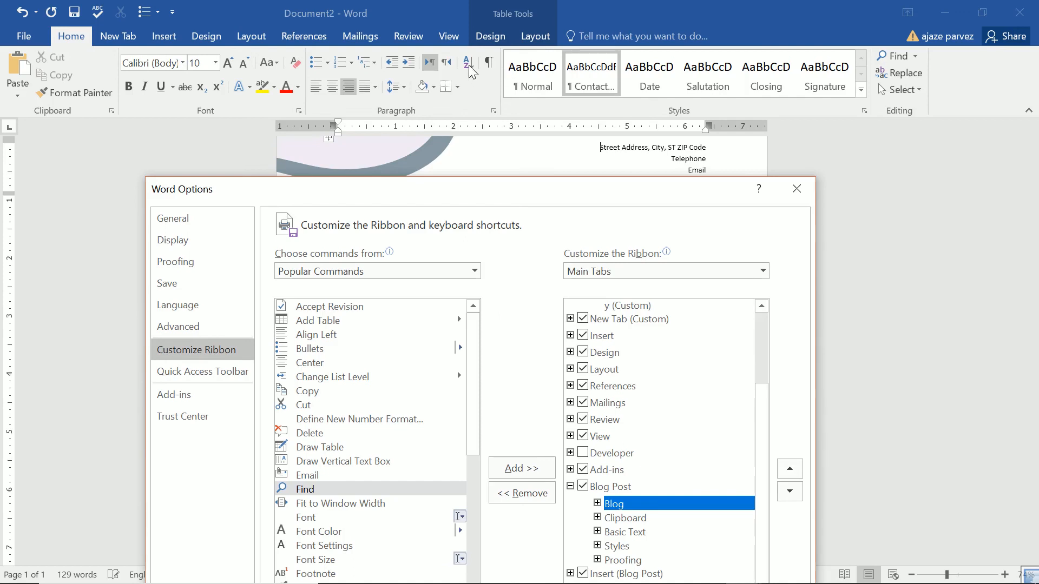
pyautogui.moveTo(461, 204)
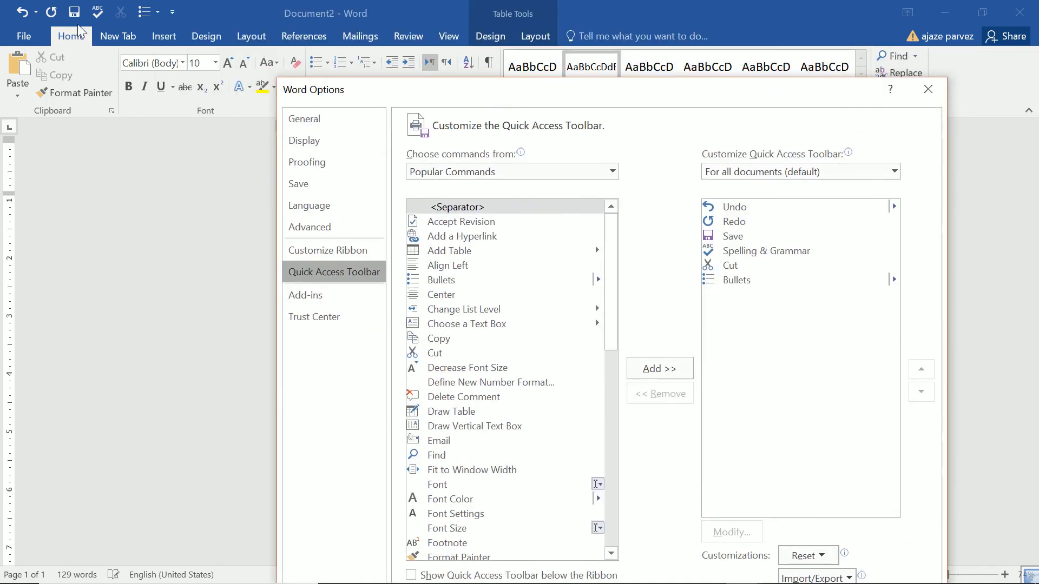
pyautogui.moveTo(67, 20)
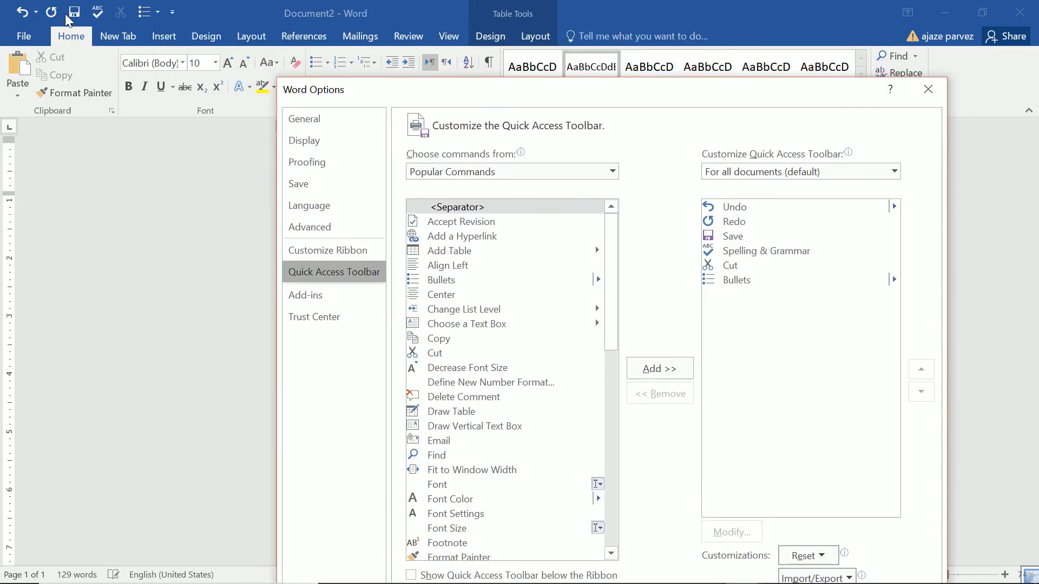
pyautogui.moveTo(128, 19)
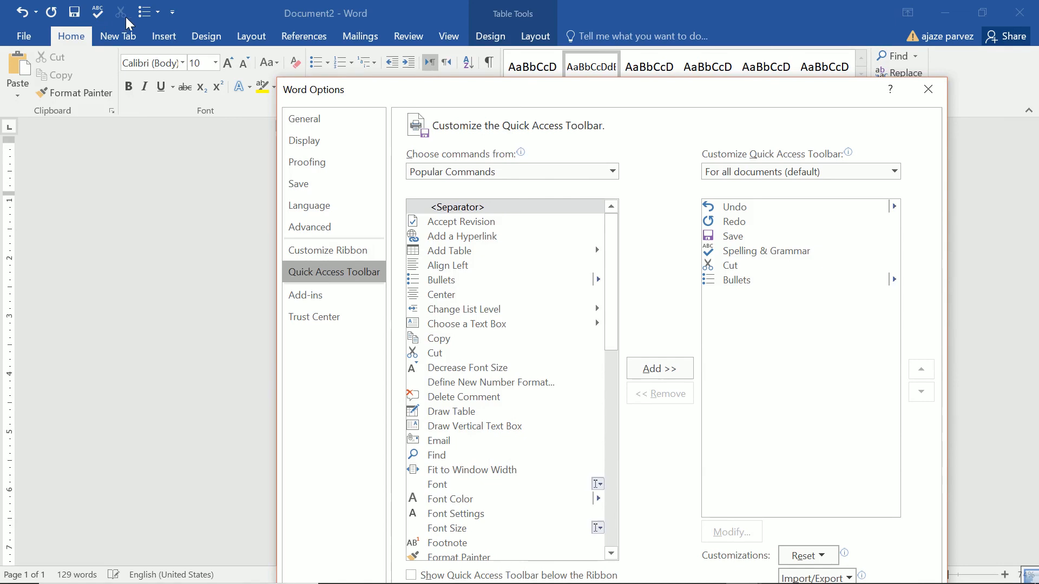
# Swap Bullets for the Center command in the Quick Access Toolbar list
pyautogui.click(736, 280)
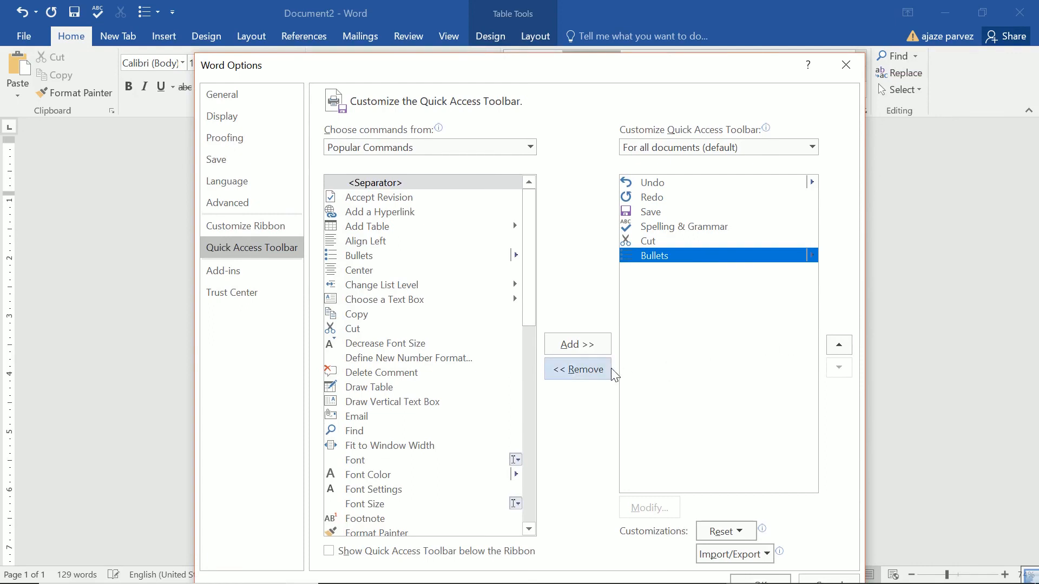
pyautogui.click(578, 369)
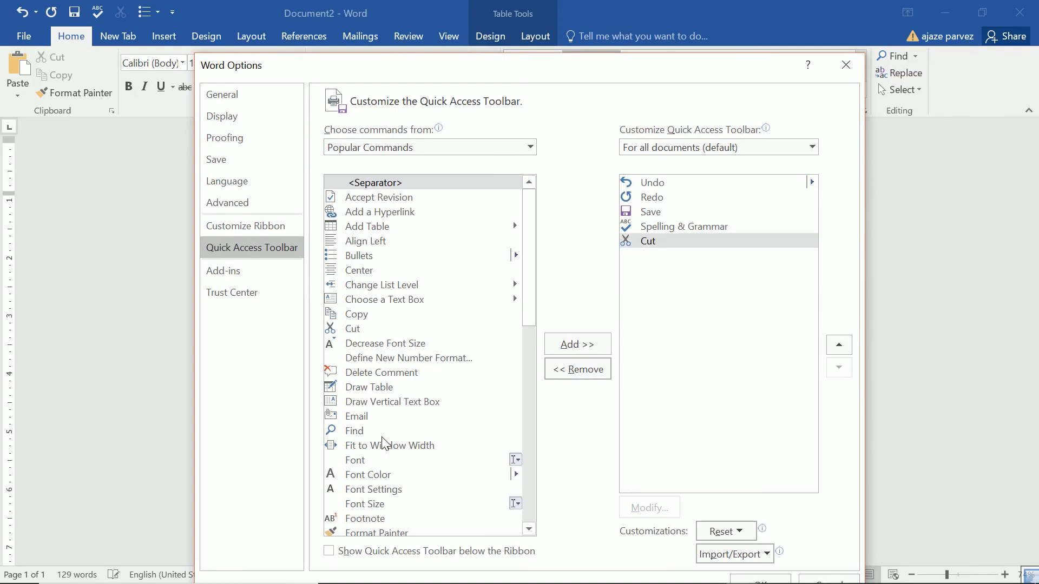
pyautogui.scroll(-3)
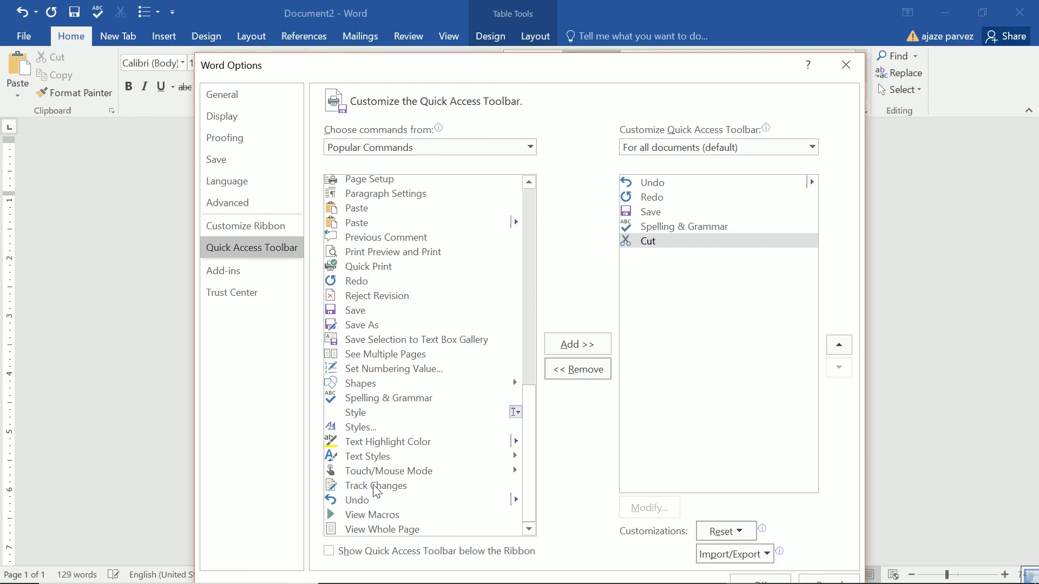
pyautogui.moveTo(385, 393)
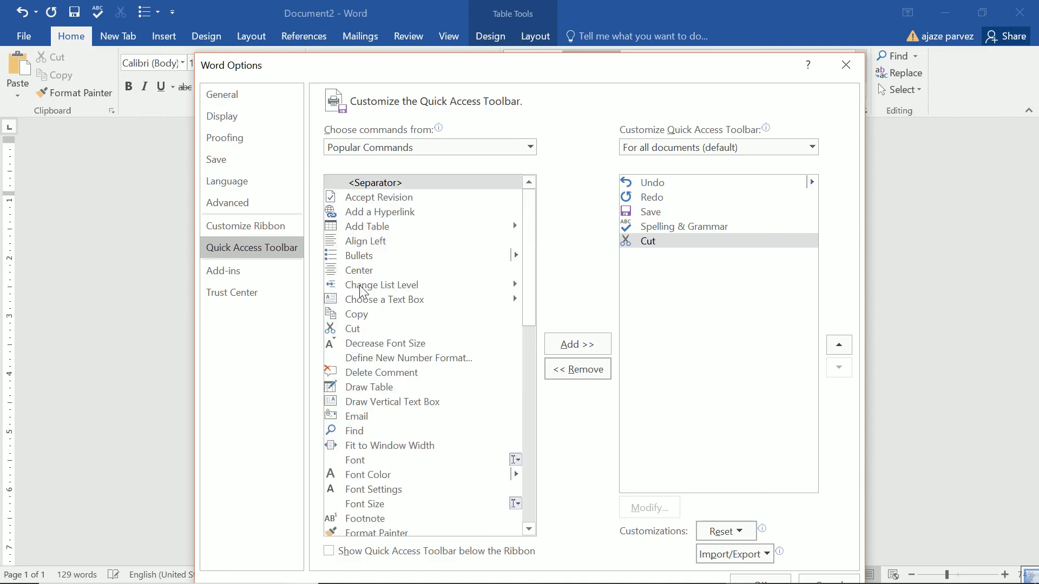
pyautogui.click(359, 270)
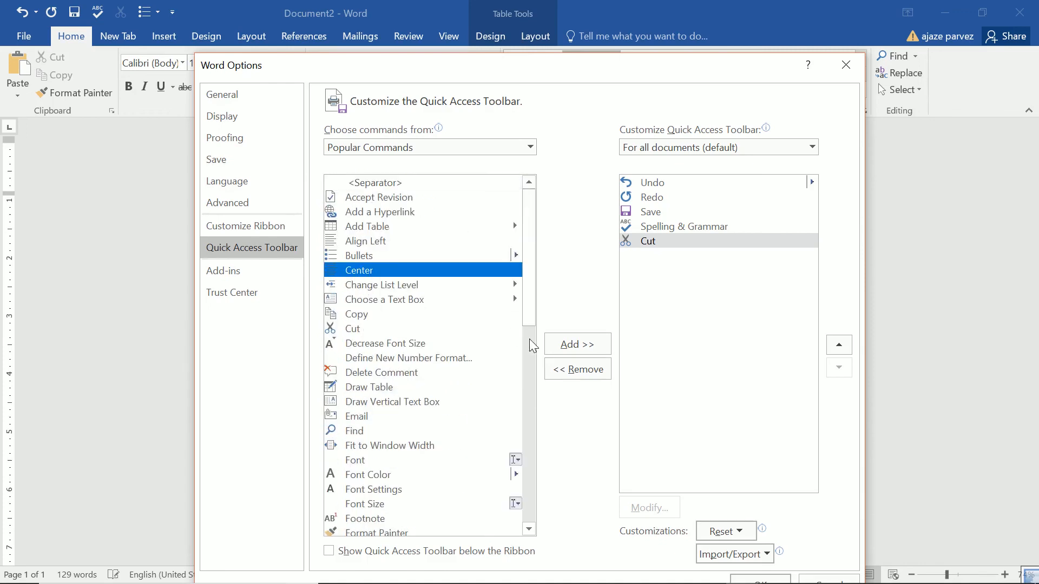
pyautogui.click(578, 344)
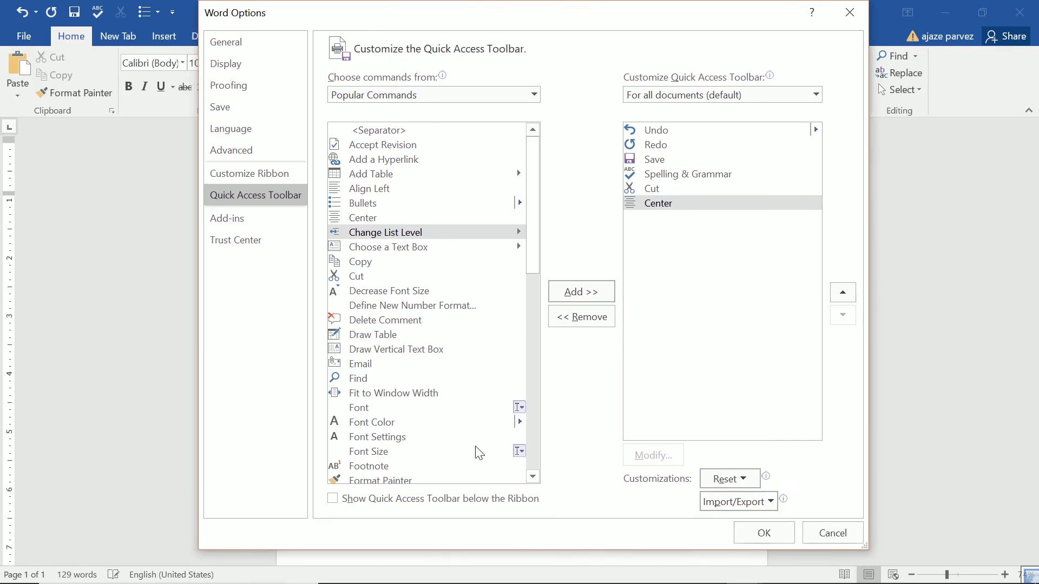
# Apply the toolbar changes, closing Word Options and dismissing the language restart notice
pyautogui.click(764, 532)
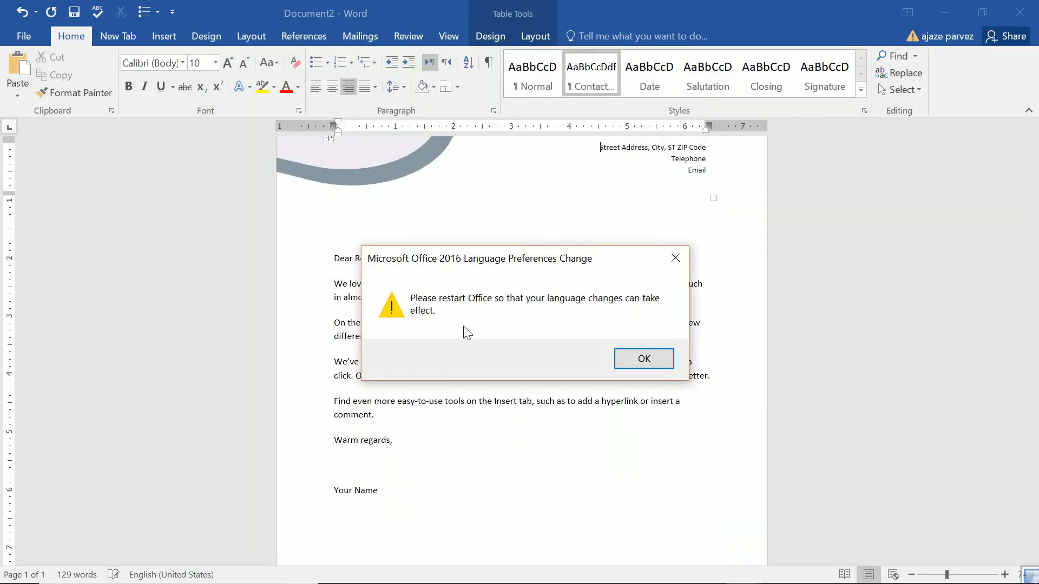
pyautogui.click(643, 359)
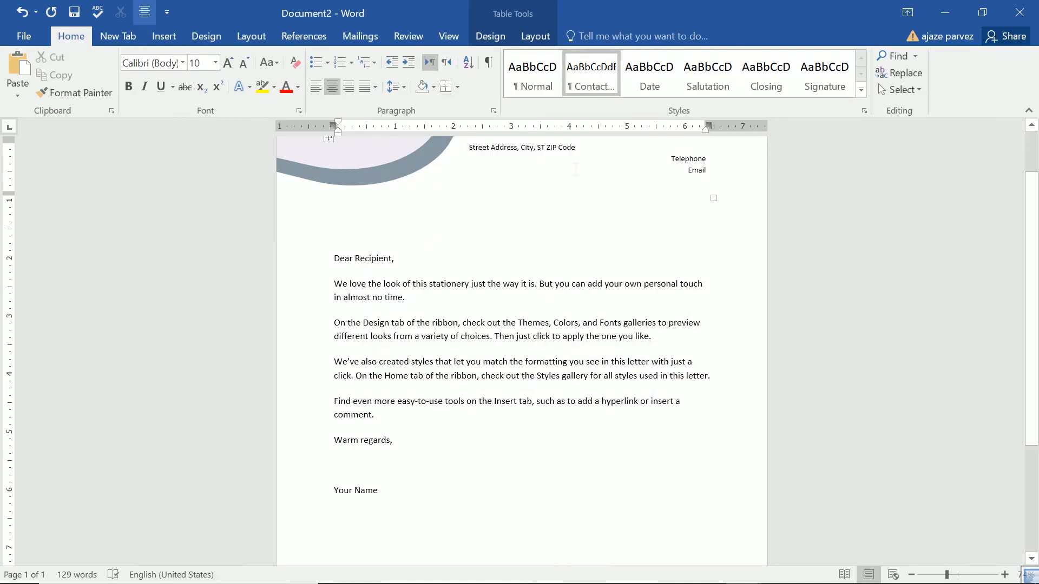
pyautogui.click(24, 37)
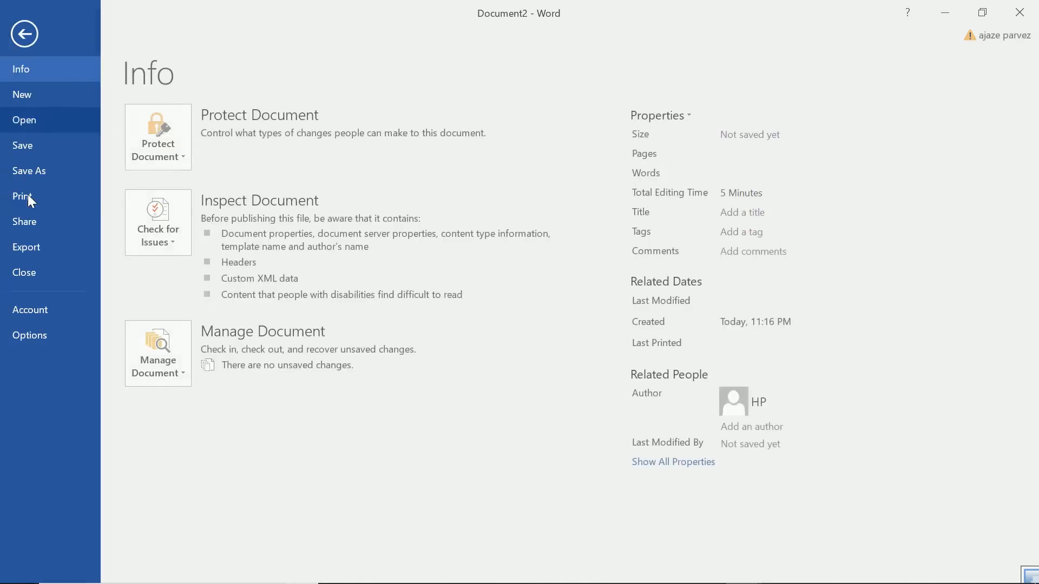
pyautogui.click(30, 335)
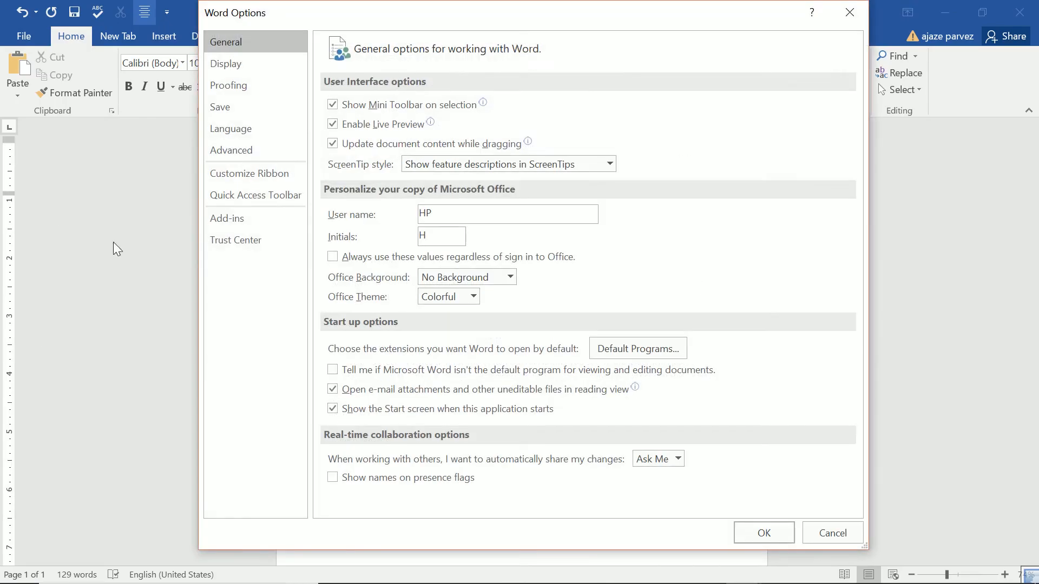
pyautogui.click(227, 218)
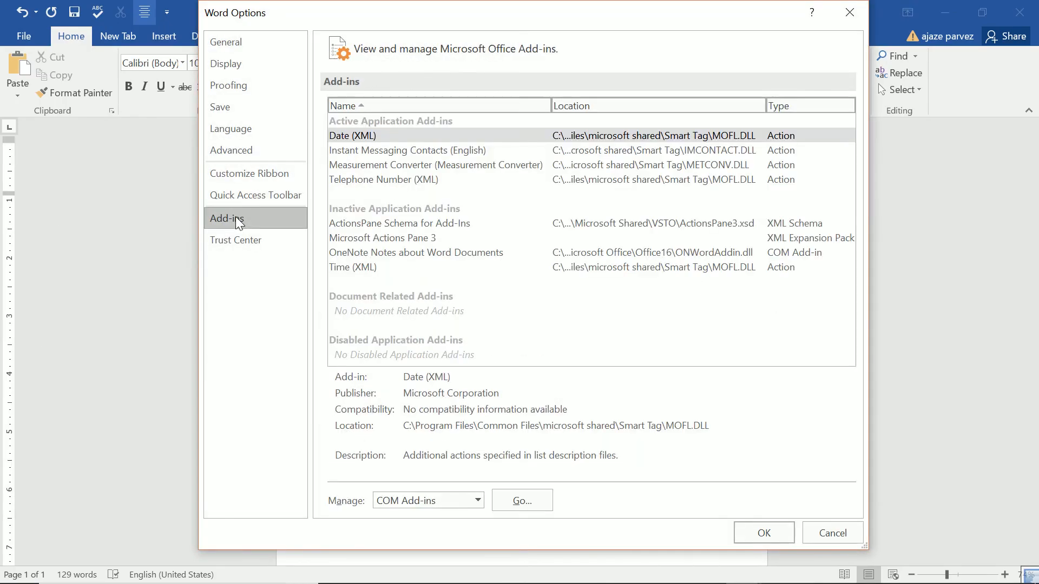
pyautogui.click(236, 240)
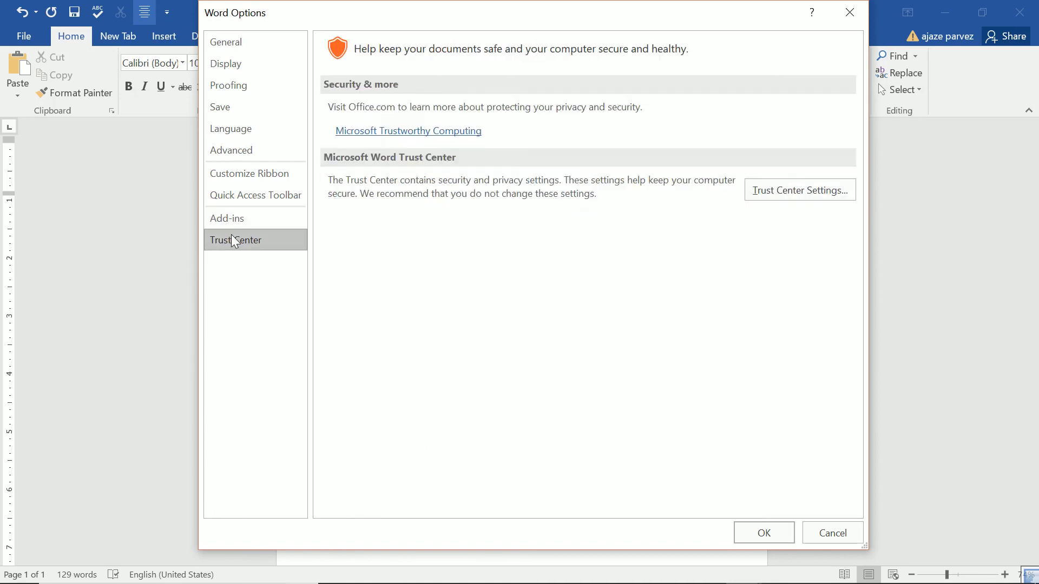
pyautogui.moveTo(348, 229)
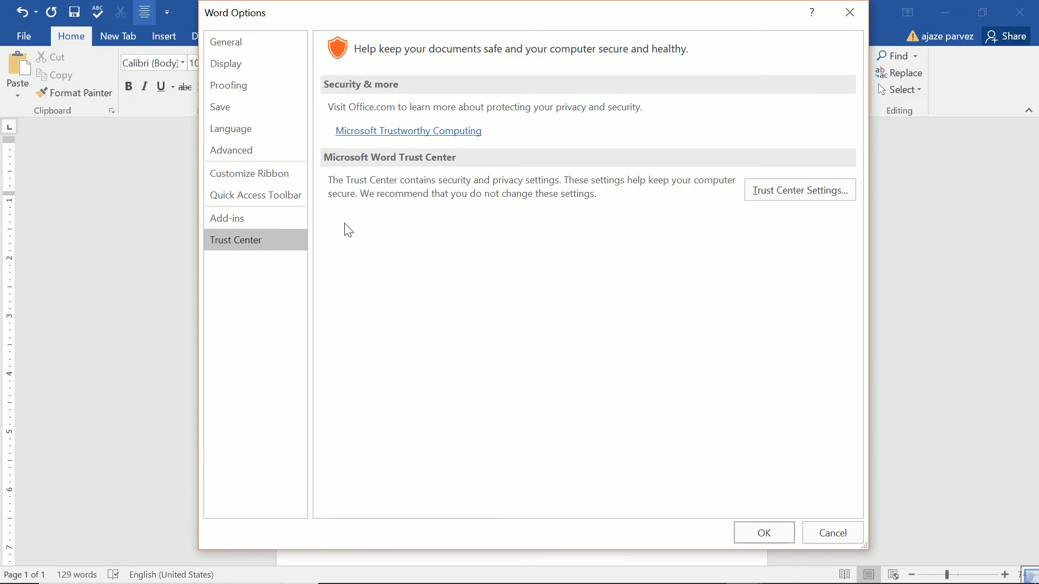
pyautogui.click(832, 532)
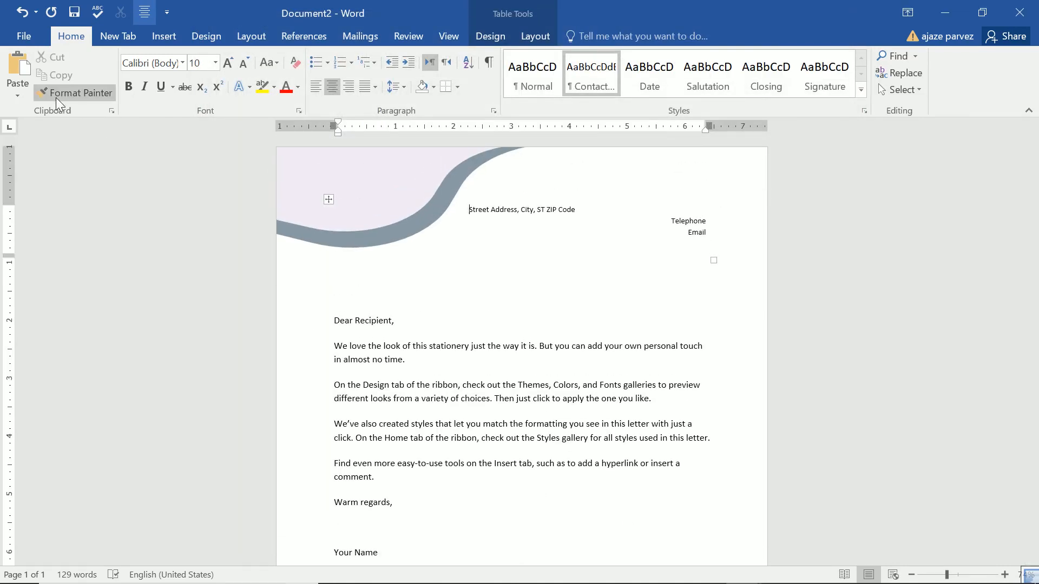
pyautogui.moveTo(110, 73)
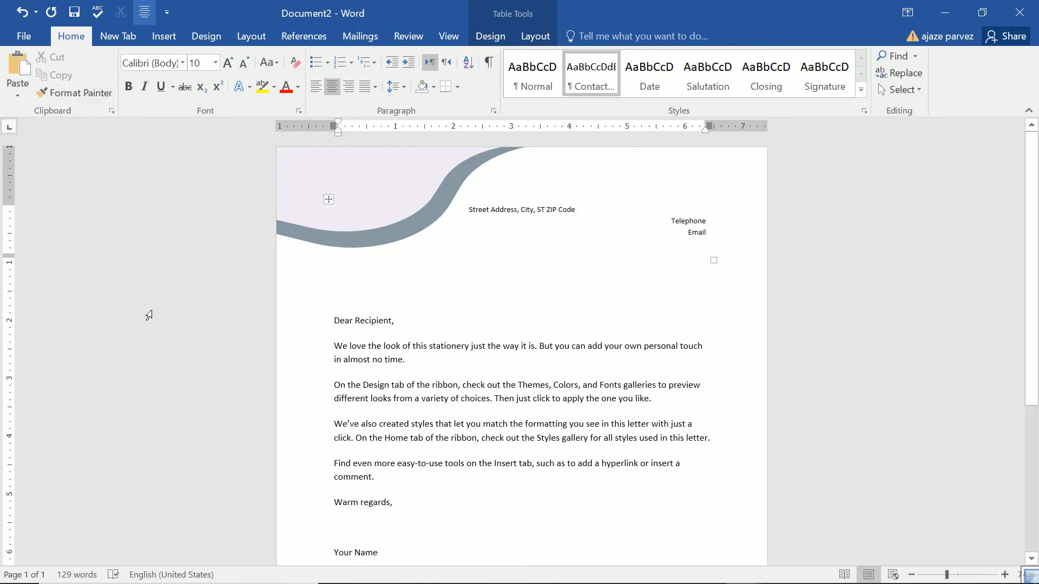
pyautogui.moveTo(146, 319)
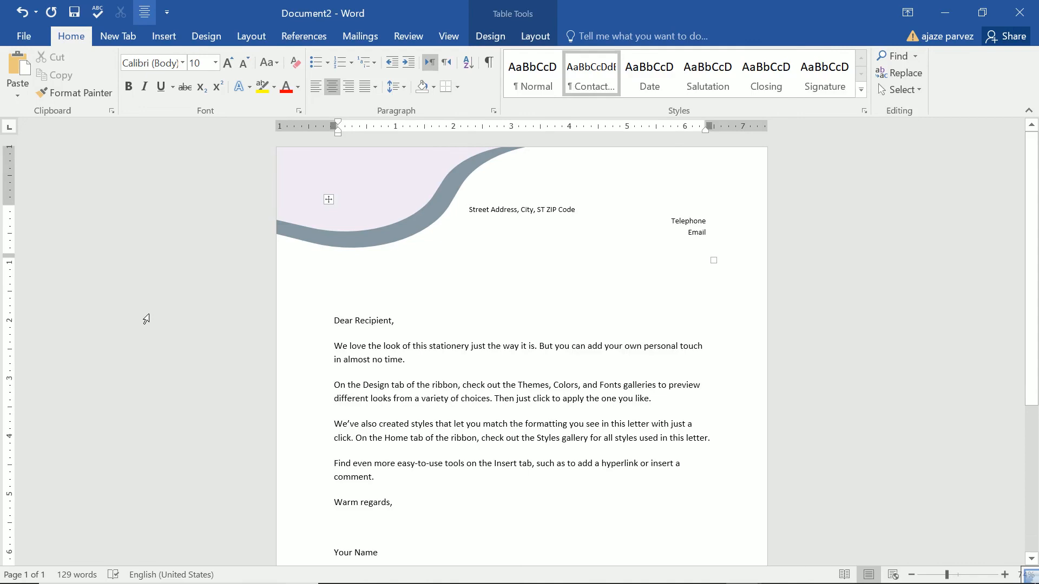
pyautogui.click(469, 210)
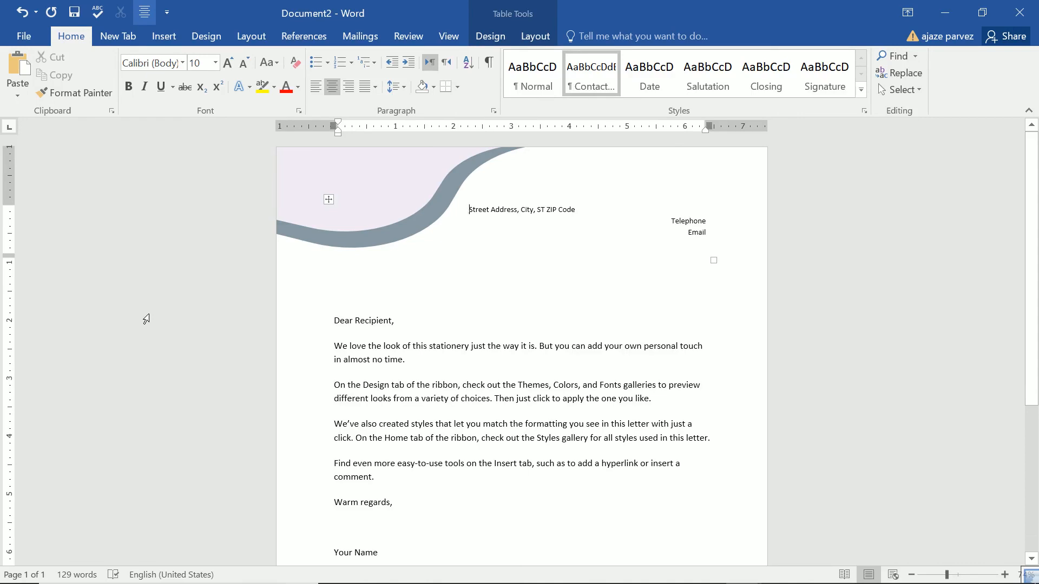